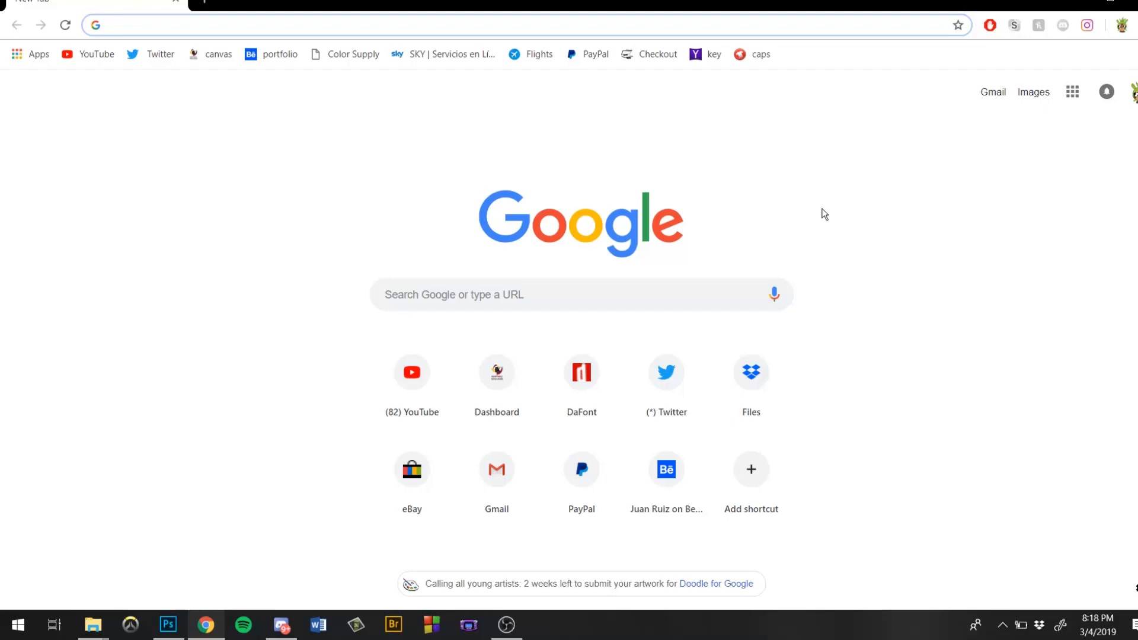
- Go to the dafont.com homepage from Chrome's address bar
type("dafont.cpo")
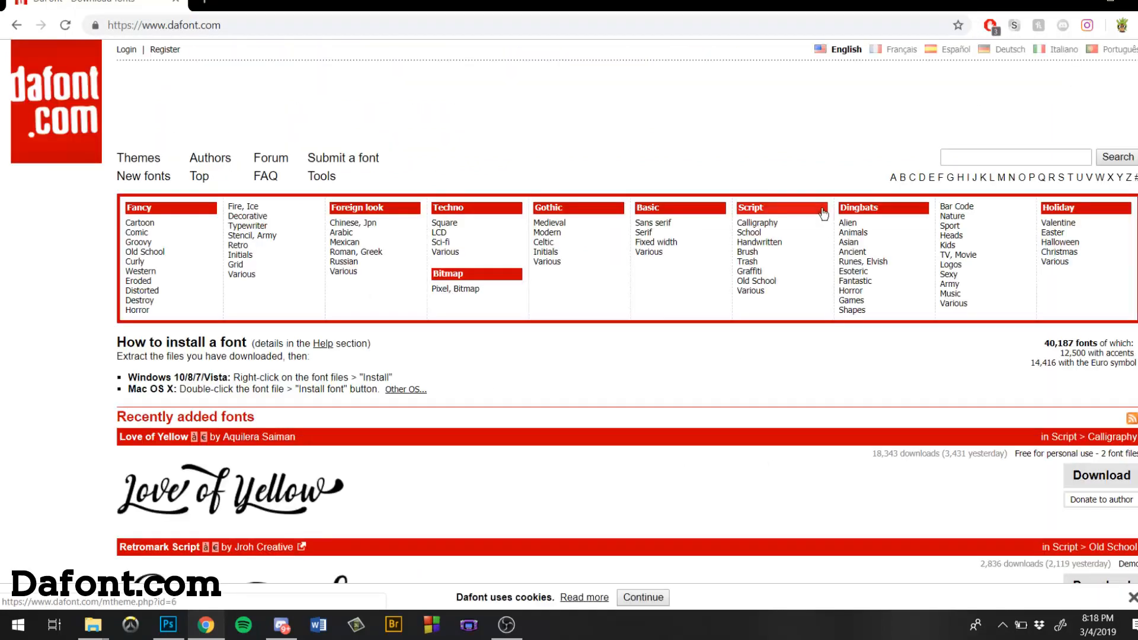
scroll("down", 3)
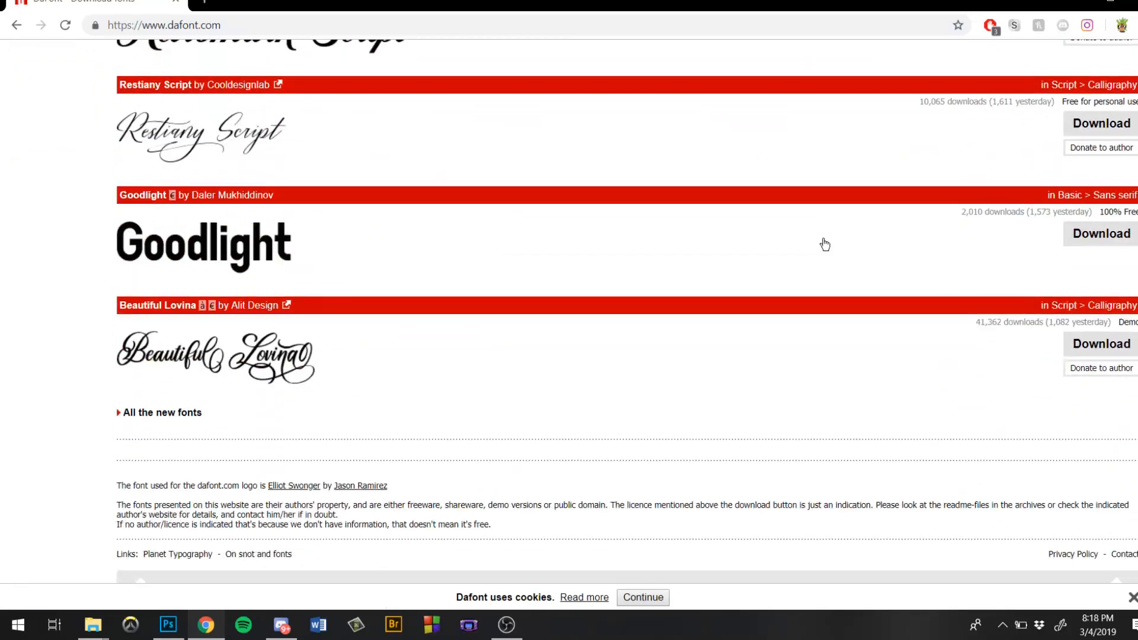
mouse_move(822, 248)
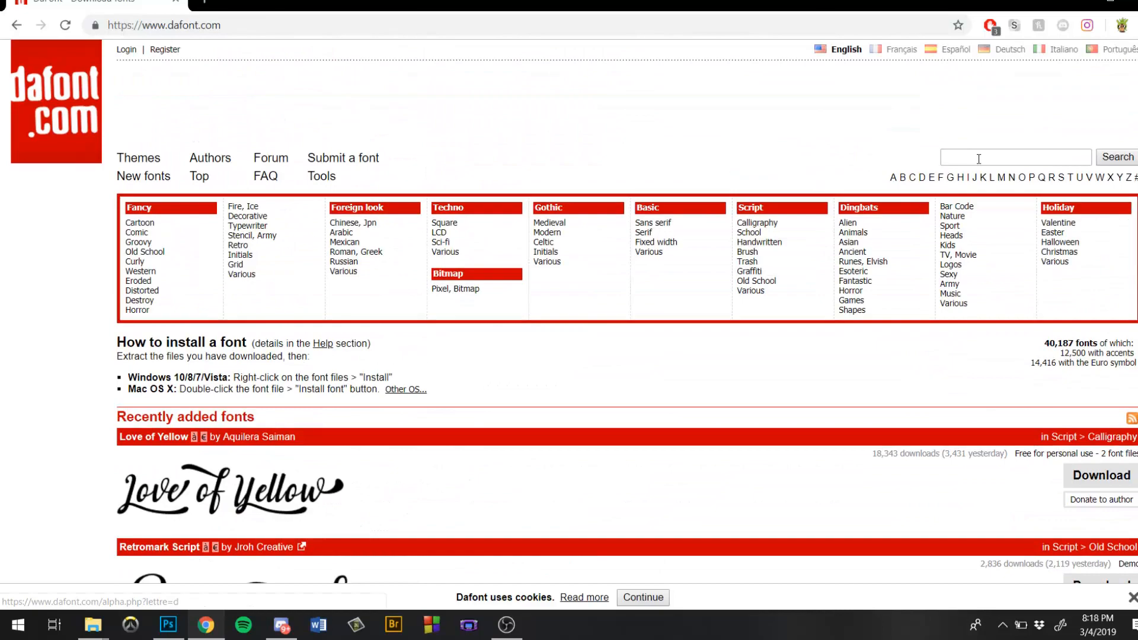
scroll("down", 3)
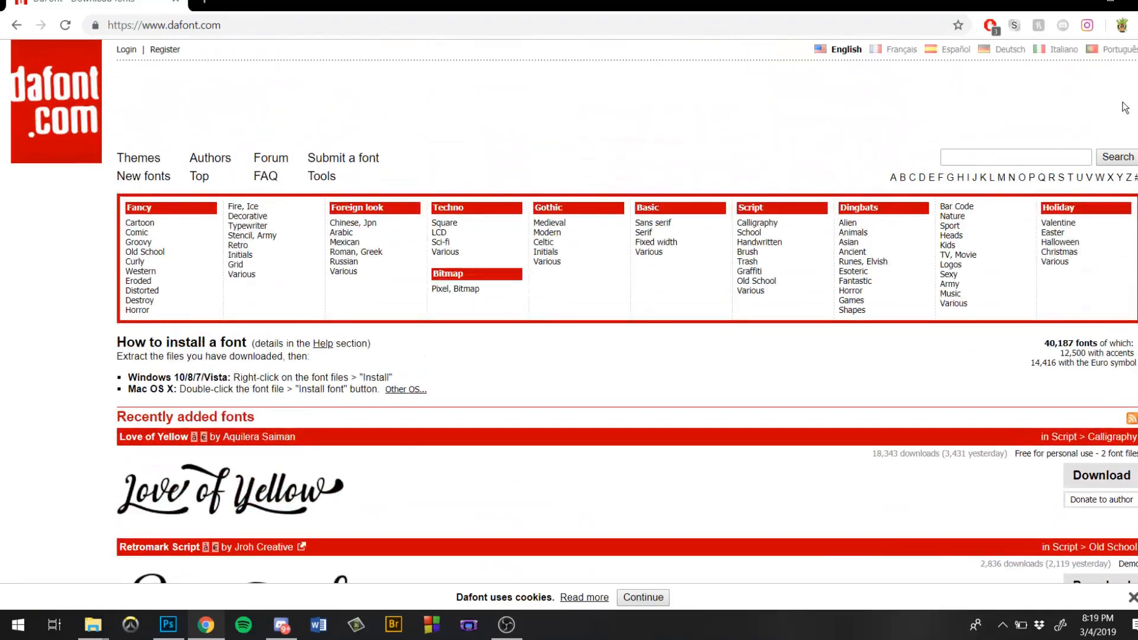
scroll("down", 3)
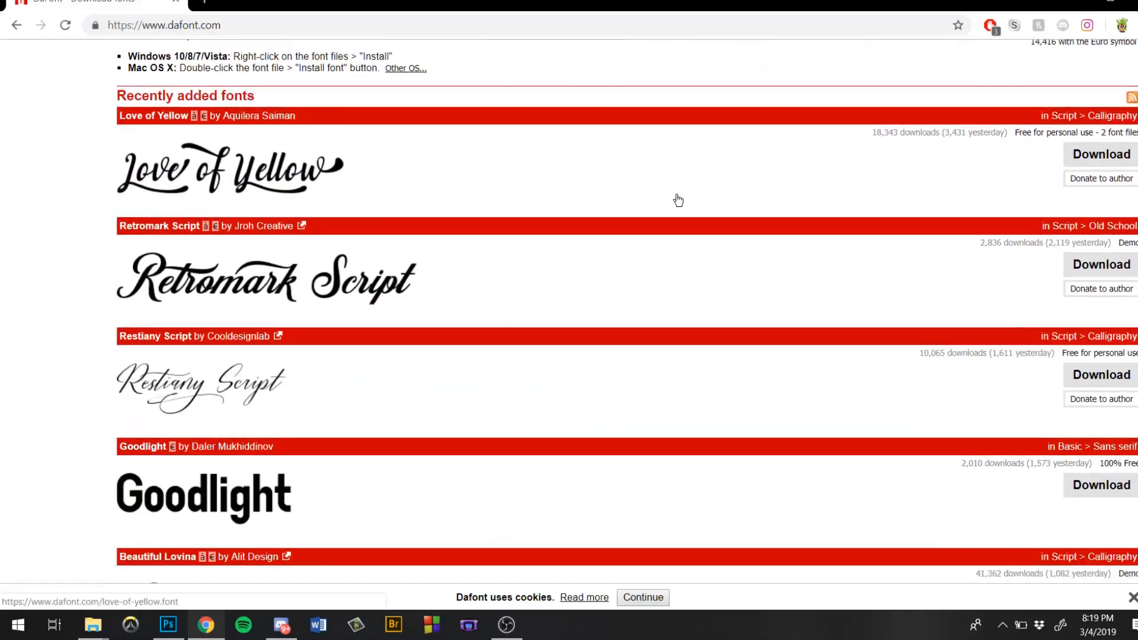
scroll("down", 3)
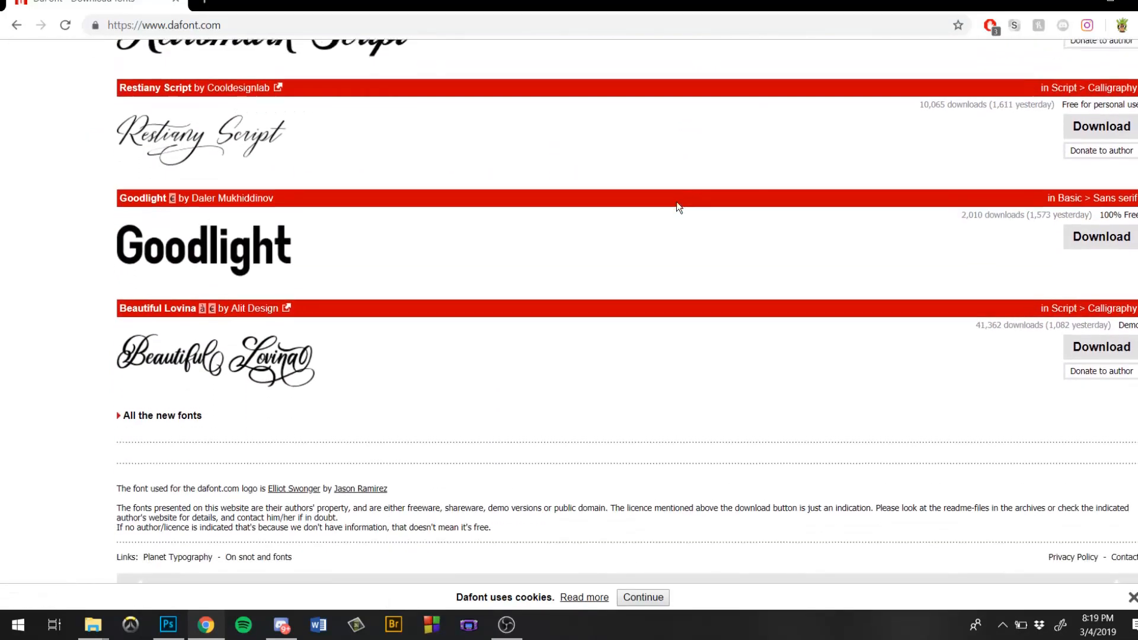
scroll("up", 3)
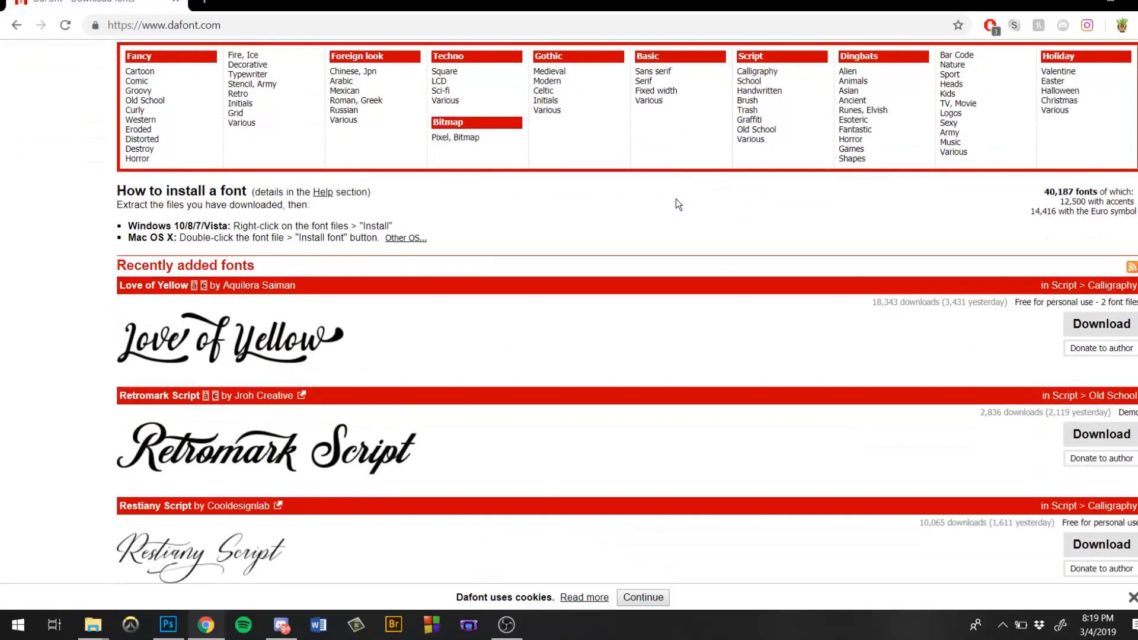
scroll("down", 3)
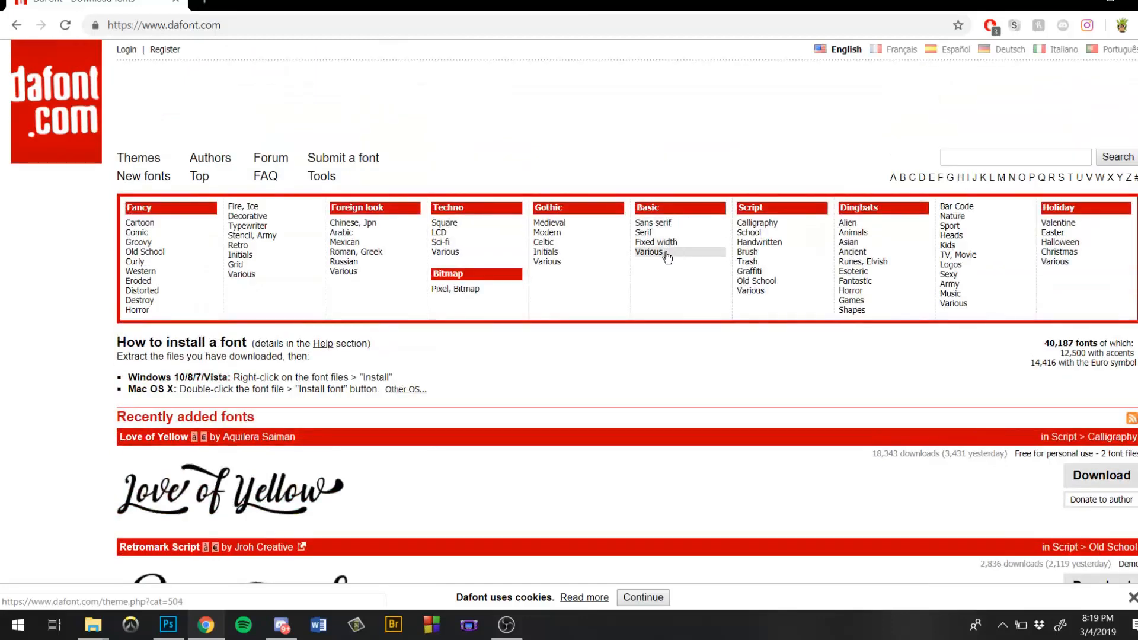
mouse_move(389, 171)
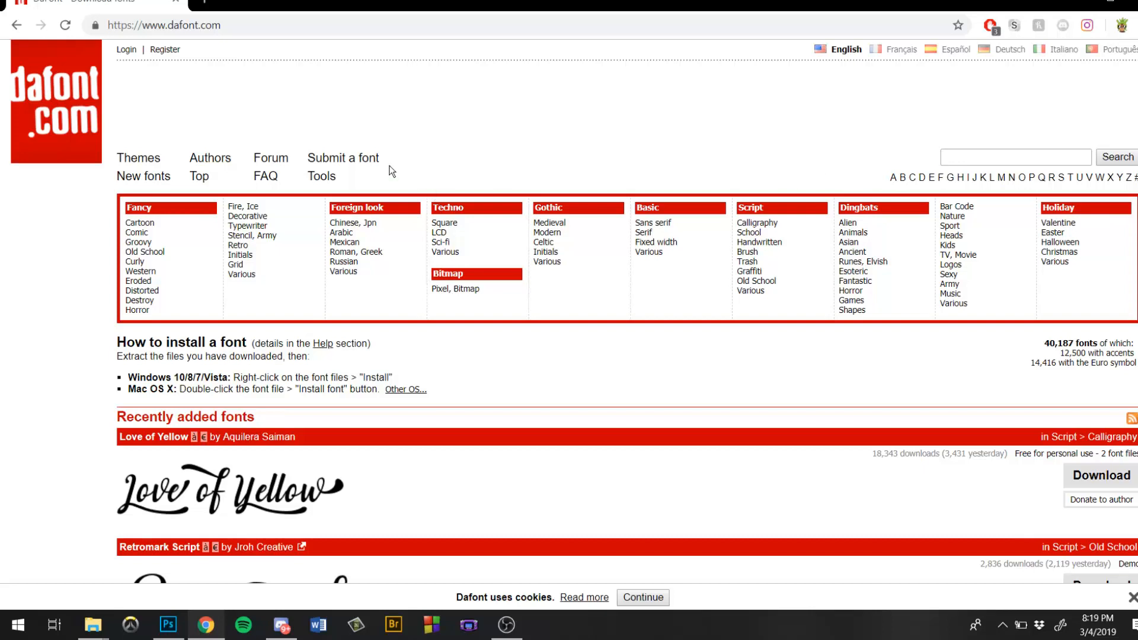
mouse_move(526, 153)
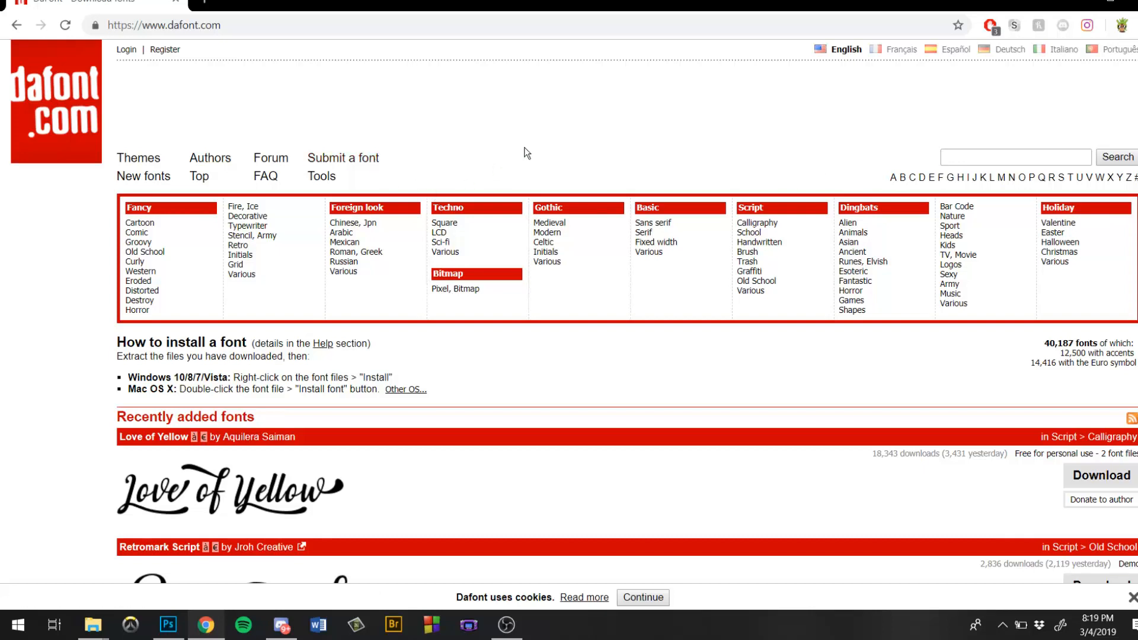
mouse_move(537, 138)
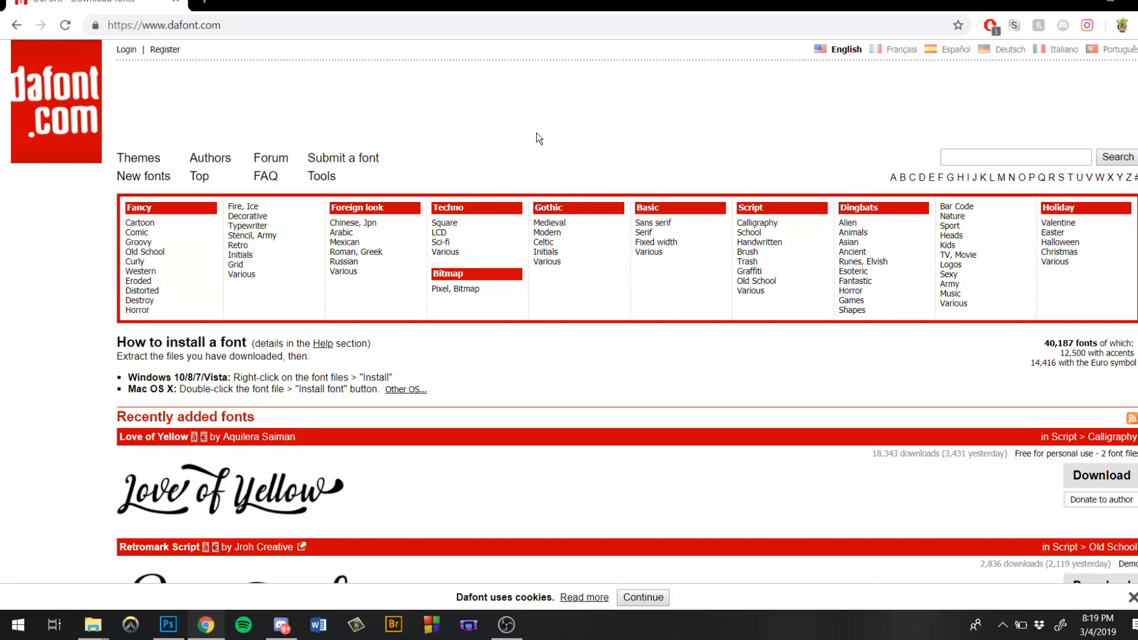
scroll("down", 3)
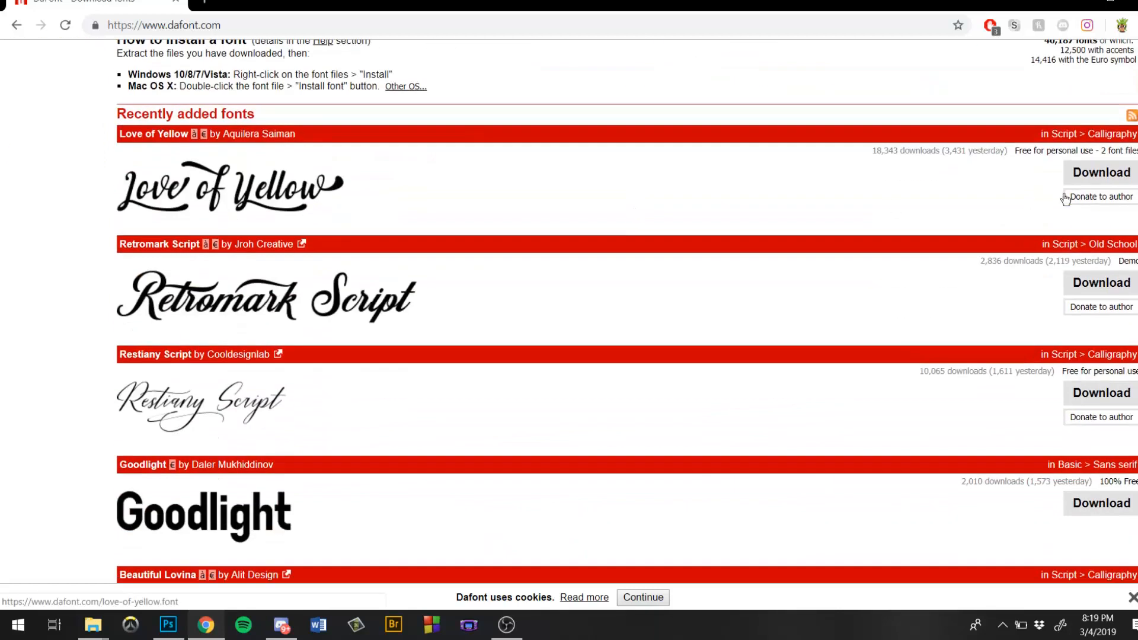
mouse_move(429, 180)
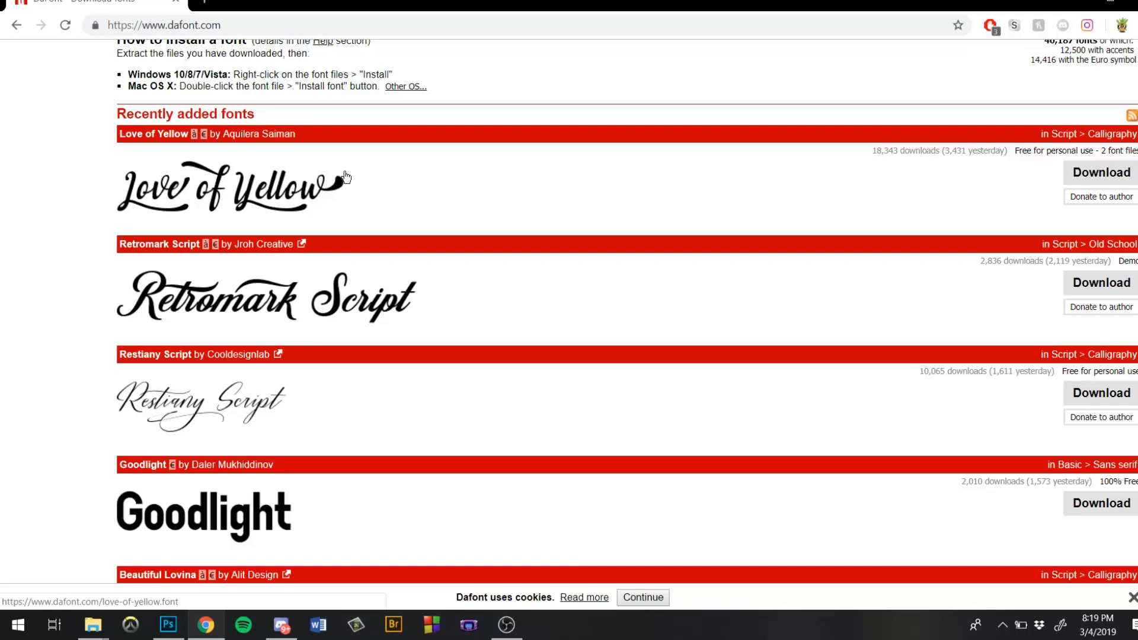
scroll("down", 3)
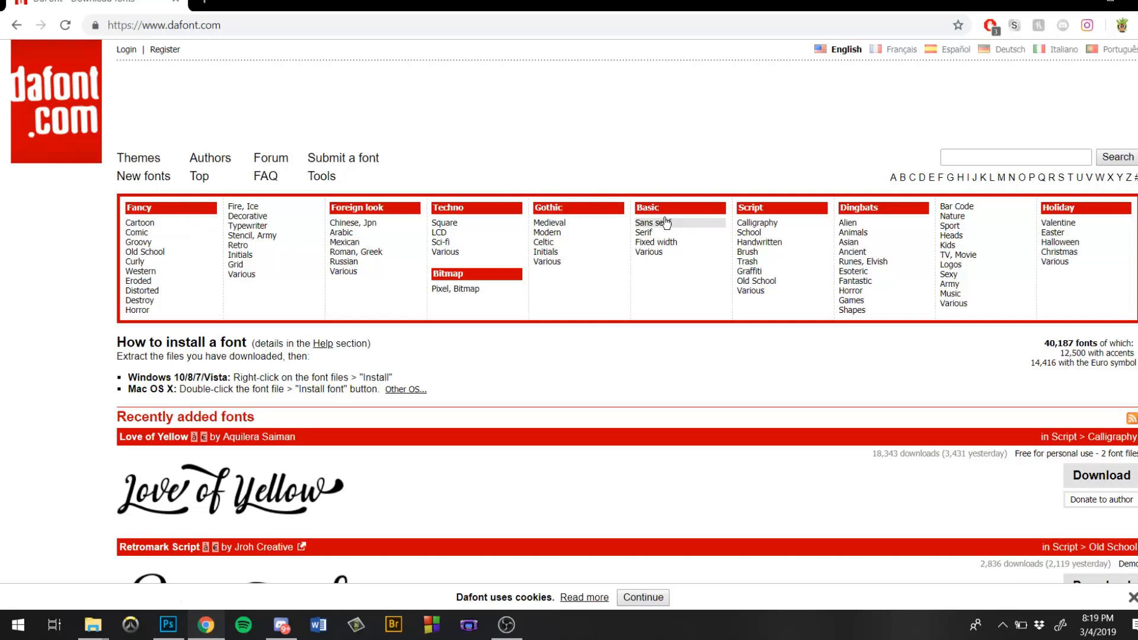
mouse_move(659, 223)
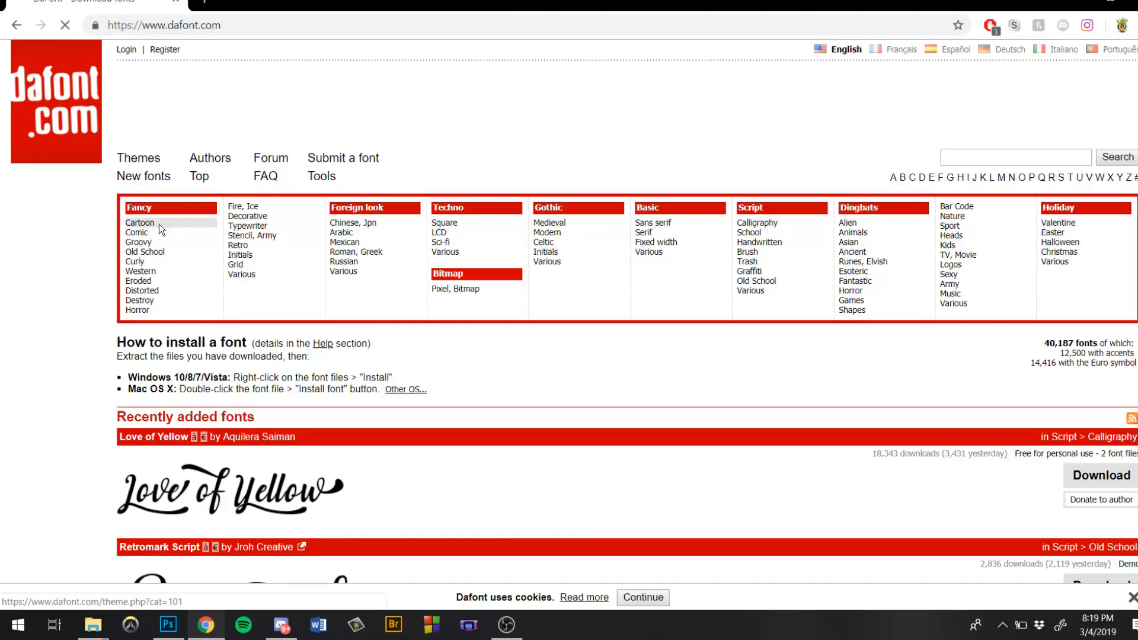
- Open the Fancy > Cartoon category and sort its font list by Name
left_click(139, 223)
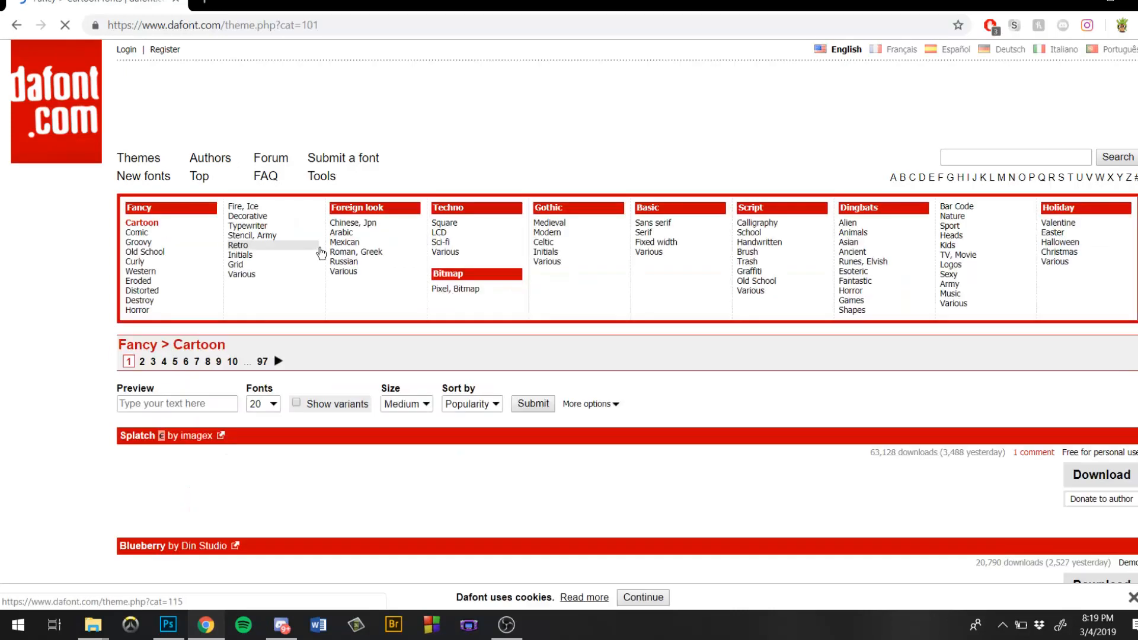
scroll("down", 3)
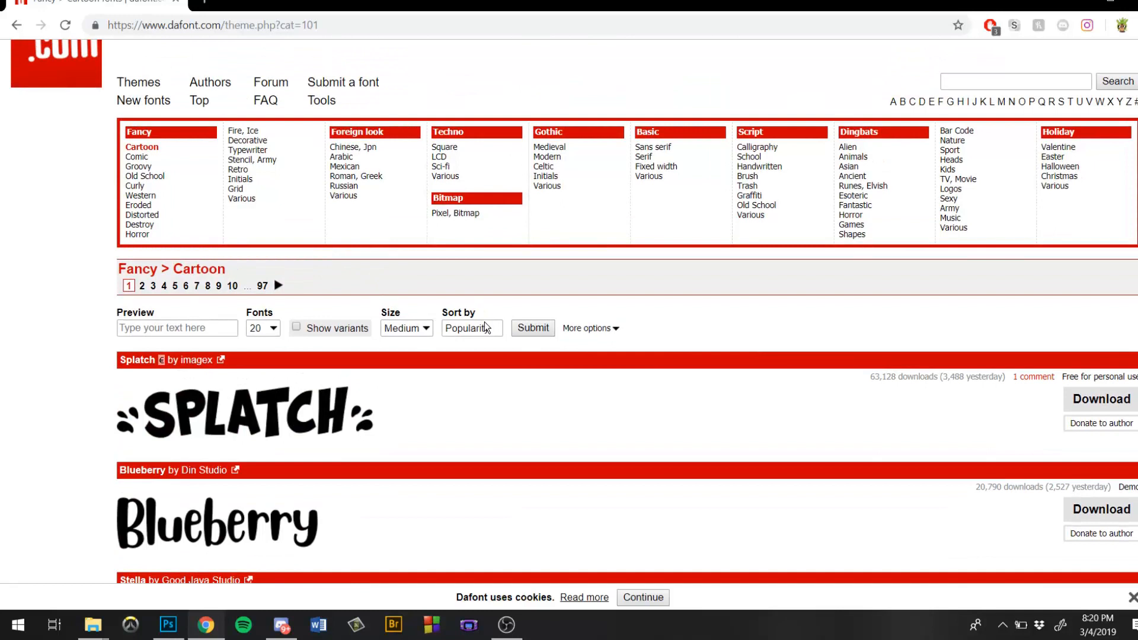
left_click(470, 328)
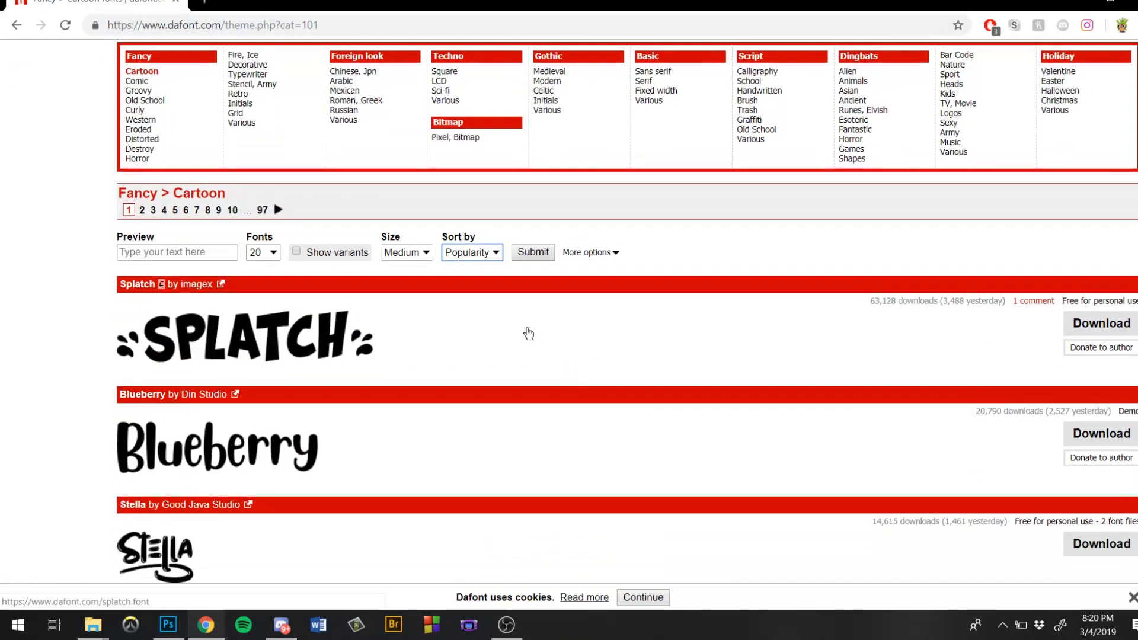
left_click(471, 252)
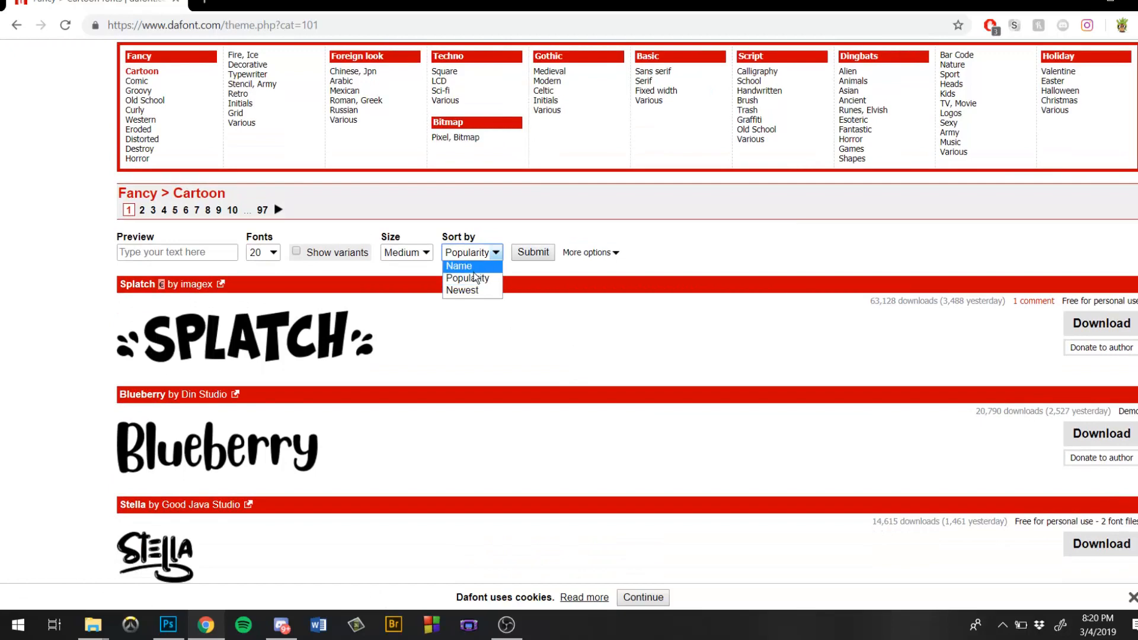
left_click(459, 266)
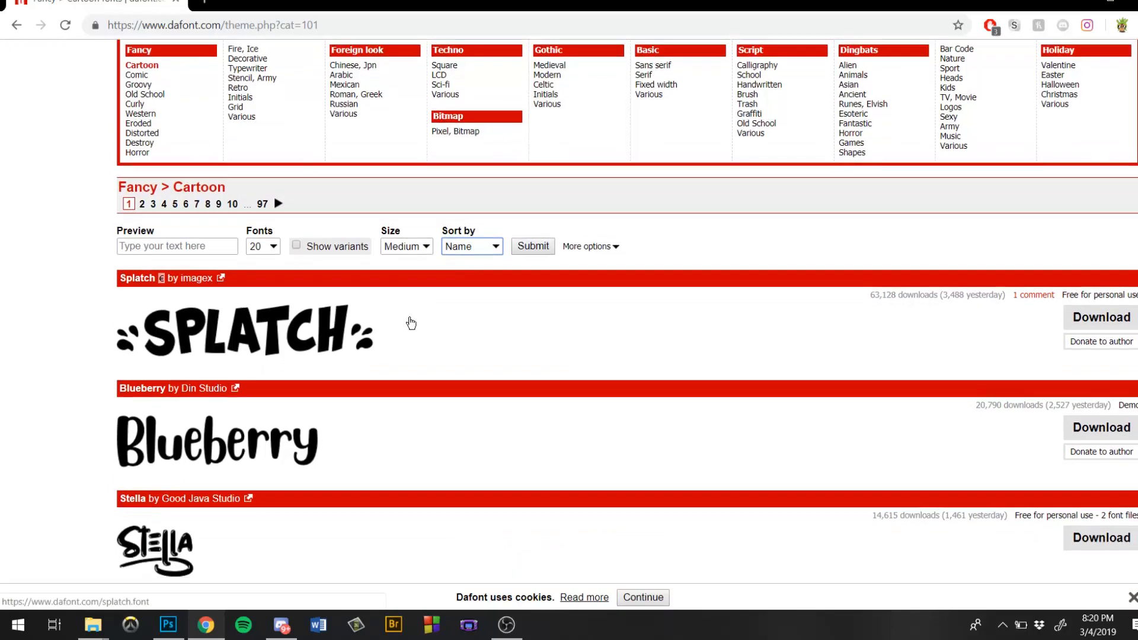
left_click(532, 252)
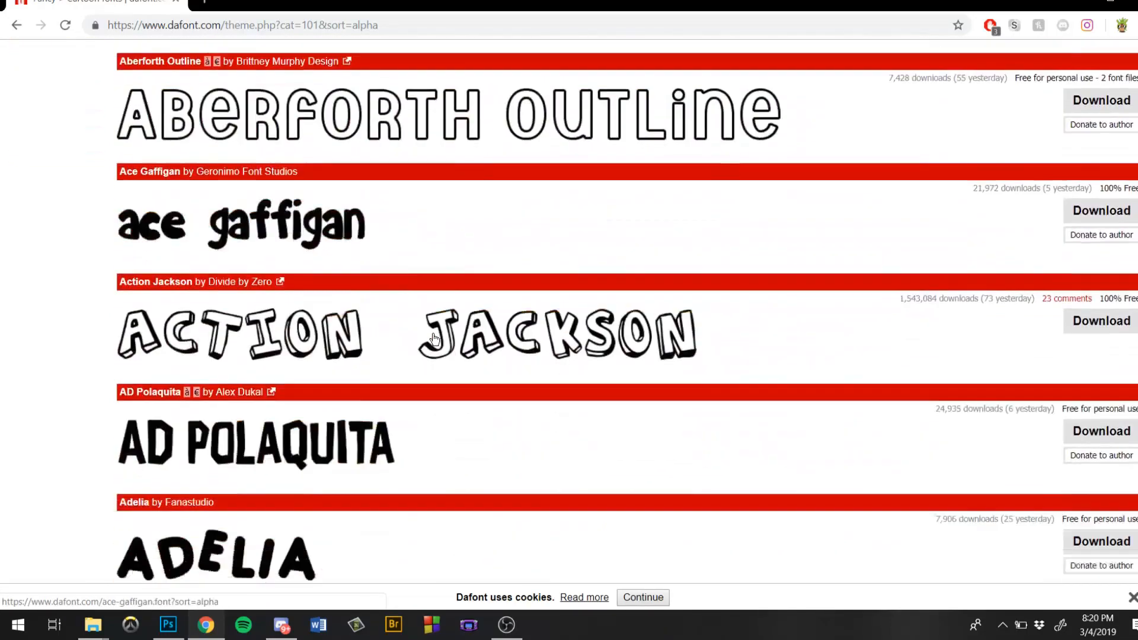
- Scroll through page 3 of the alphabetical Cartoon list and open the Ander Hedge font page
scroll("down", 3)
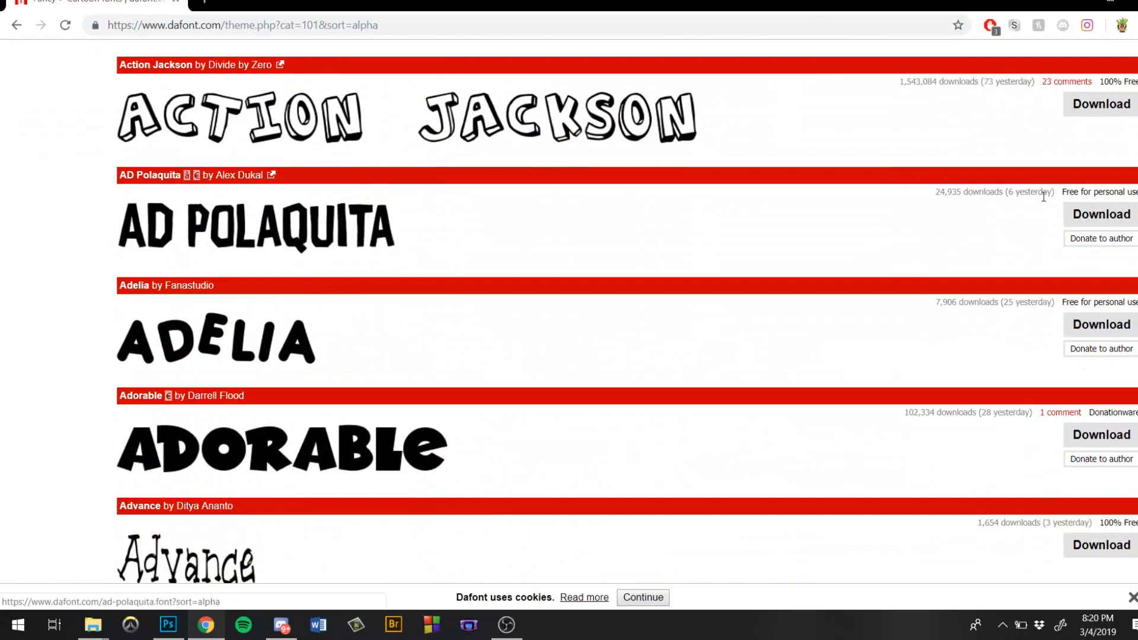
scroll("down", 3)
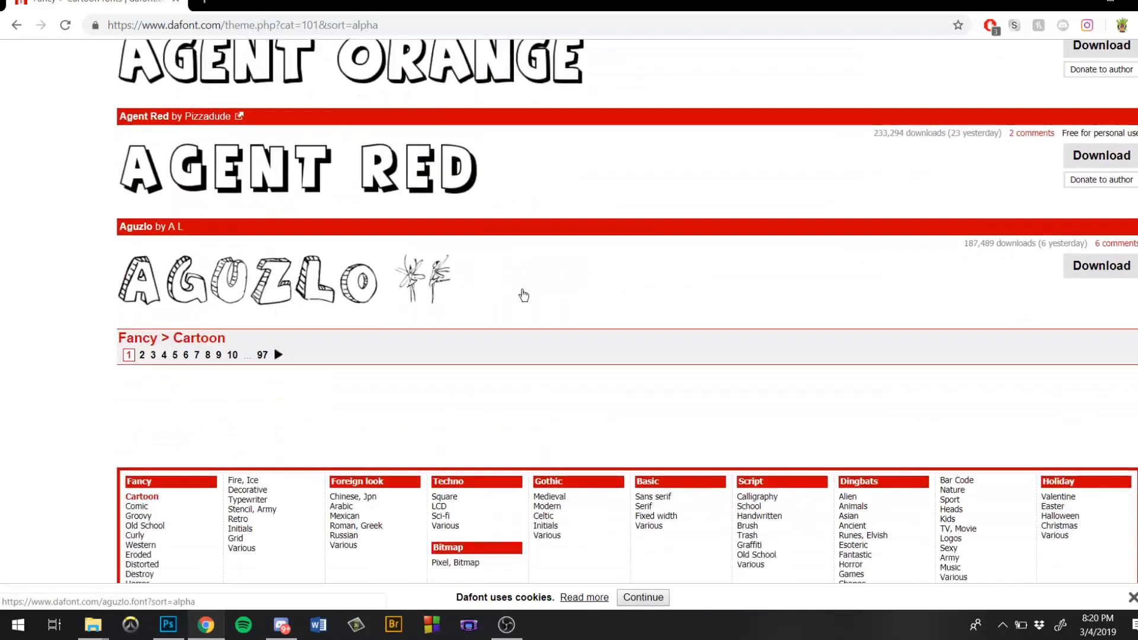
scroll("down", 3)
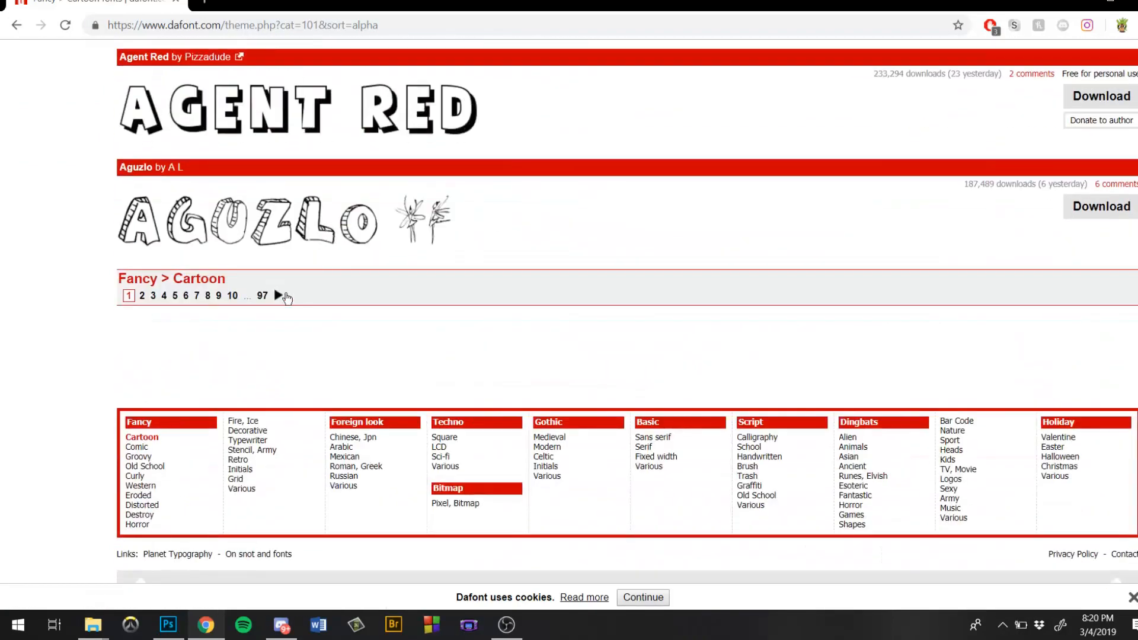
mouse_move(277, 296)
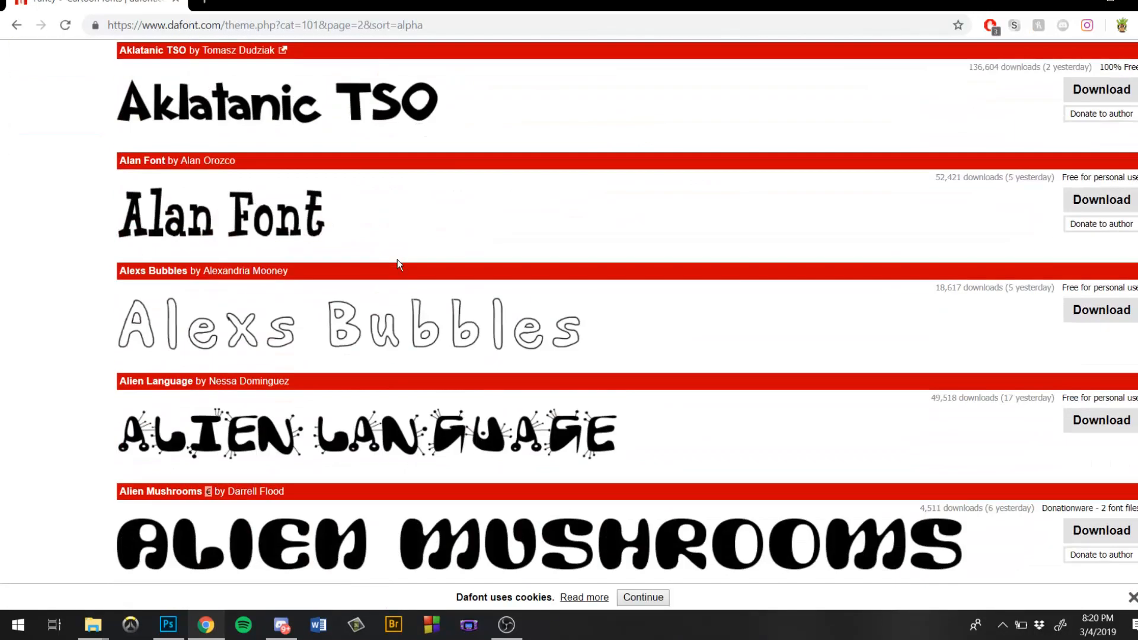
scroll("down", 3)
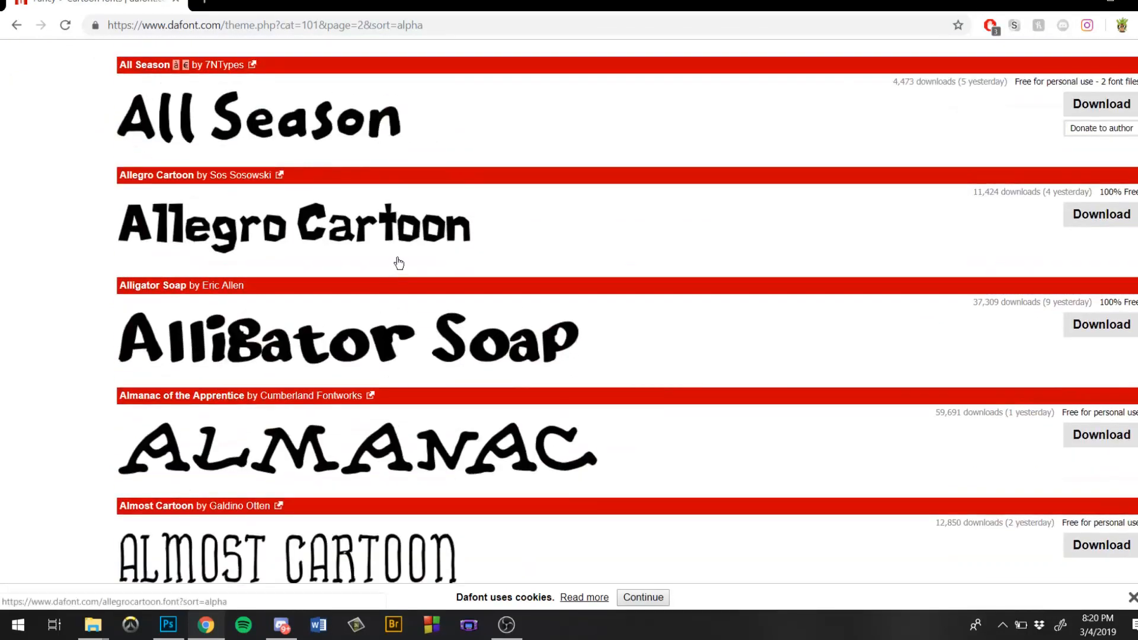
mouse_move(211, 218)
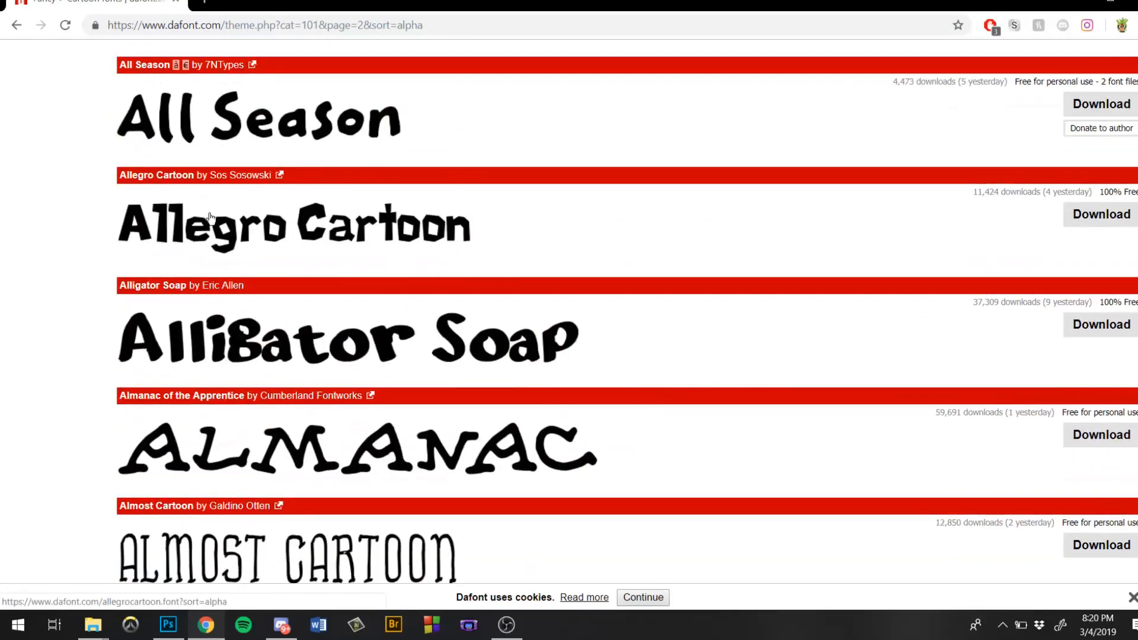
mouse_move(406, 224)
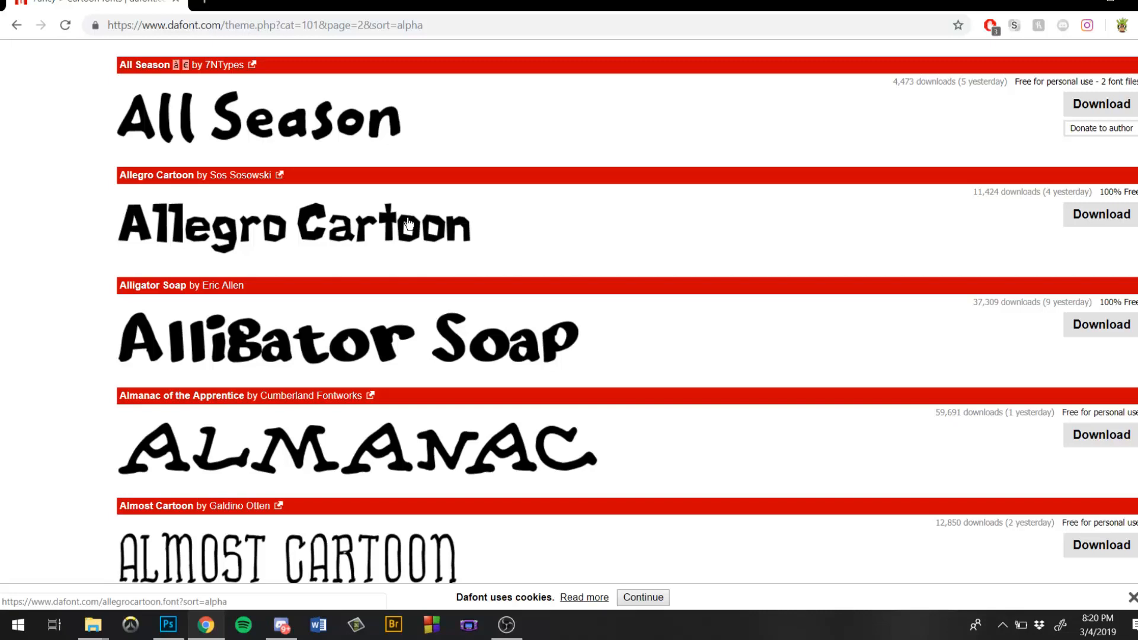
mouse_move(442, 221)
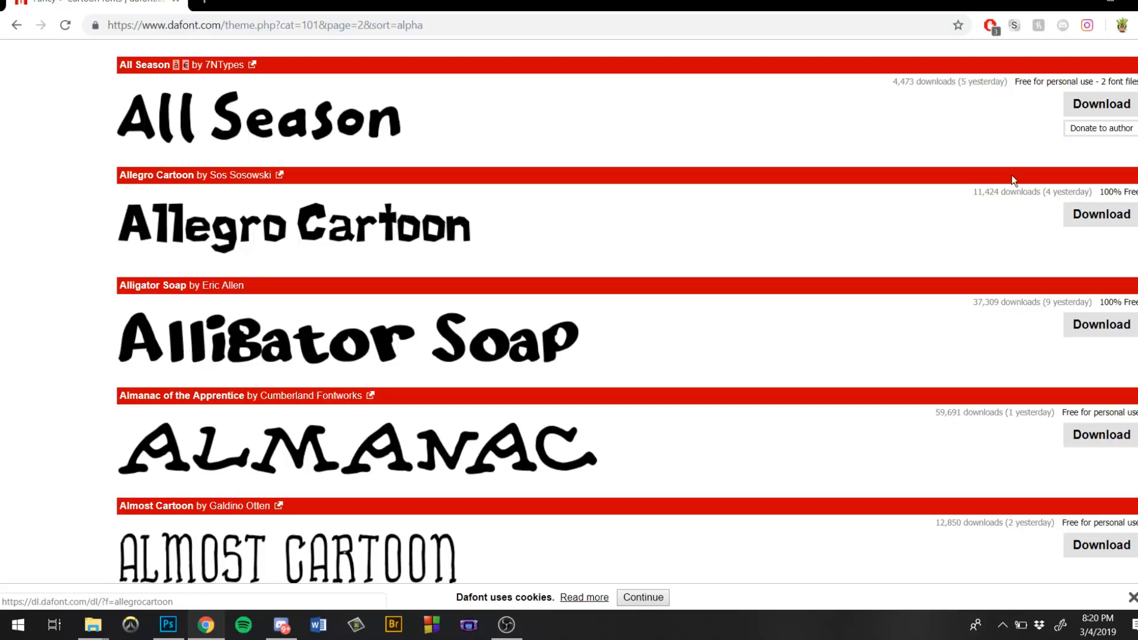
scroll("down", 3)
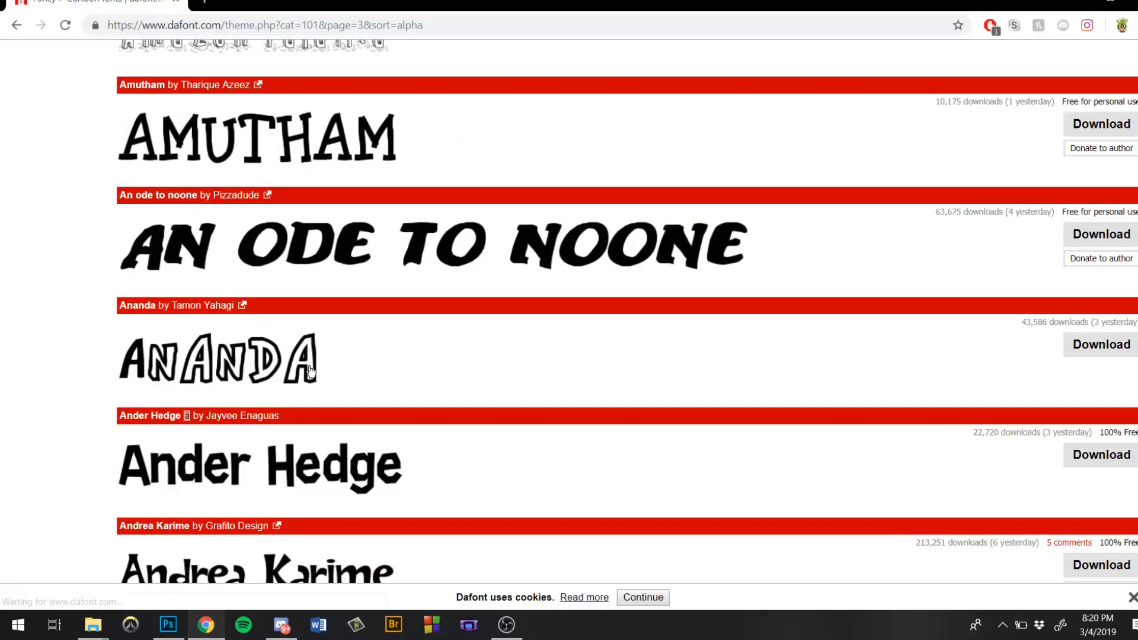
scroll("down", 3)
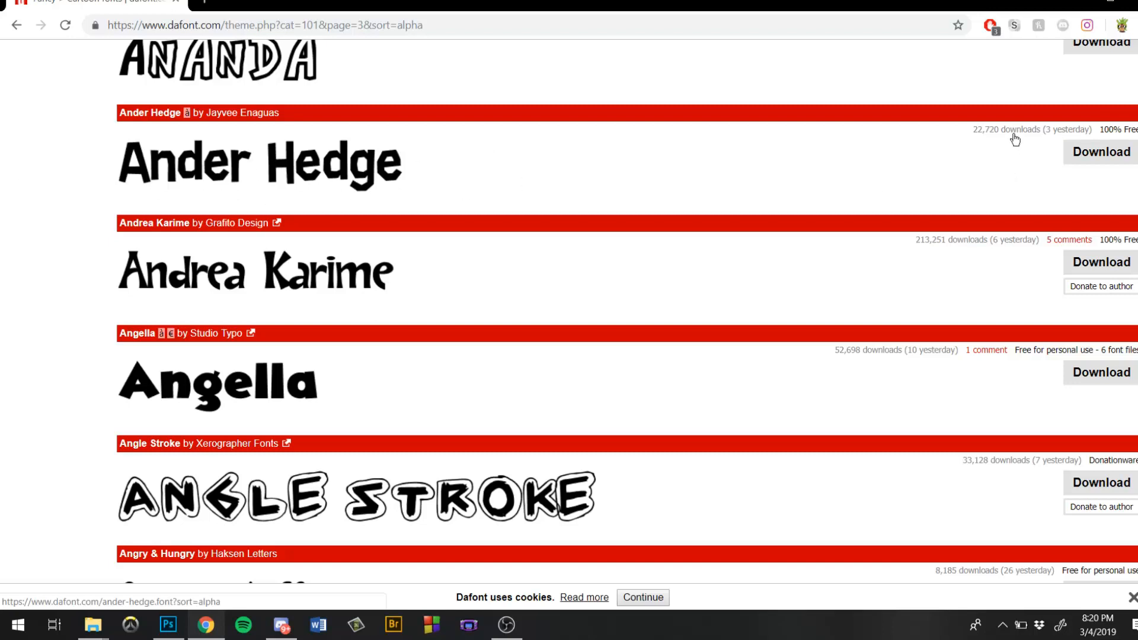
left_click(259, 162)
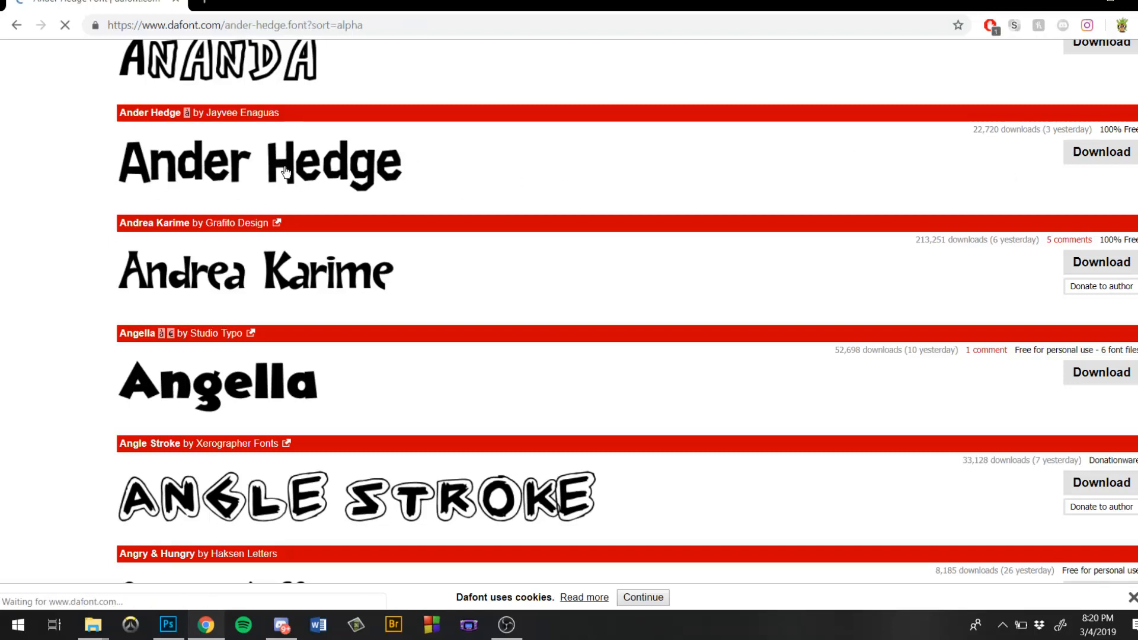
- Look through the Ander Hedge font's character map on its page
left_click(150, 112)
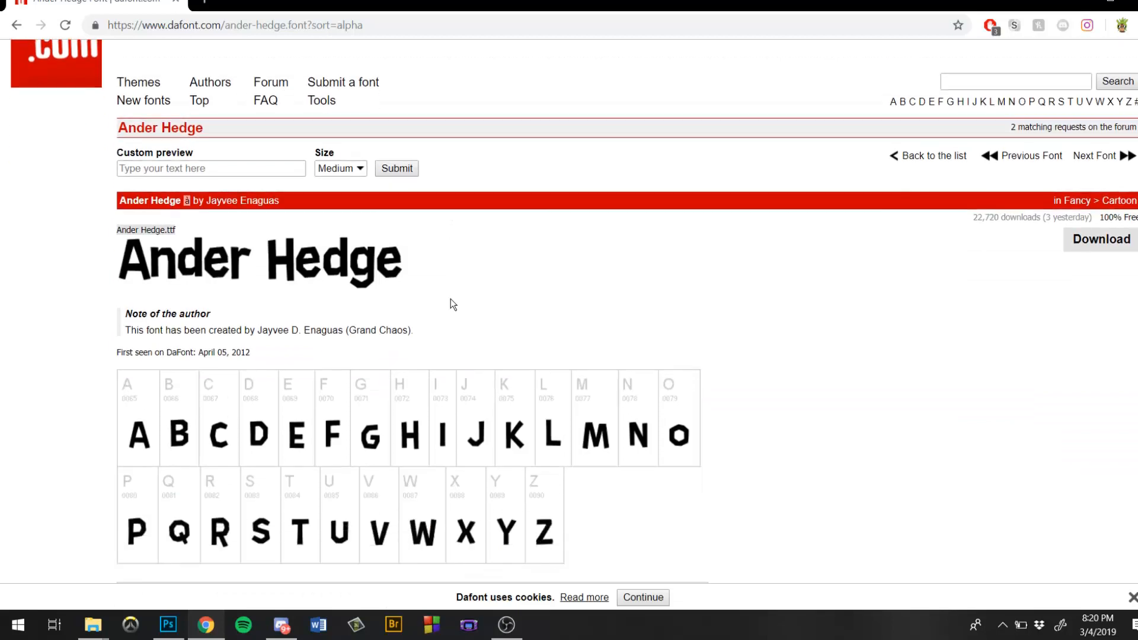
scroll("down", 3)
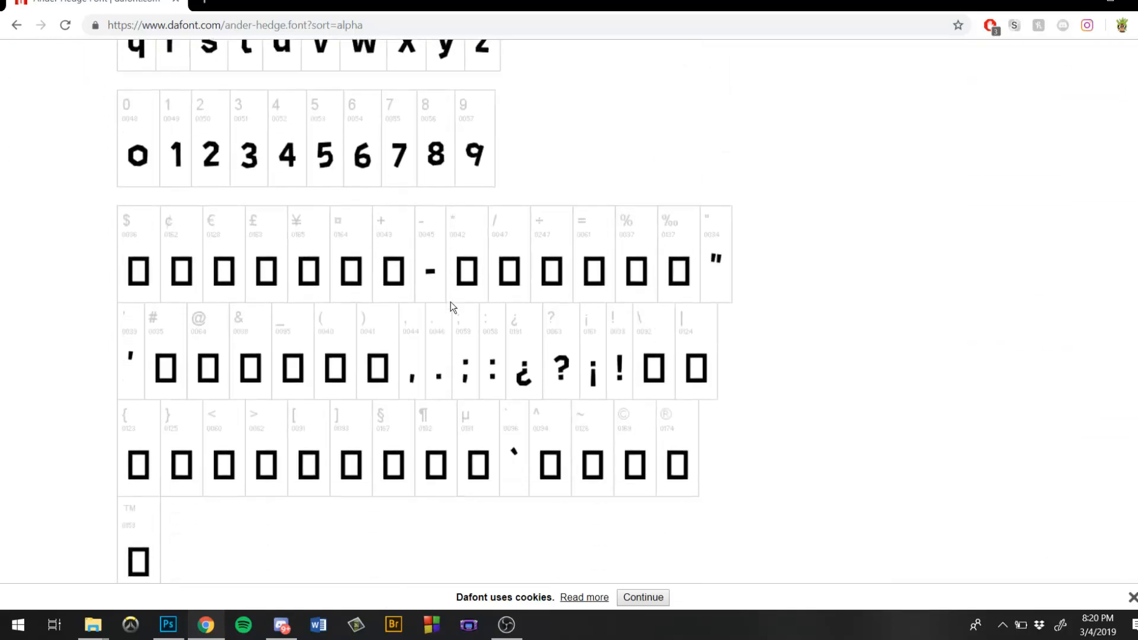
scroll("down", 3)
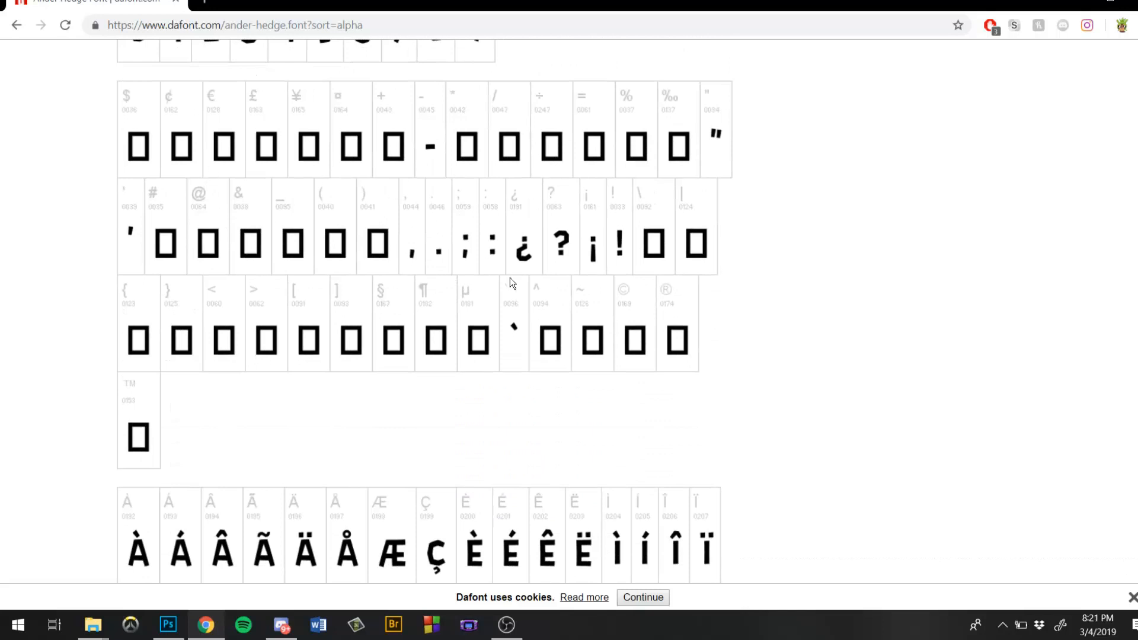
scroll("down", 3)
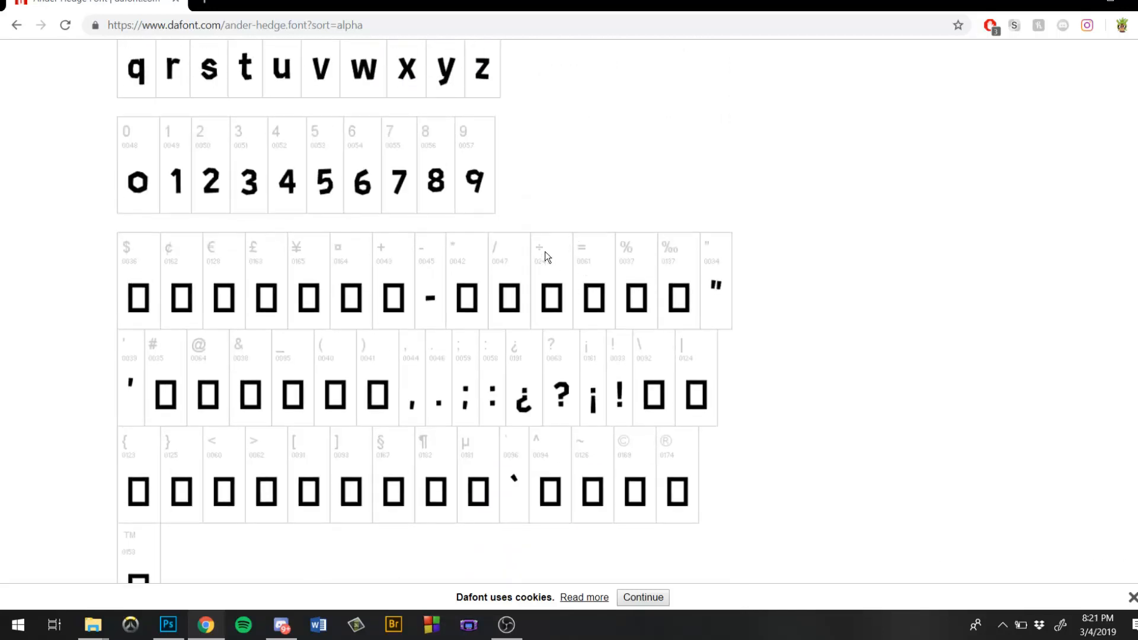
scroll("down", 3)
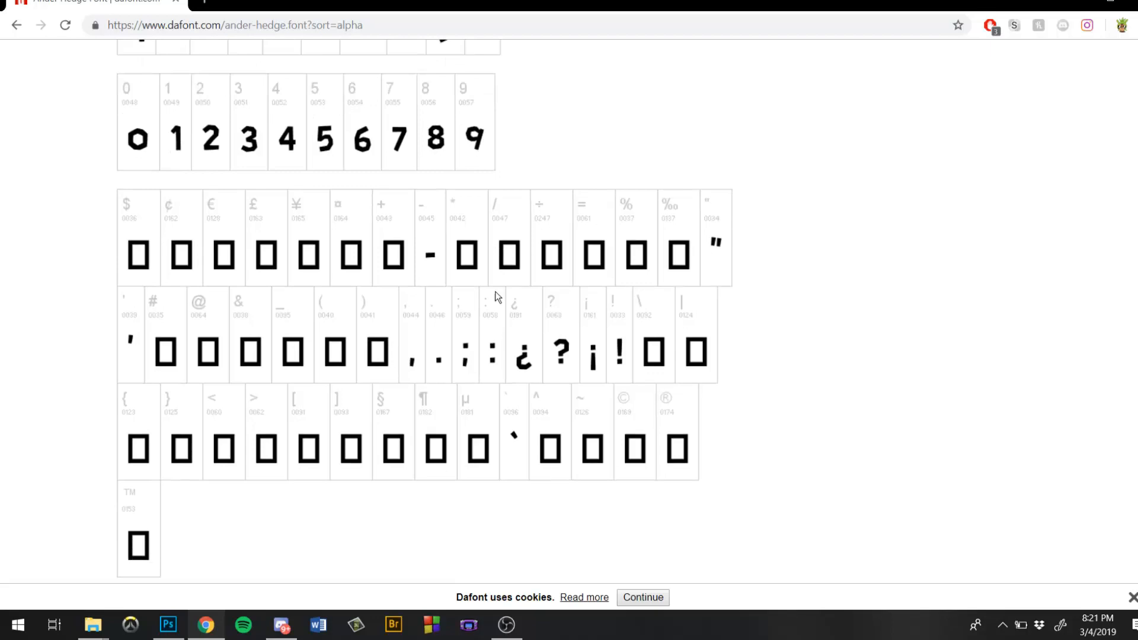
scroll("up", 3)
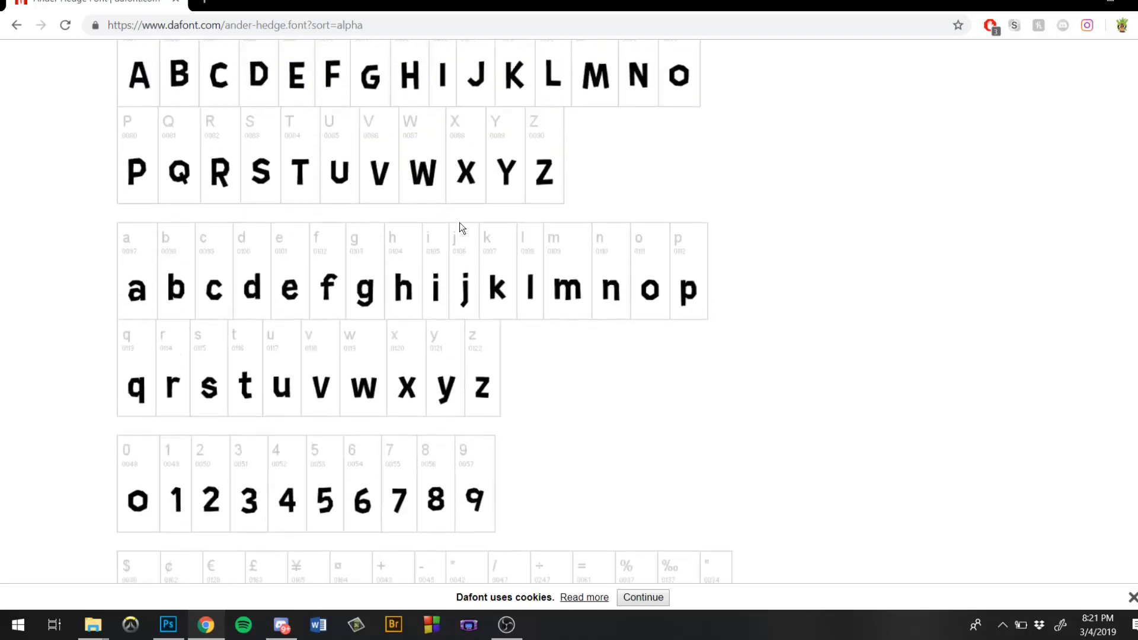
scroll("down", 3)
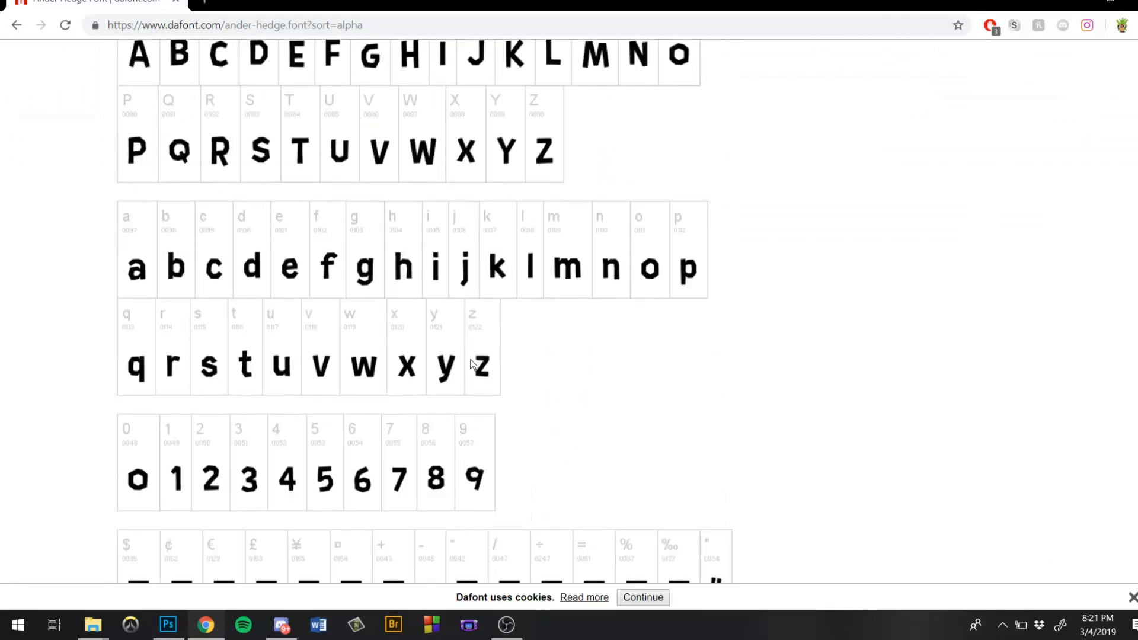
- Download the Ander Hedge zip, return to the list and switch to Fancy > Comic
left_click(1099, 315)
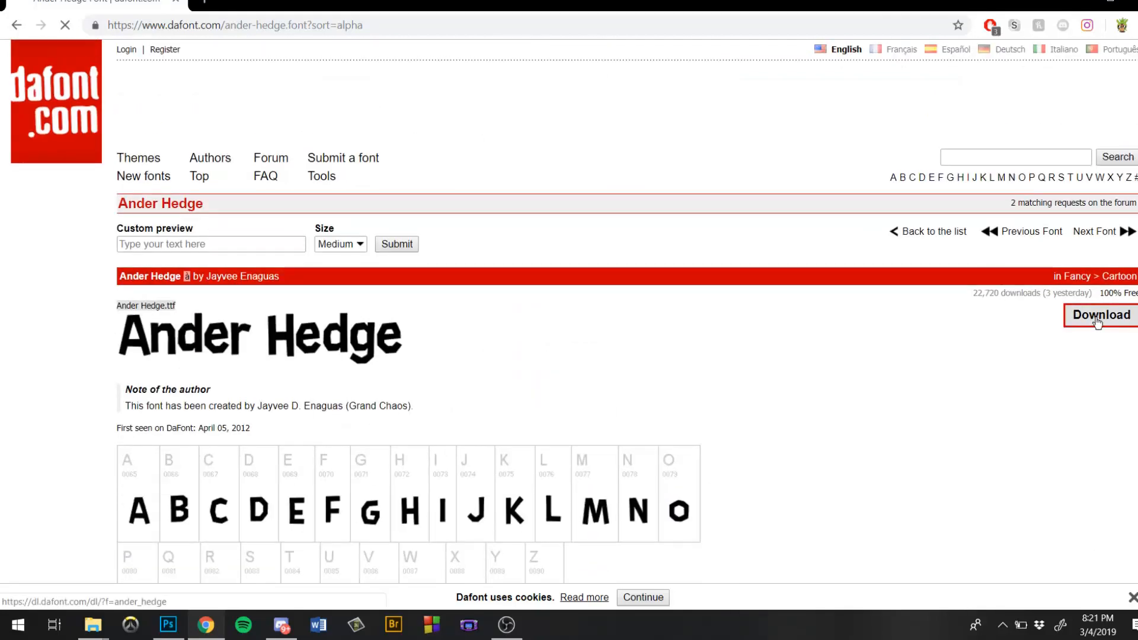
left_click(1100, 315)
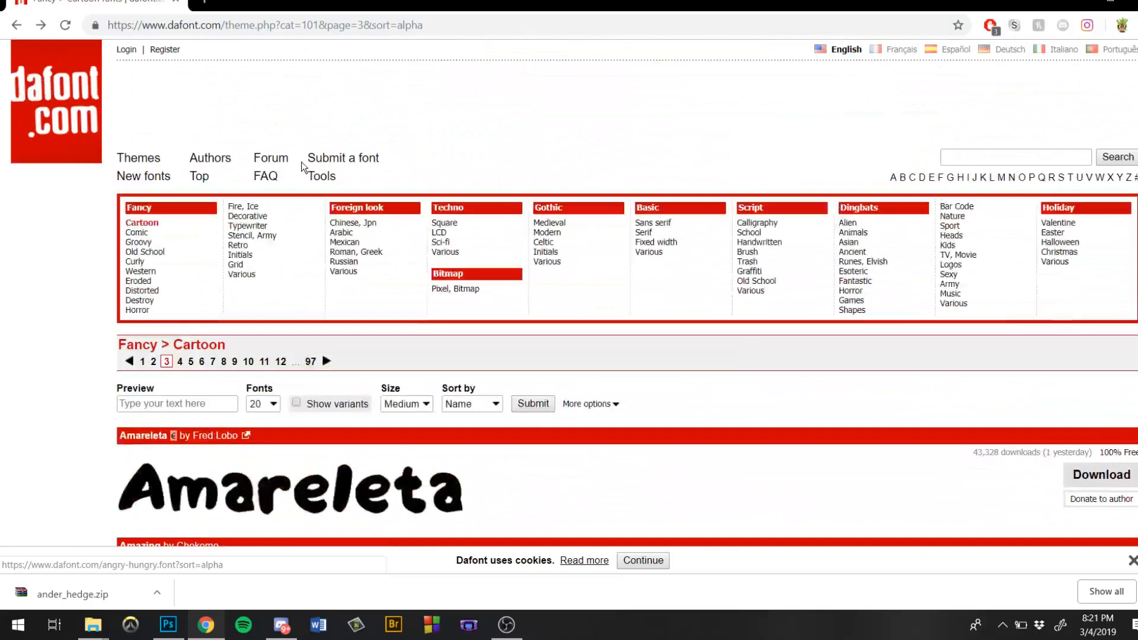
left_click(138, 232)
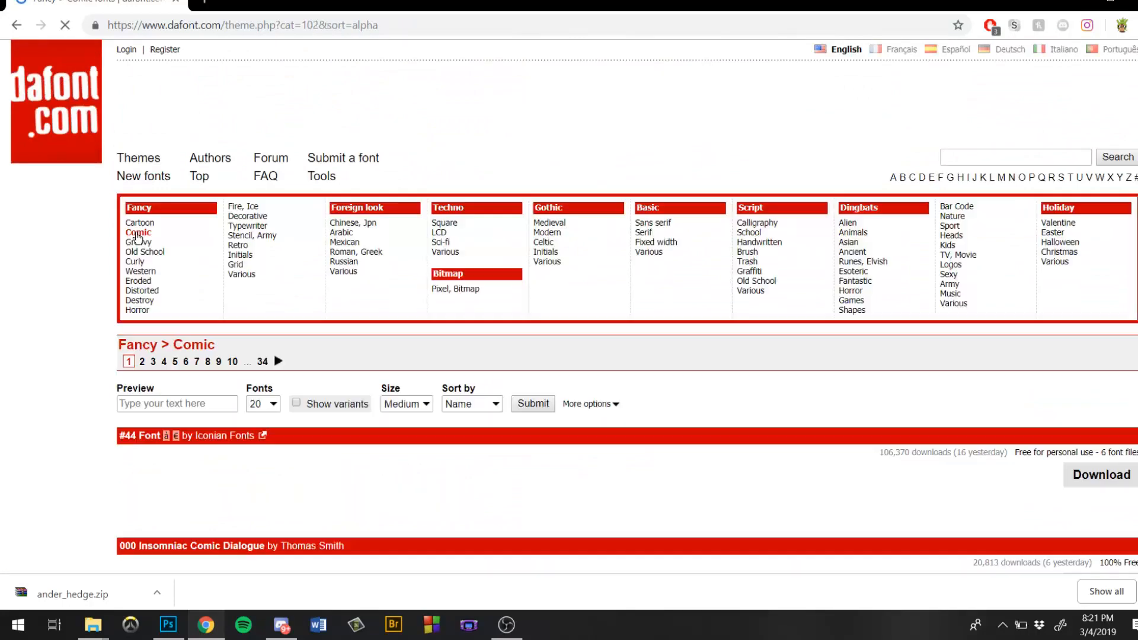
- Browse the first page of Comic fonts and move to page 2
scroll("down", 3)
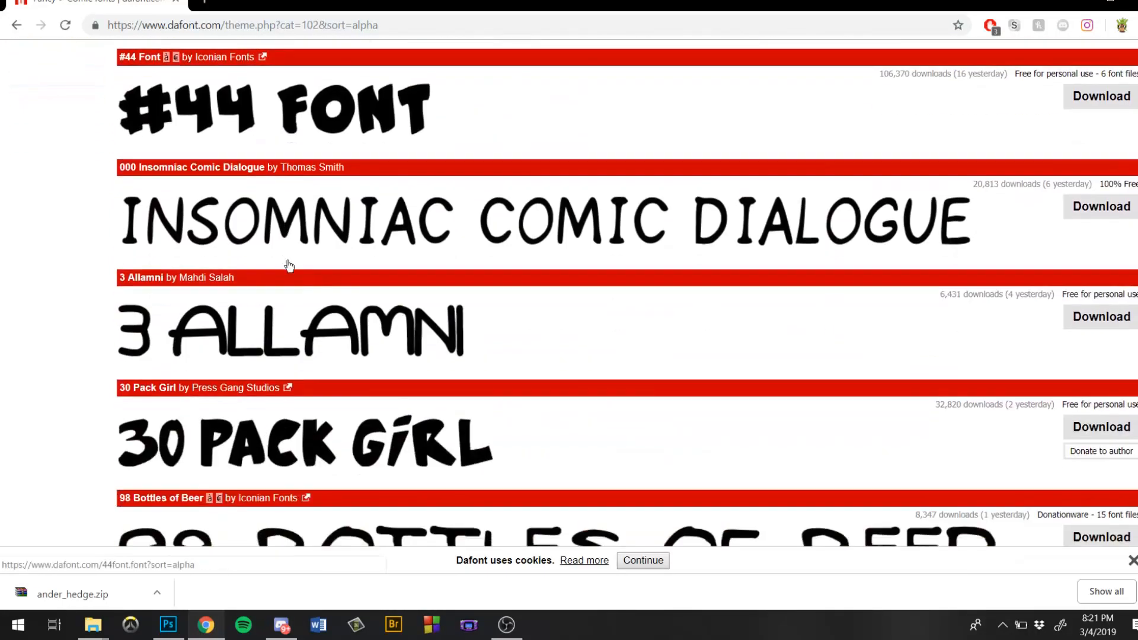
scroll("down", 3)
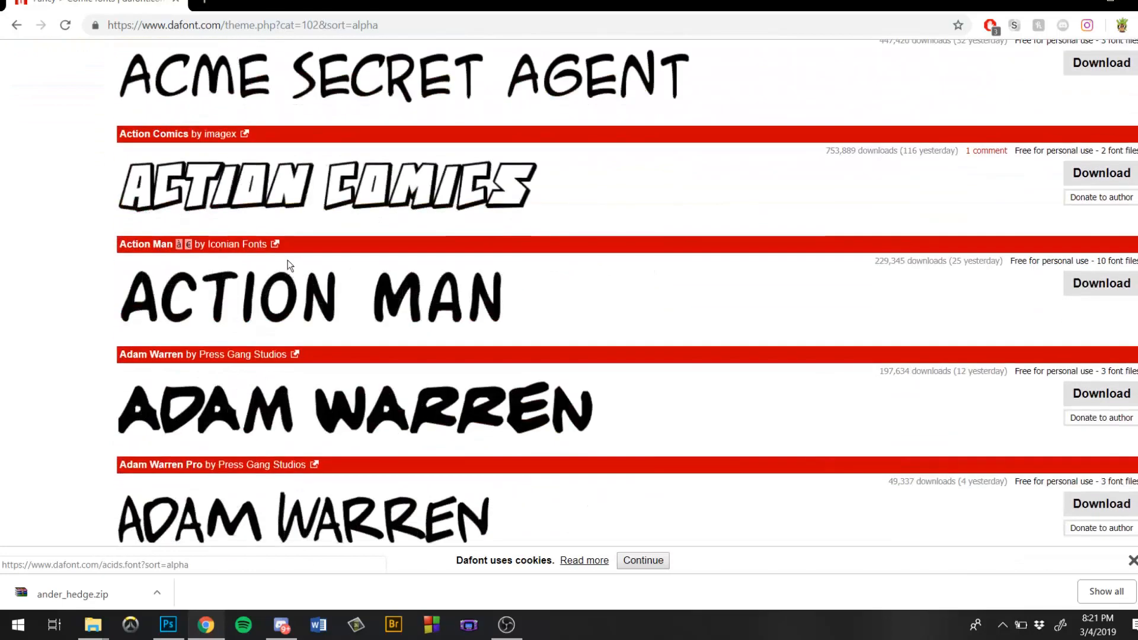
scroll("down", 3)
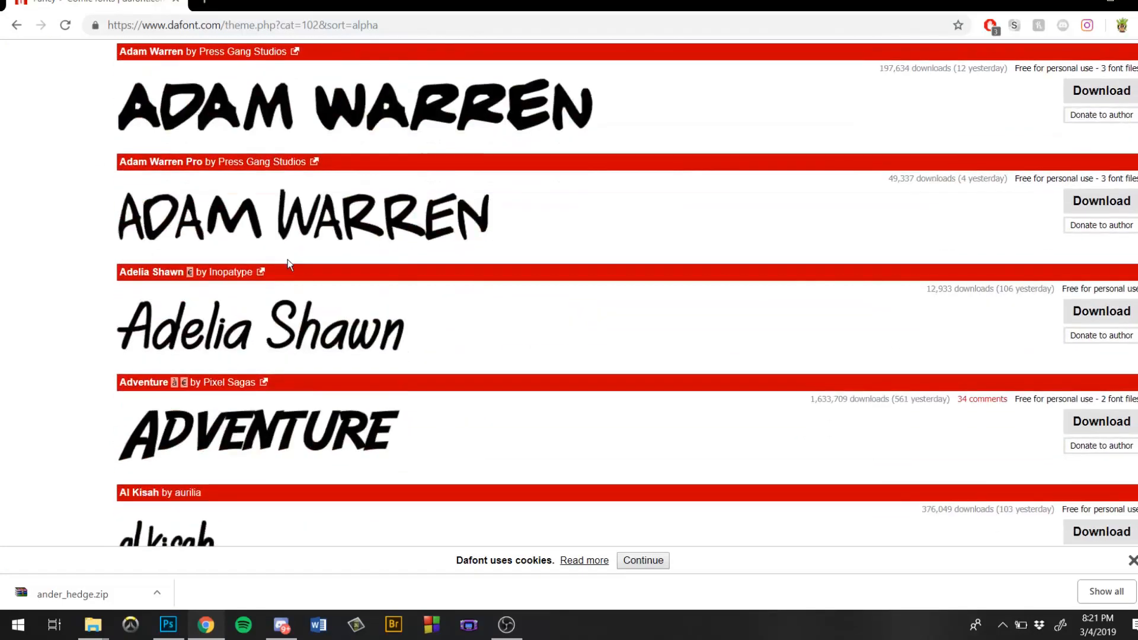
scroll("down", 3)
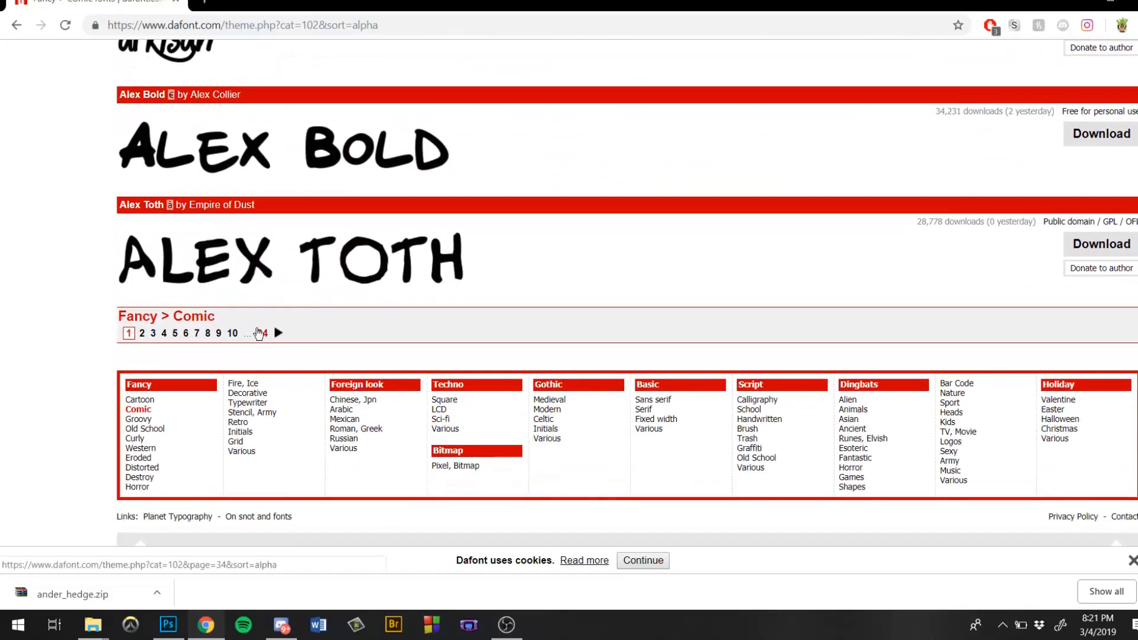
left_click(141, 333)
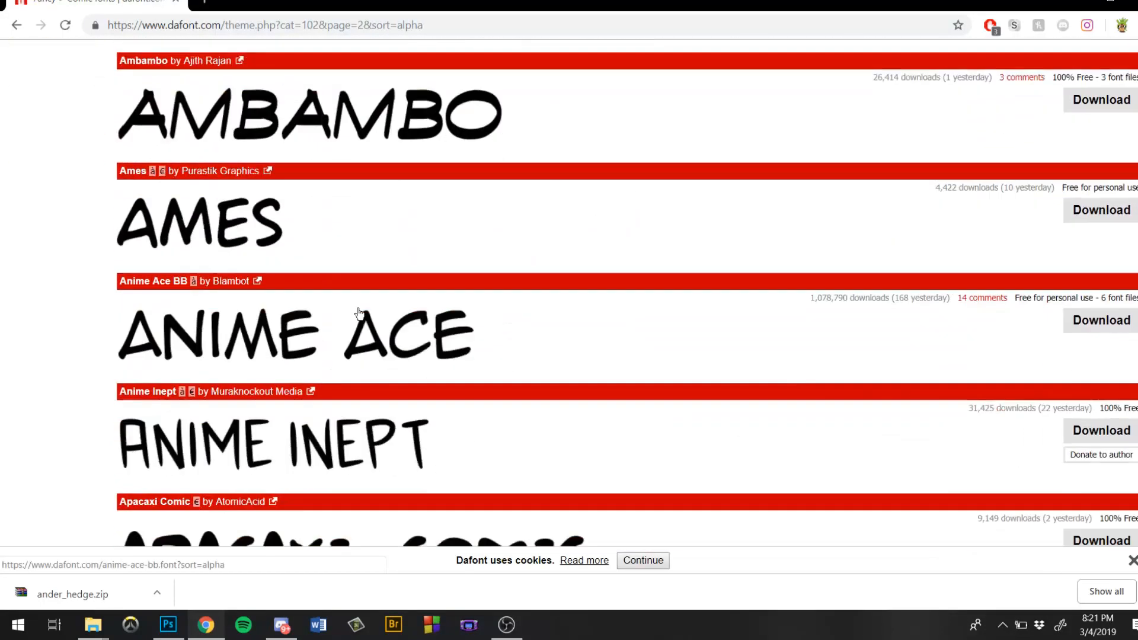
- Look through Comic page 2, then switch to the Basic > Sans serif category
scroll("down", 3)
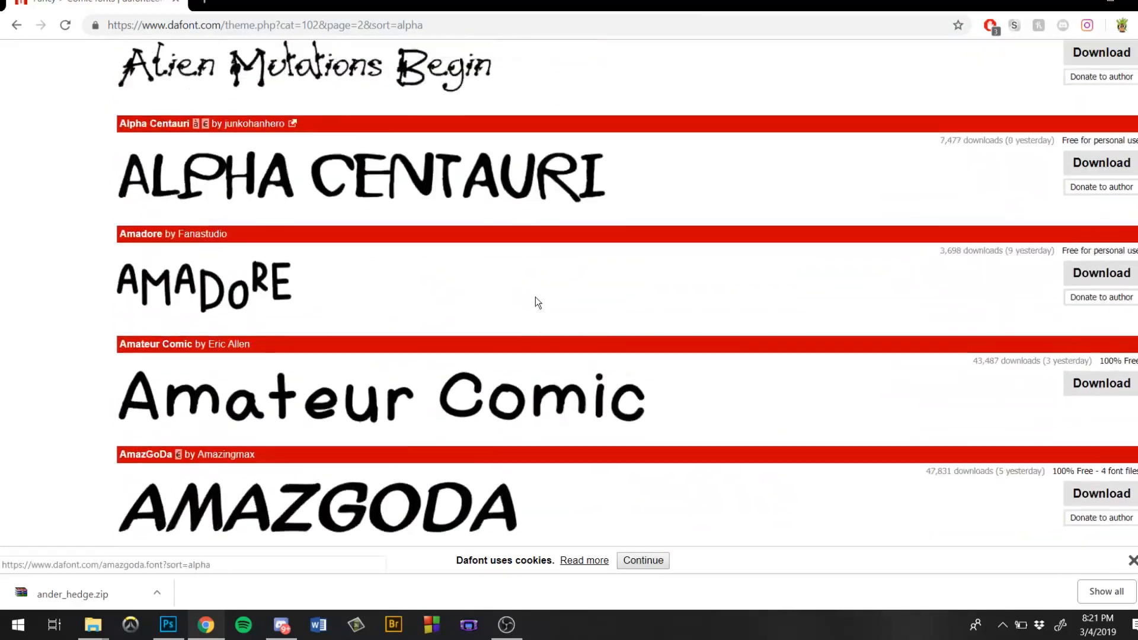
scroll("up", 3)
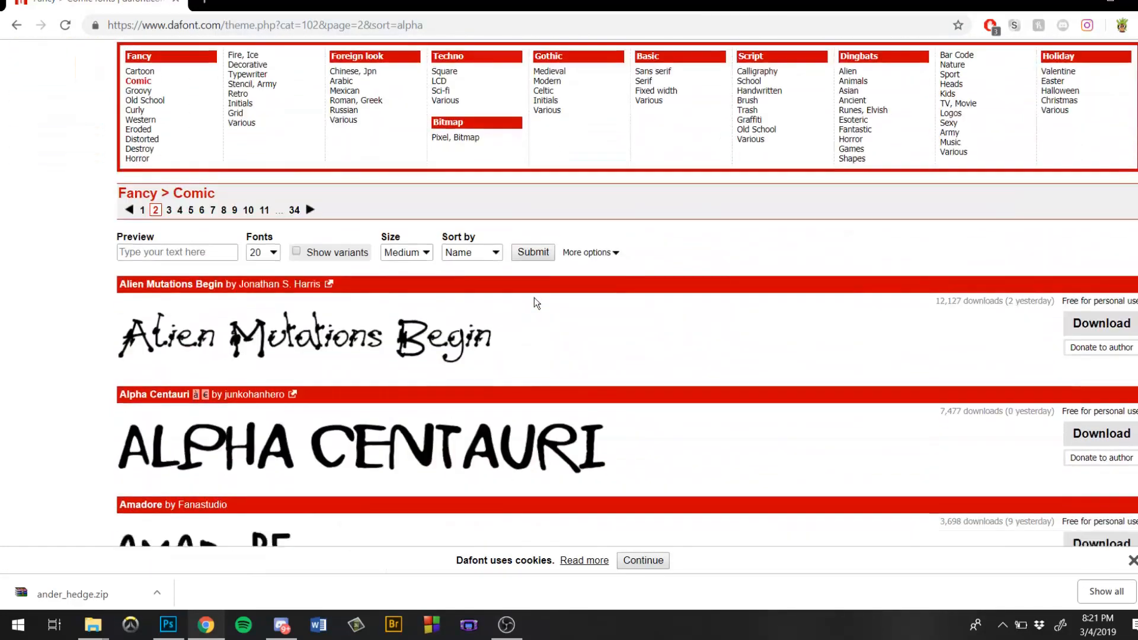
scroll("down", 3)
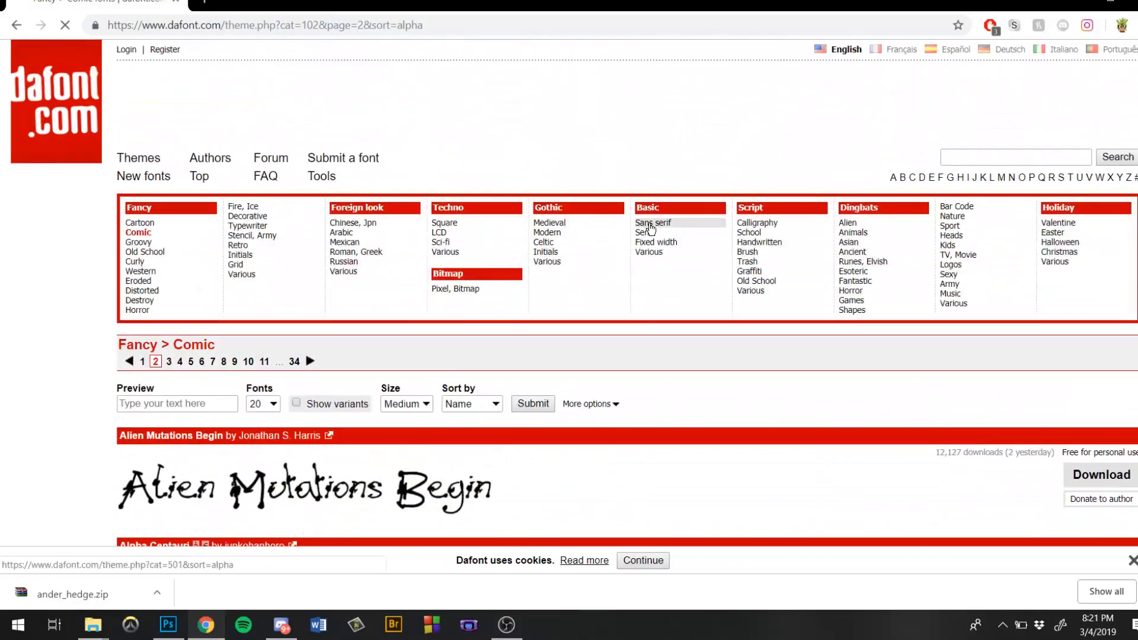
left_click(652, 223)
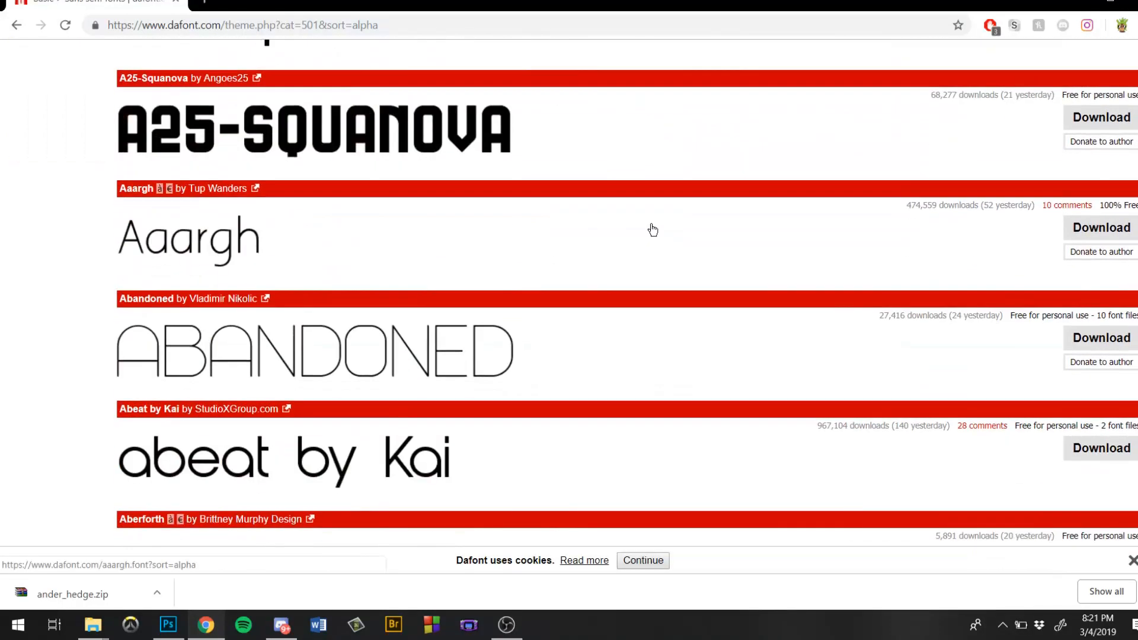
- Scroll the Sans serif list and move to its second page
scroll("up", 3)
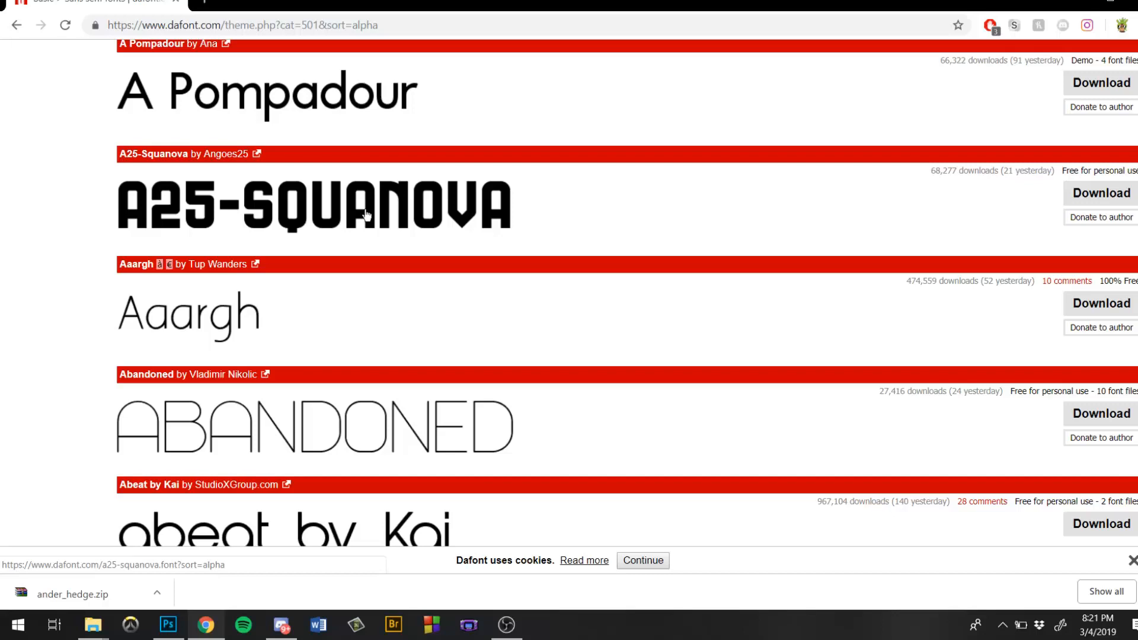
mouse_move(532, 215)
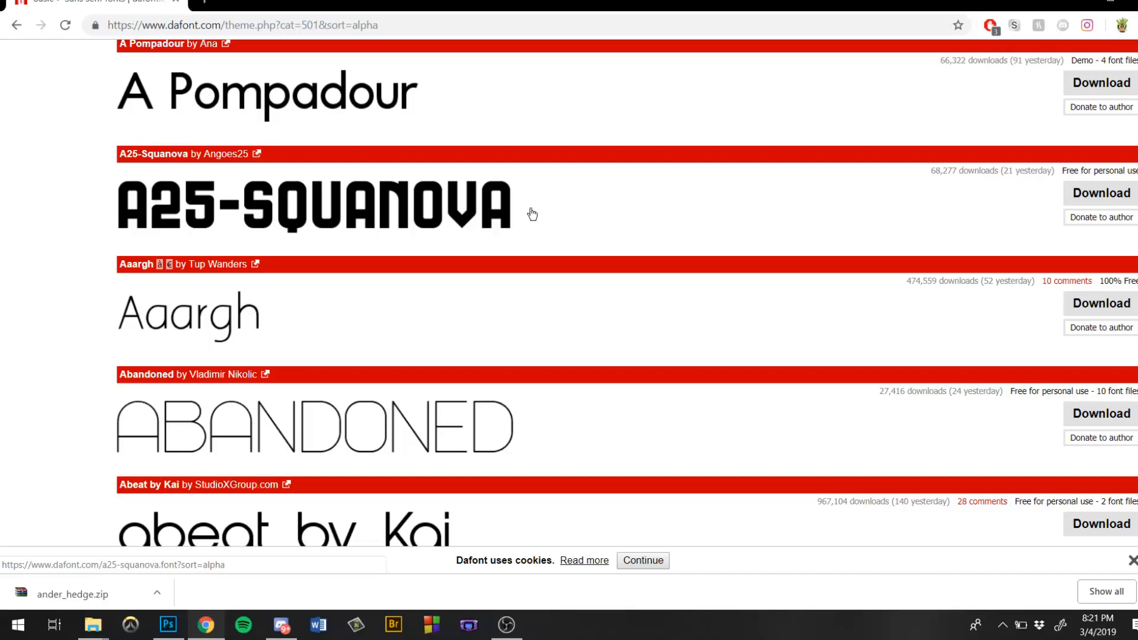
mouse_move(414, 213)
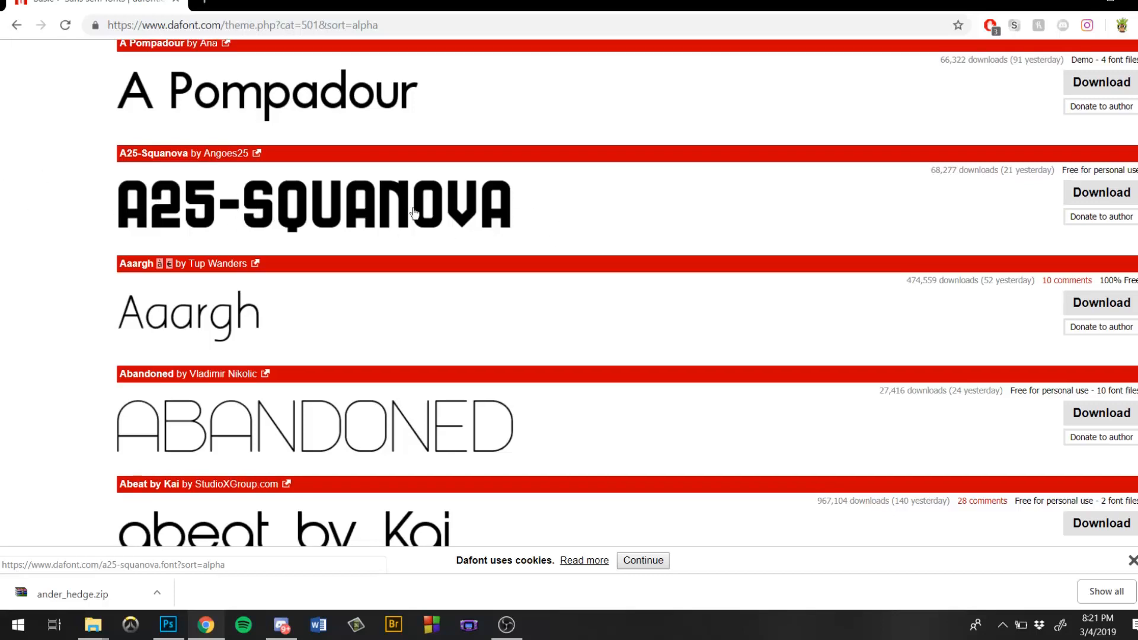
scroll("down", 3)
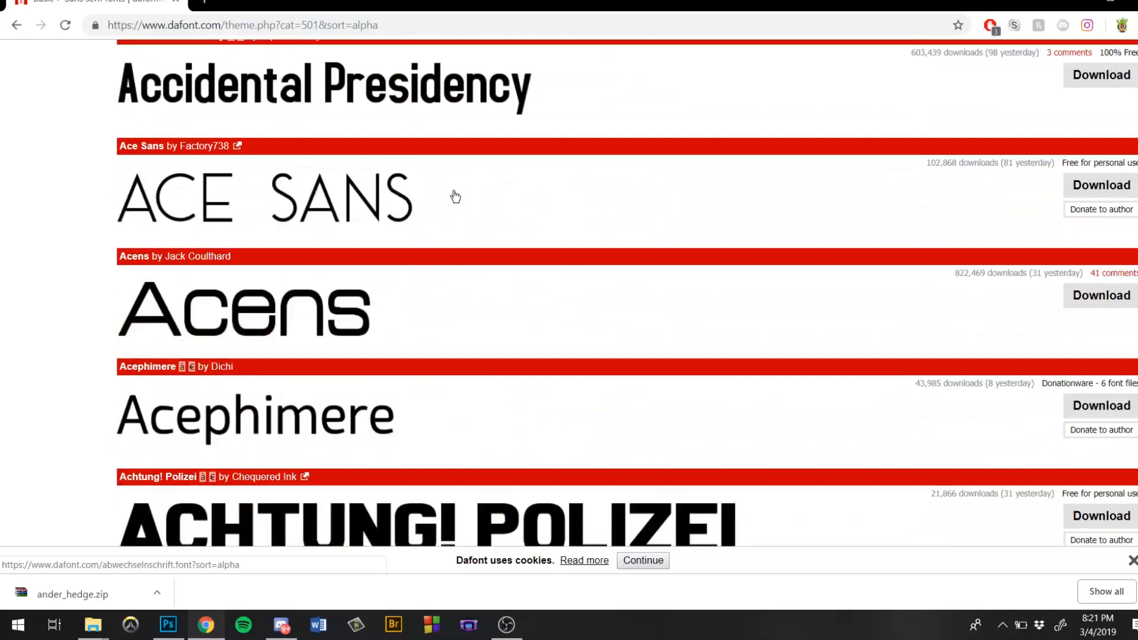
scroll("down", 3)
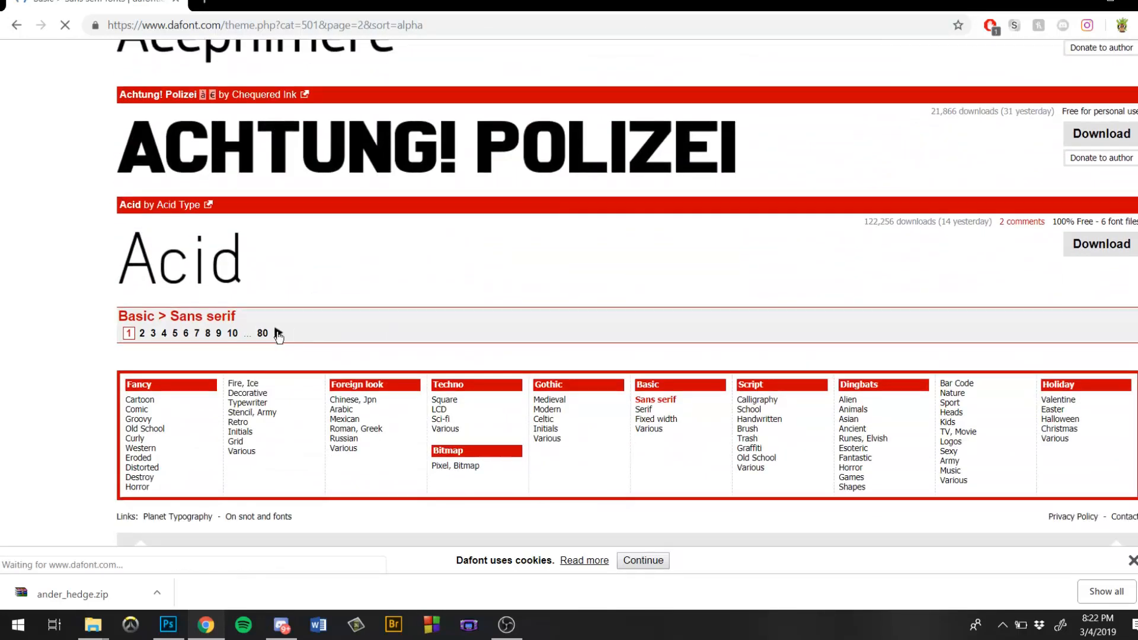
left_click(141, 333)
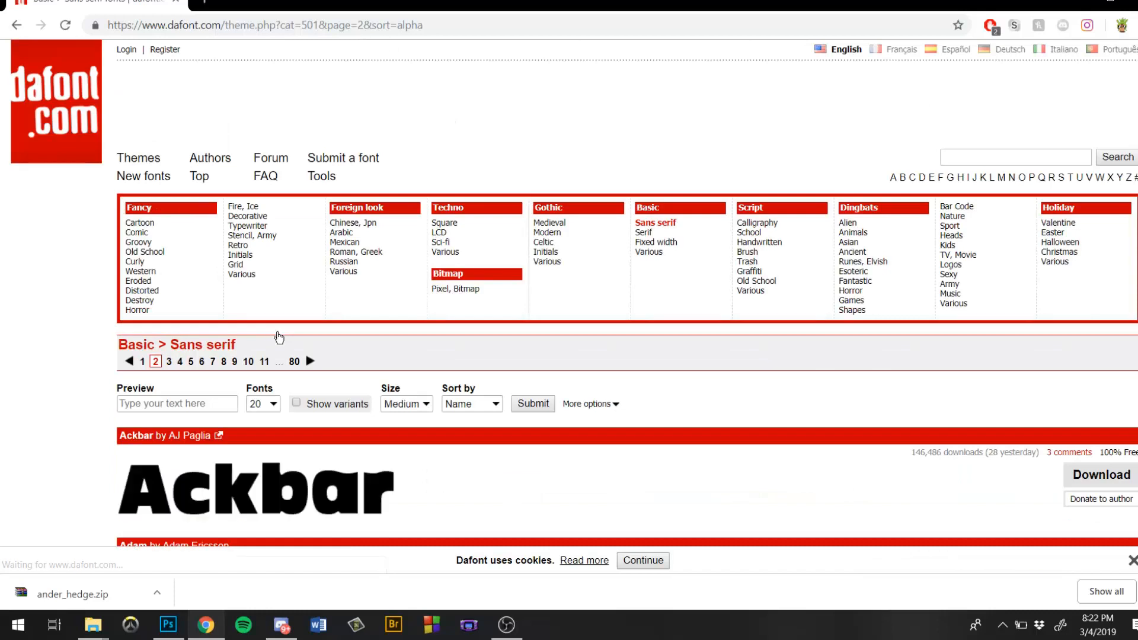
- Browse Sans serif page 2 and continue to page 3 of the listings
scroll("down", 3)
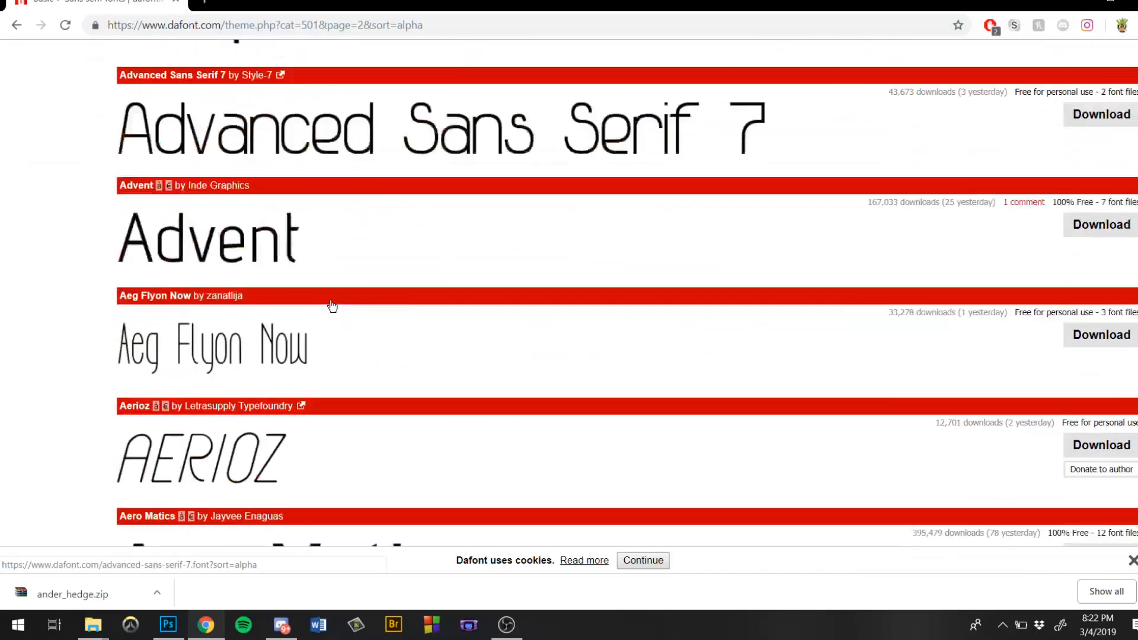
scroll("down", 3)
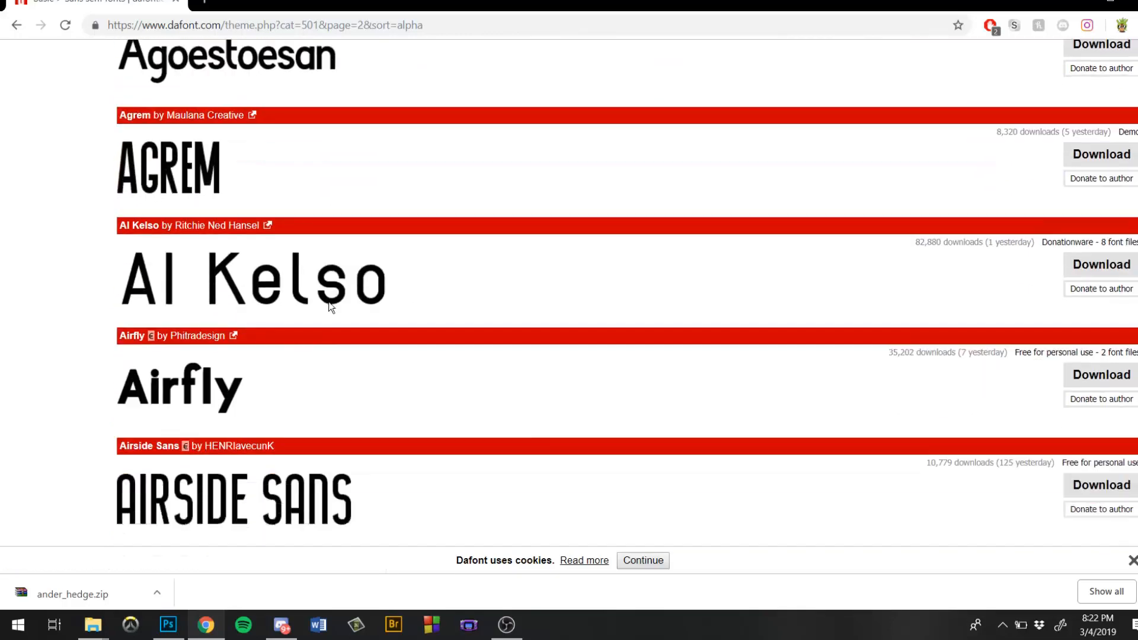
scroll("down", 3)
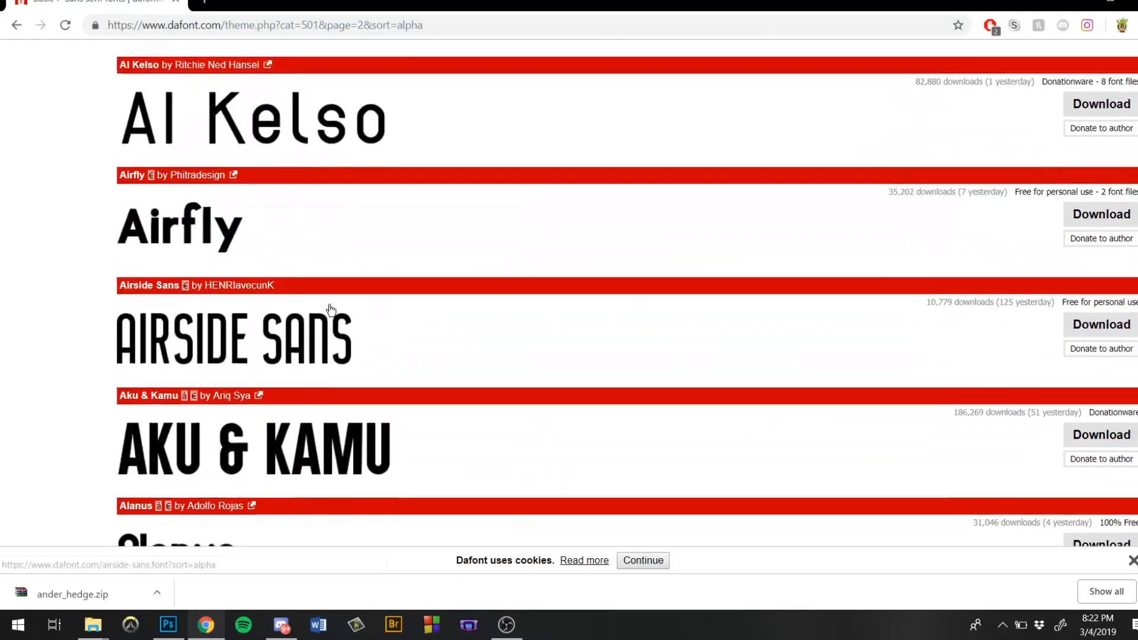
scroll("up", 3)
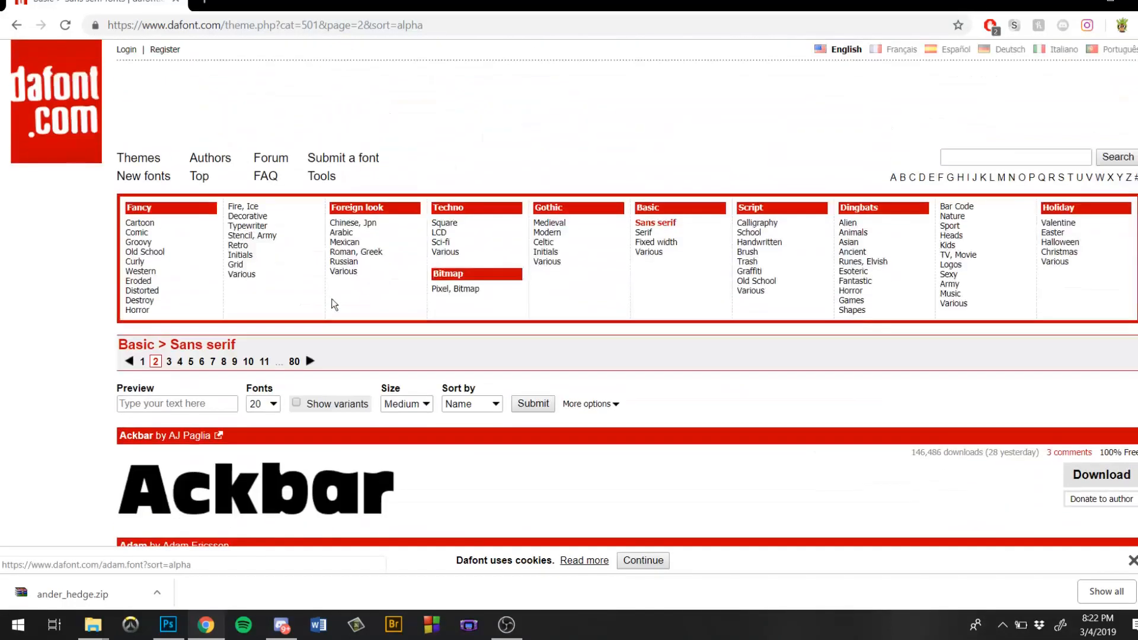
scroll("down", 3)
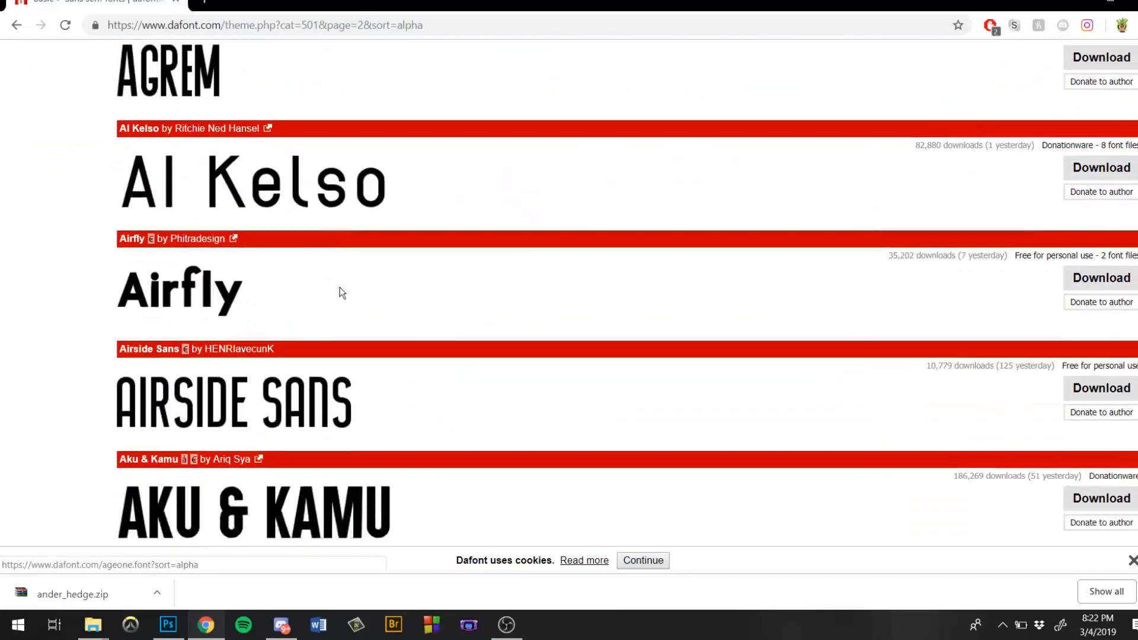
scroll("down", 3)
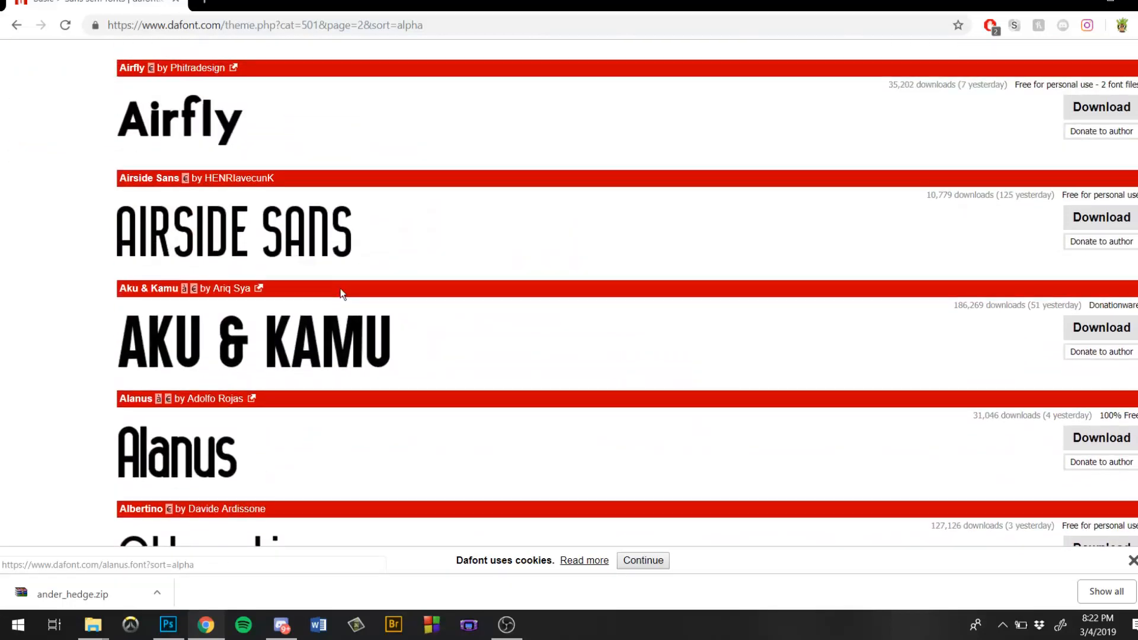
scroll("down", 3)
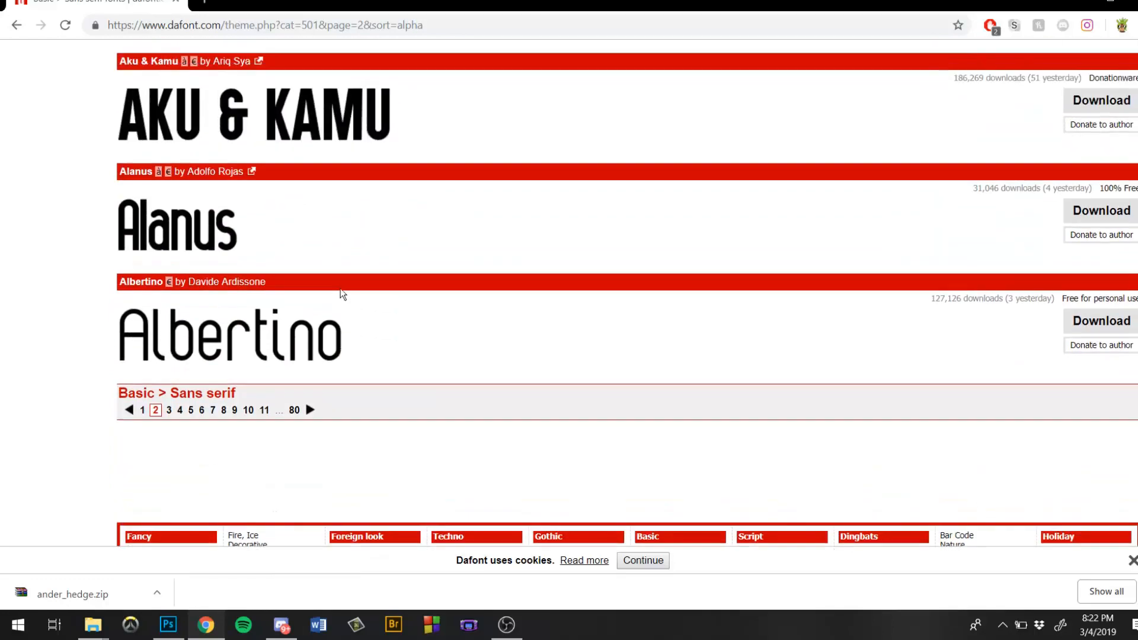
left_click(168, 410)
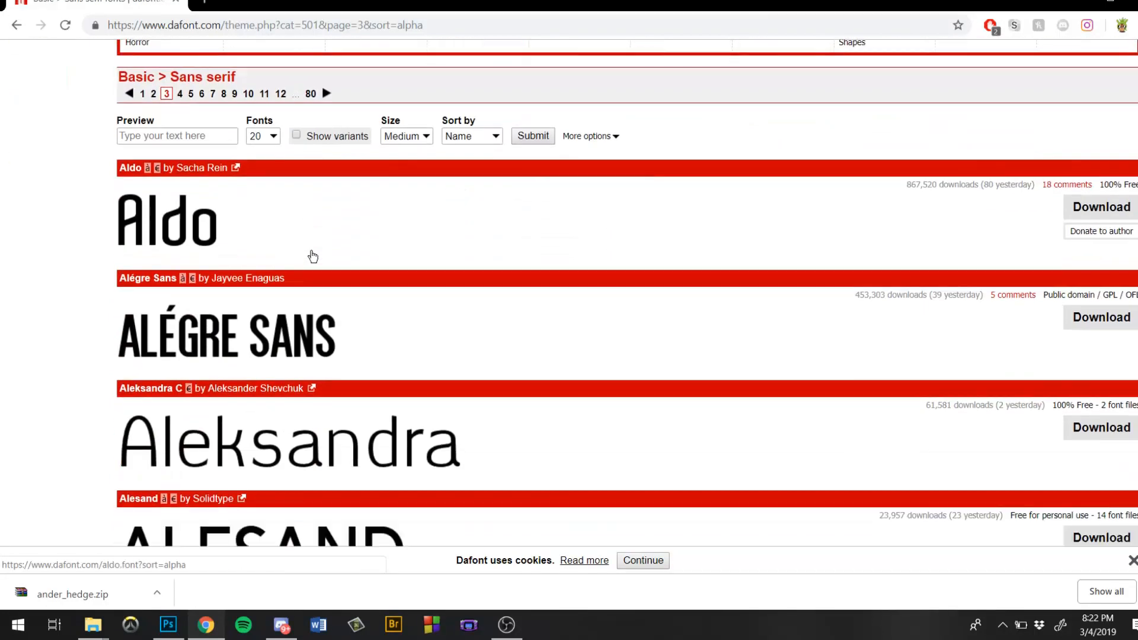
scroll("down", 3)
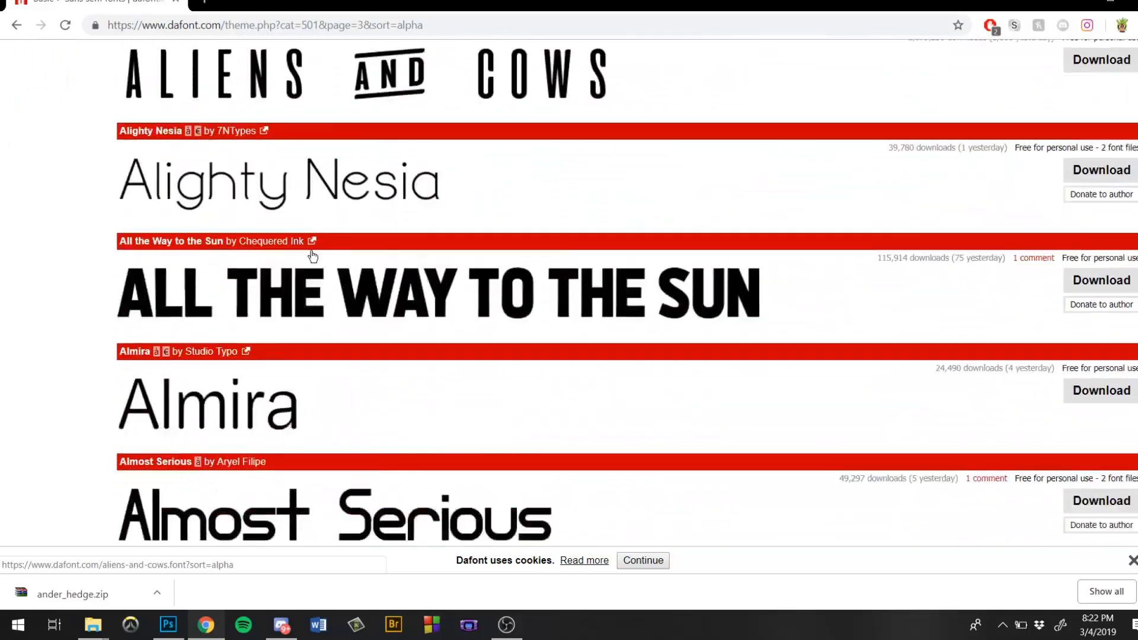
scroll("up", 3)
type("Behance")
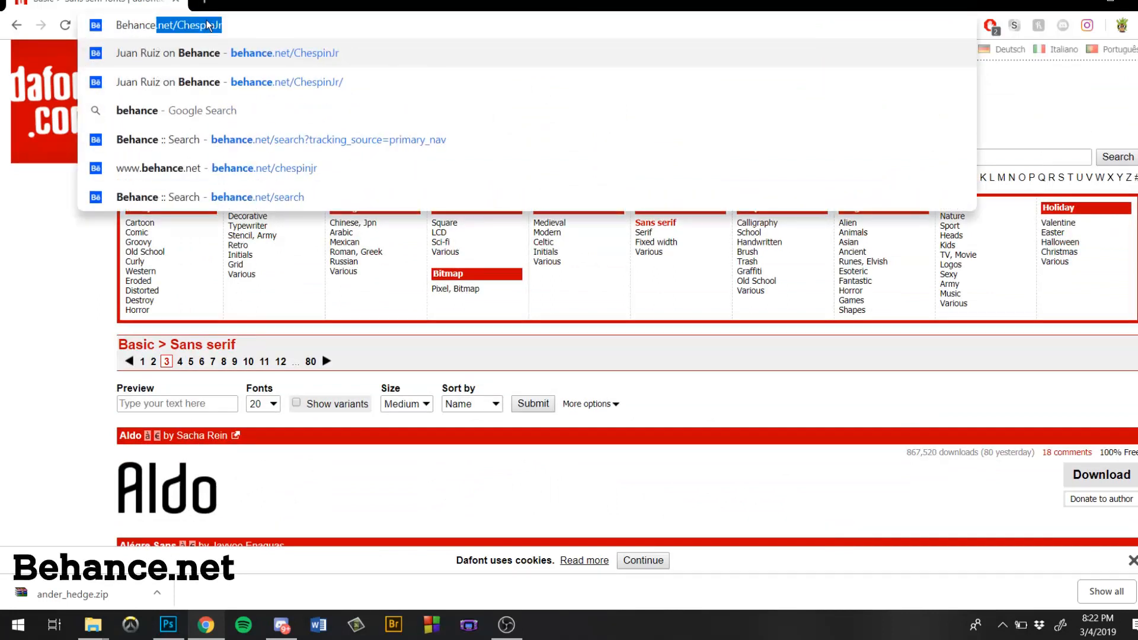
- Load Juan Ruiz's Behance profile and browse his Pokémon-themed Work grid and About Me
key("Enter")
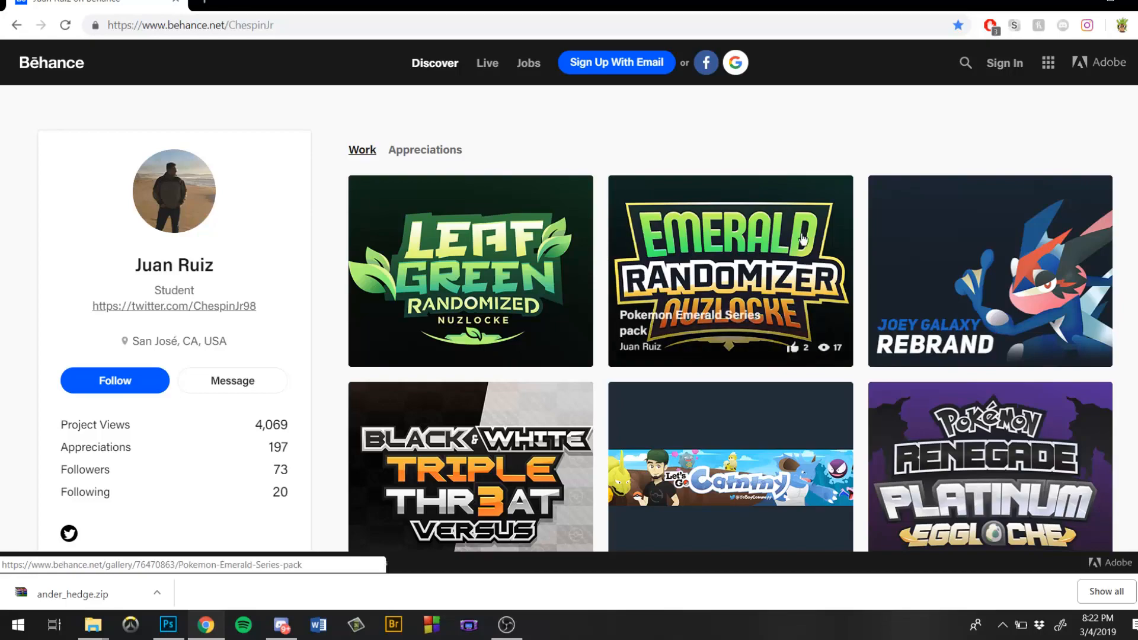
scroll("down", 3)
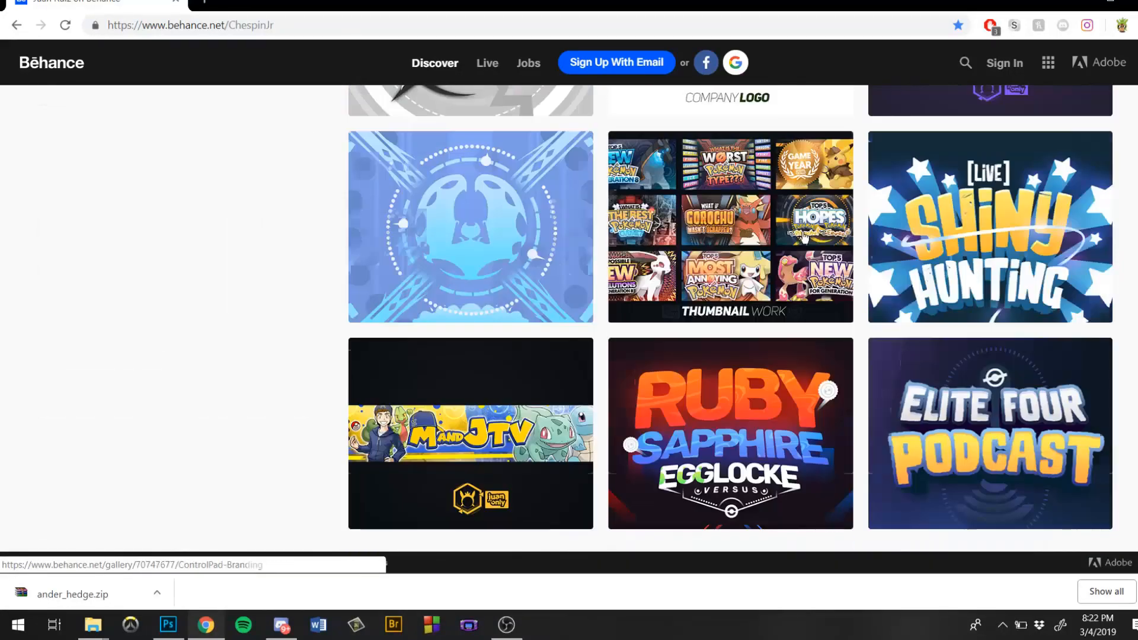
scroll("down", 3)
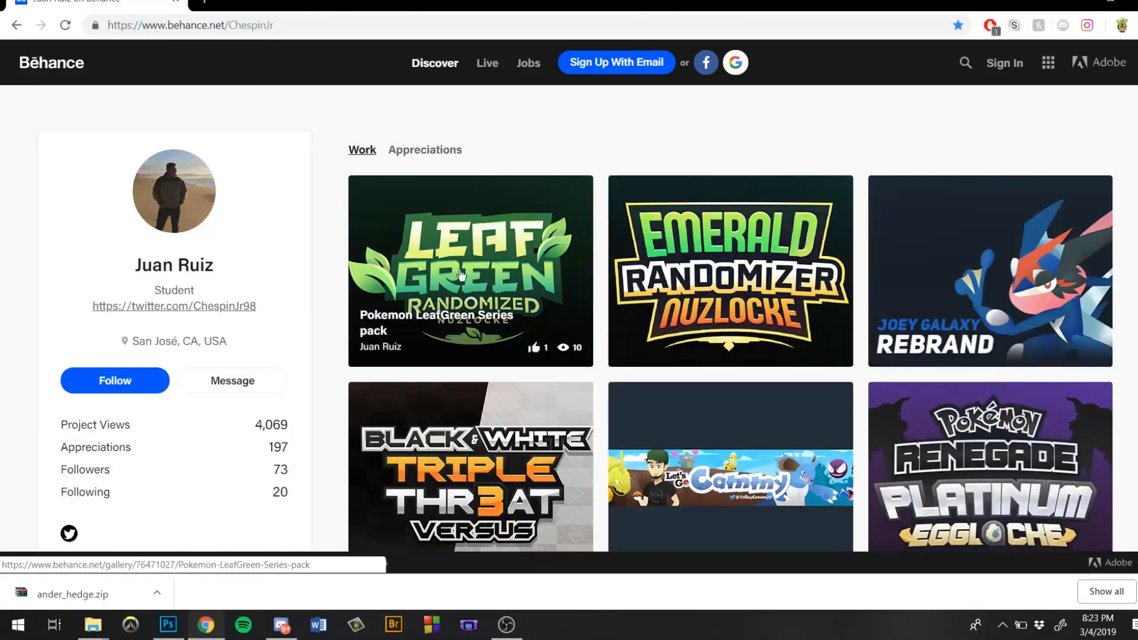
scroll("down", 3)
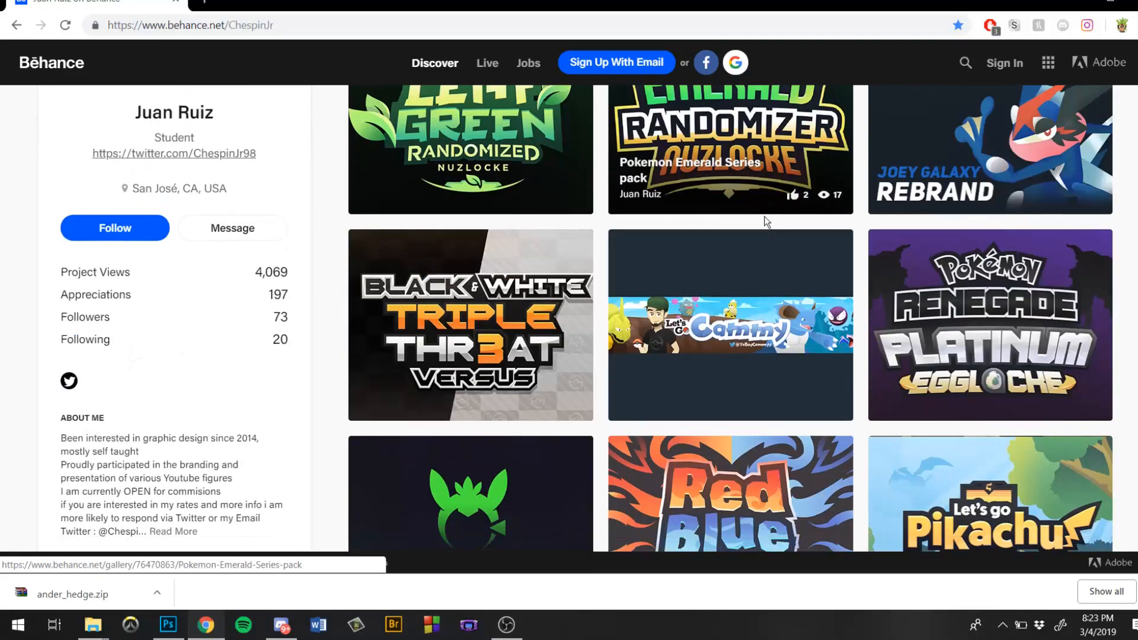
scroll("up", 3)
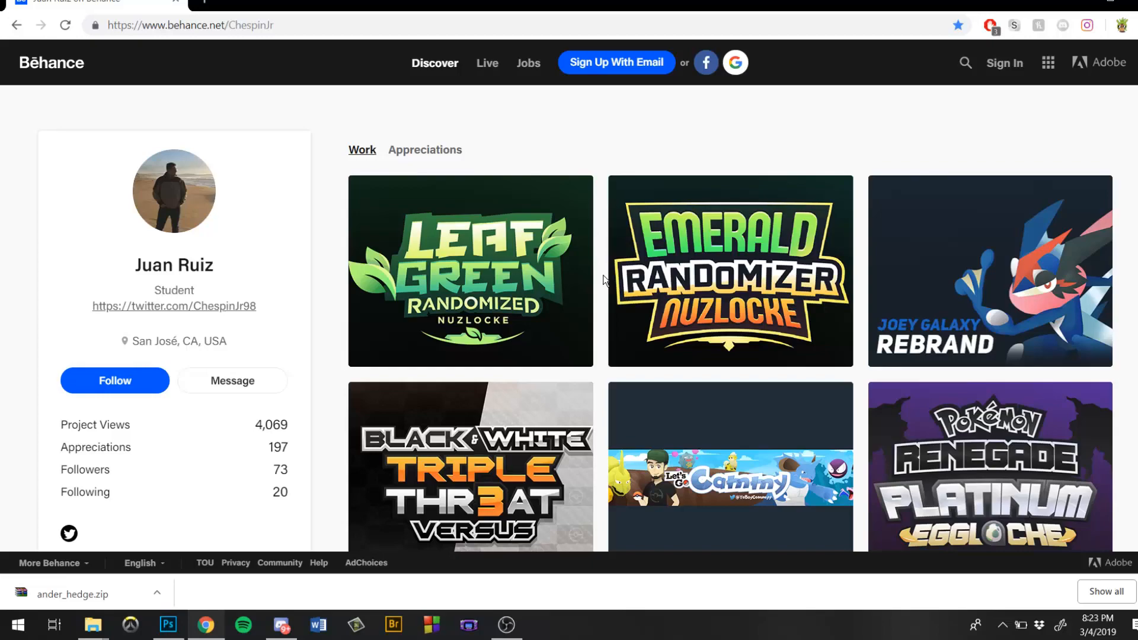
scroll("down", 3)
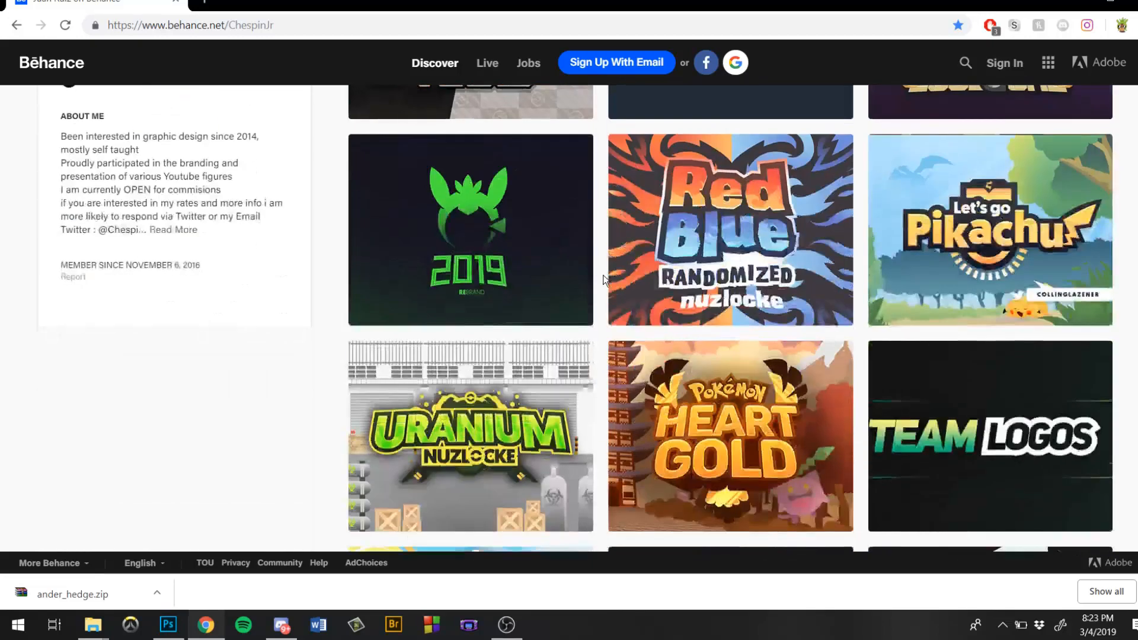
scroll("up", 3)
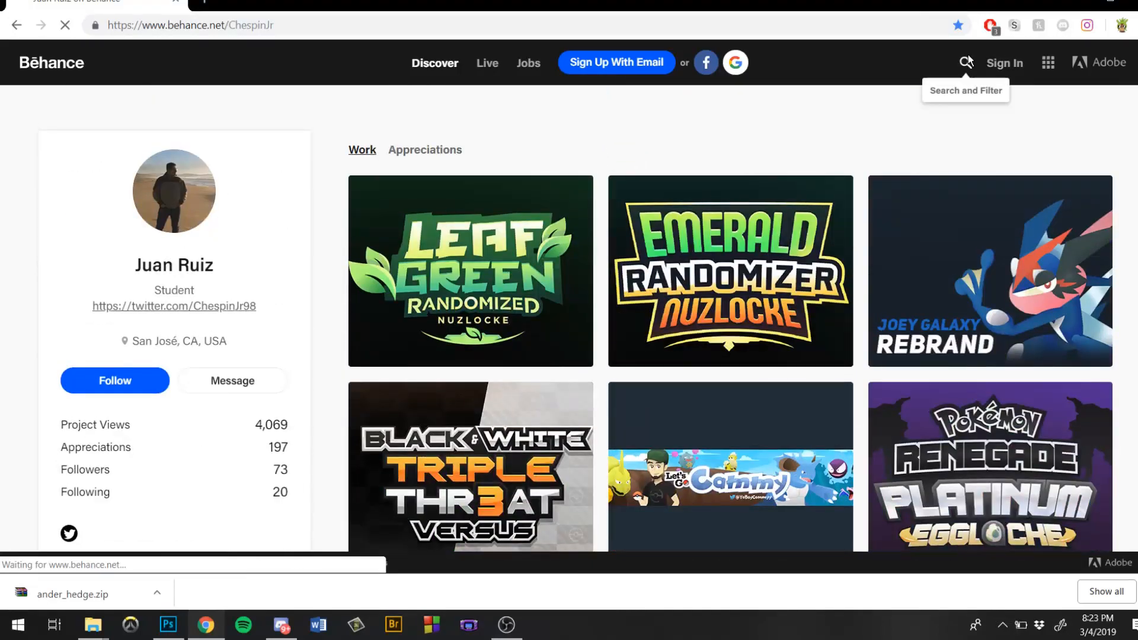
left_click(965, 63)
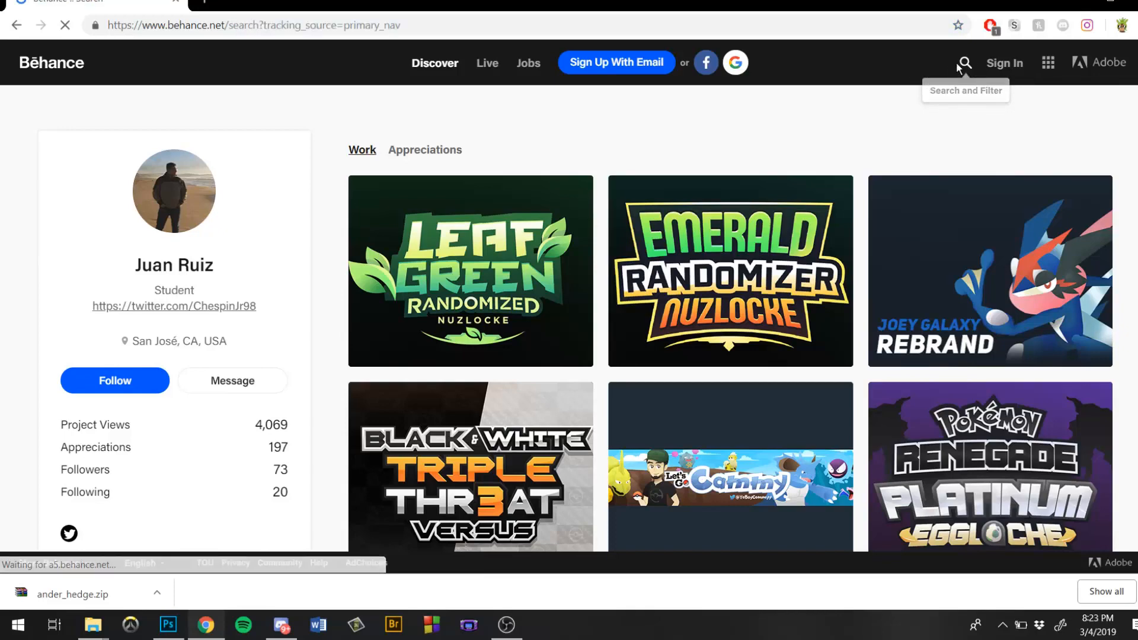
left_click(965, 63)
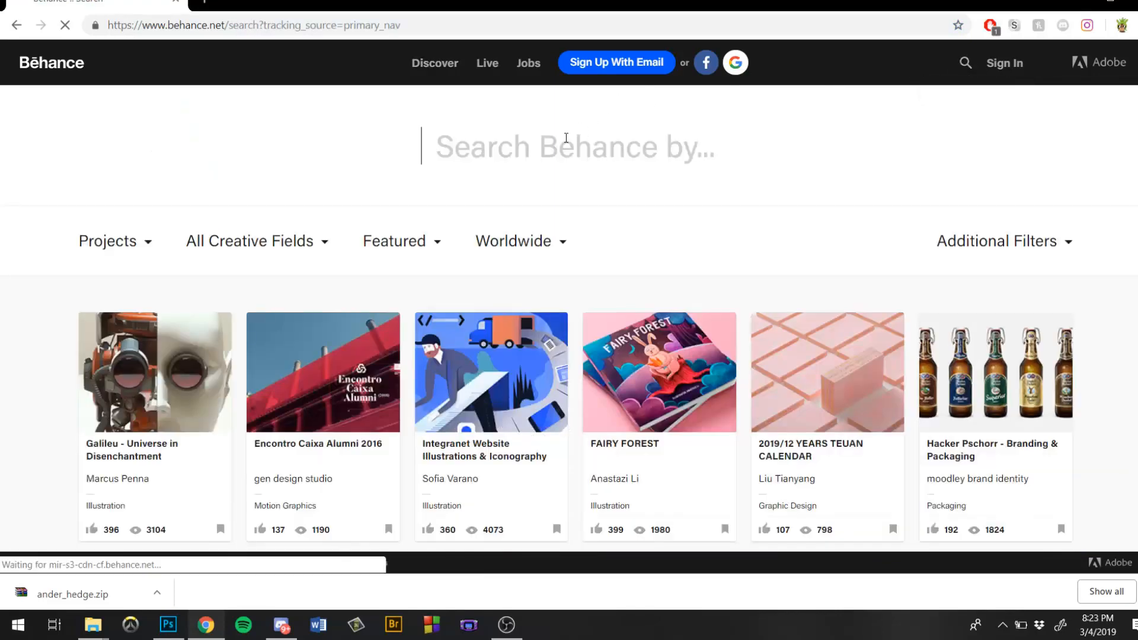
type("Free fonts")
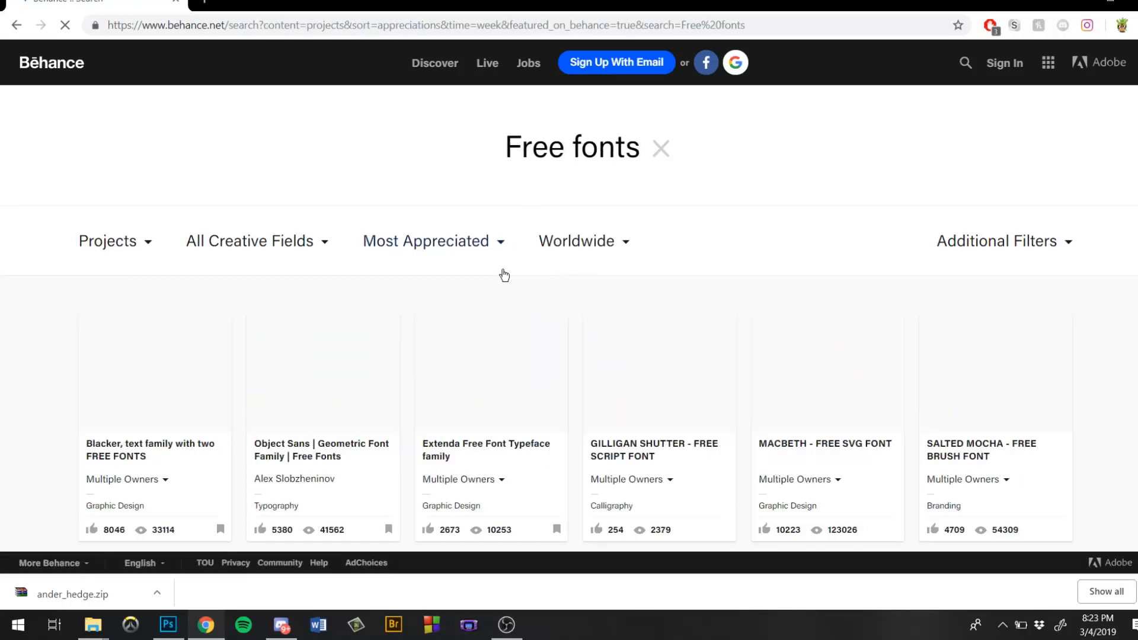
scroll("down", 3)
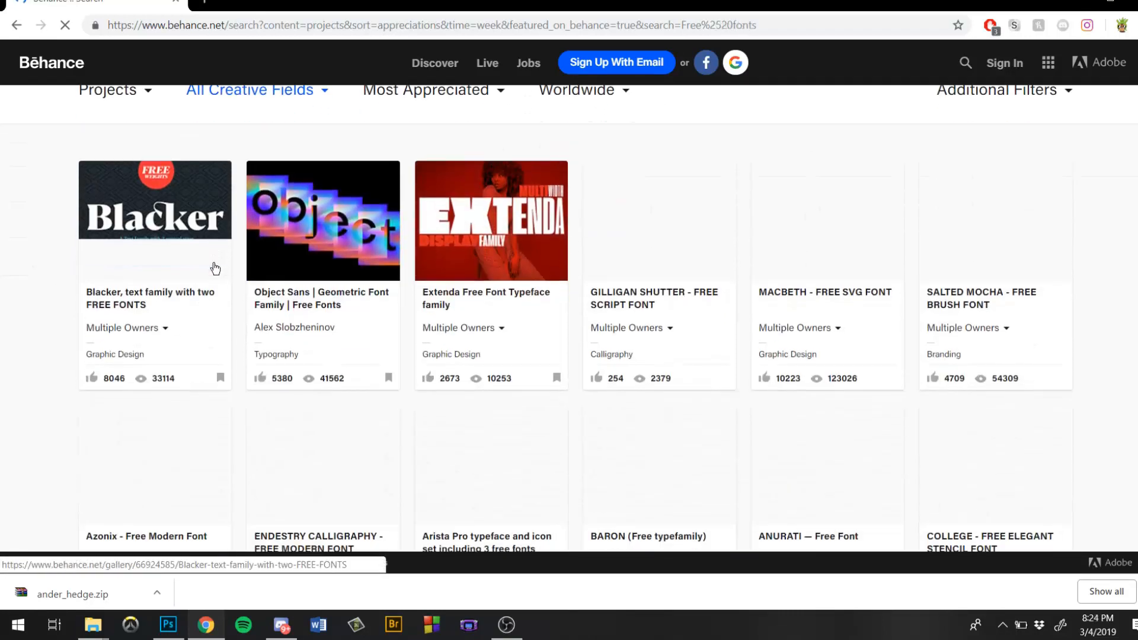
scroll("down", 3)
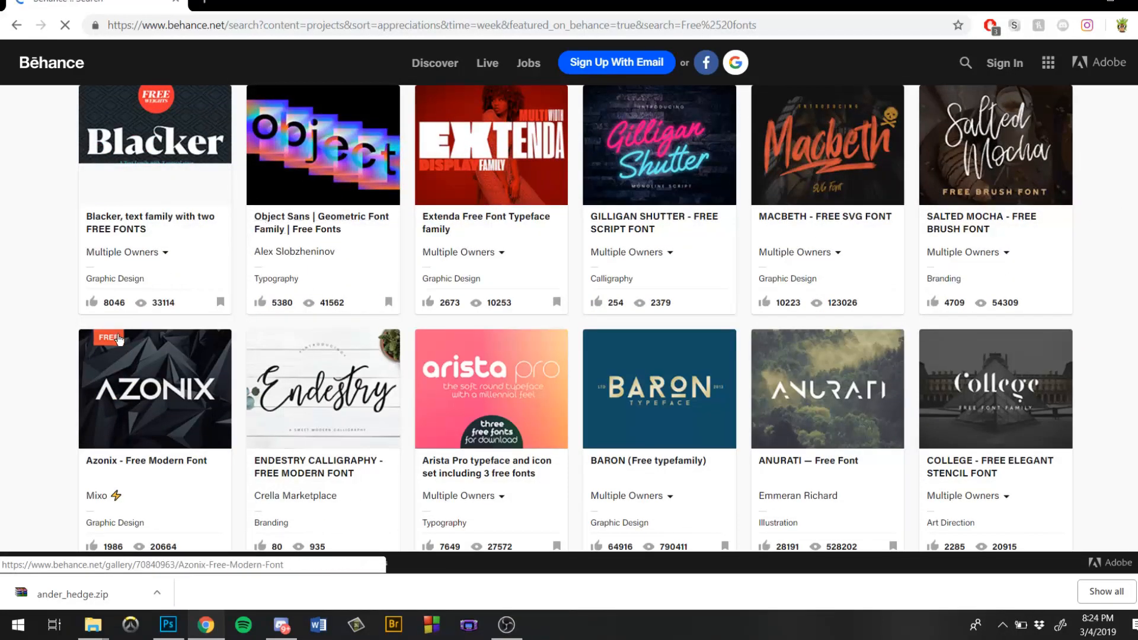
mouse_move(694, 380)
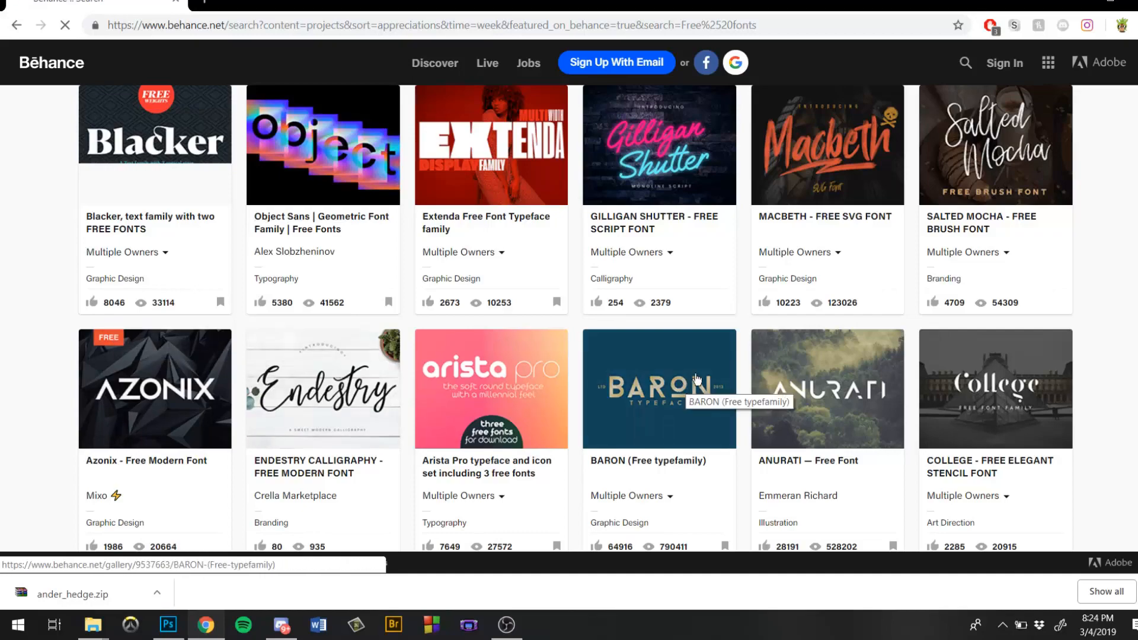
scroll("down", 3)
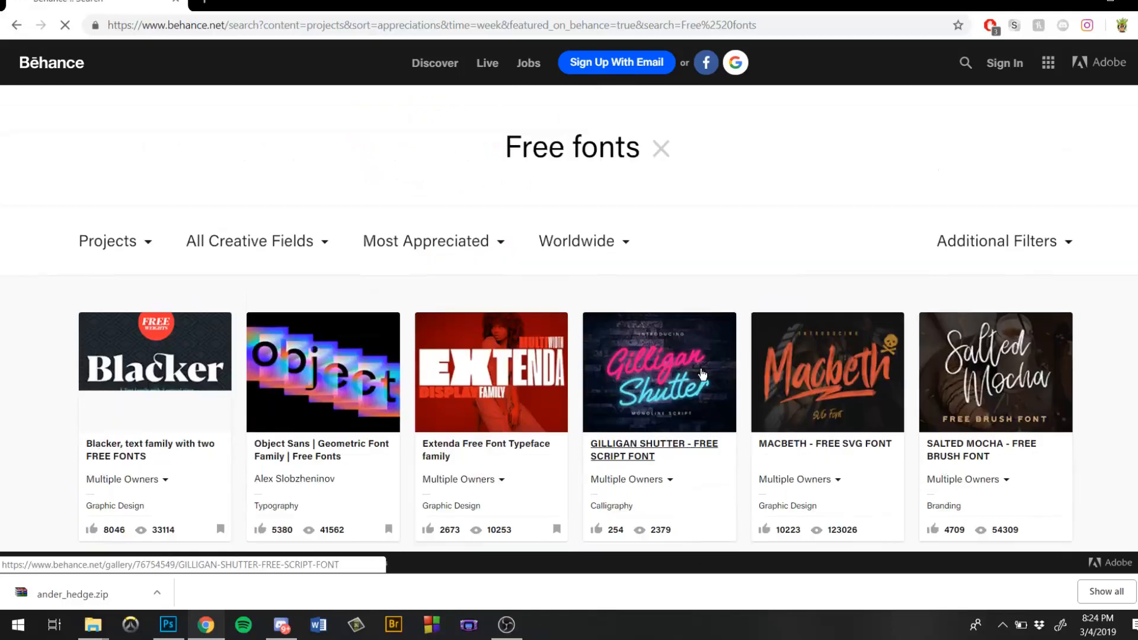
scroll("down", 3)
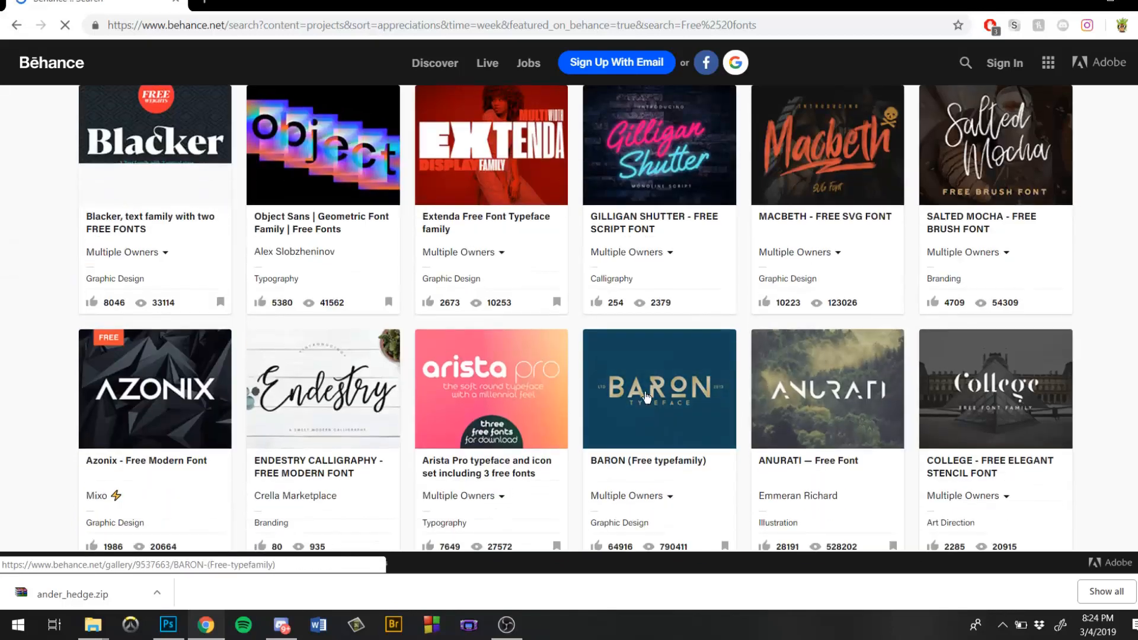
scroll("down", 3)
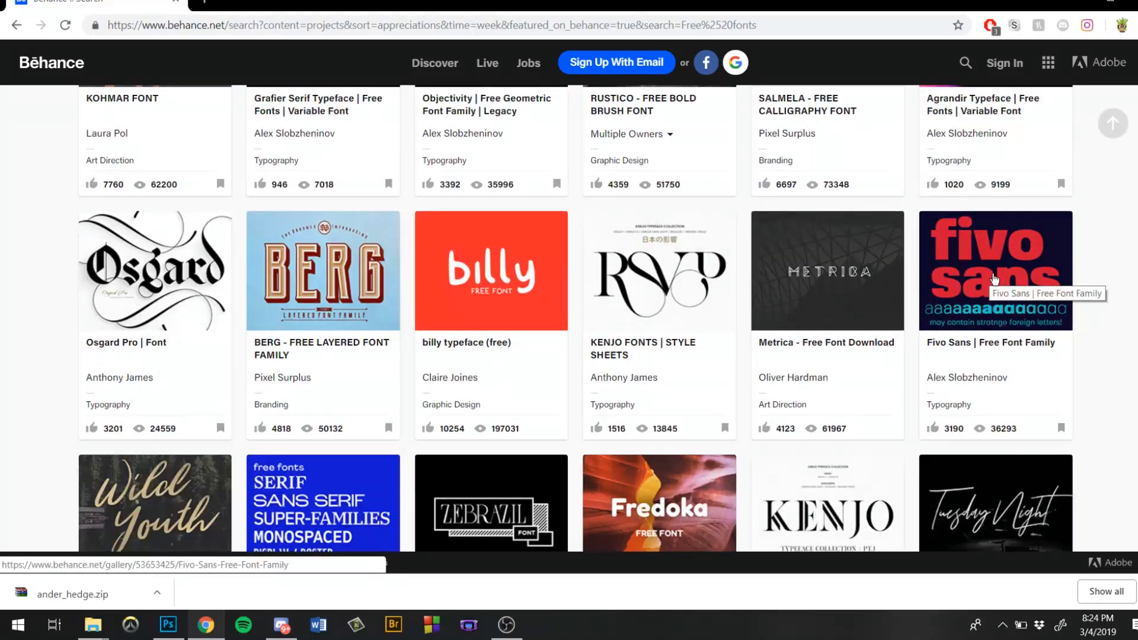
scroll("down", 3)
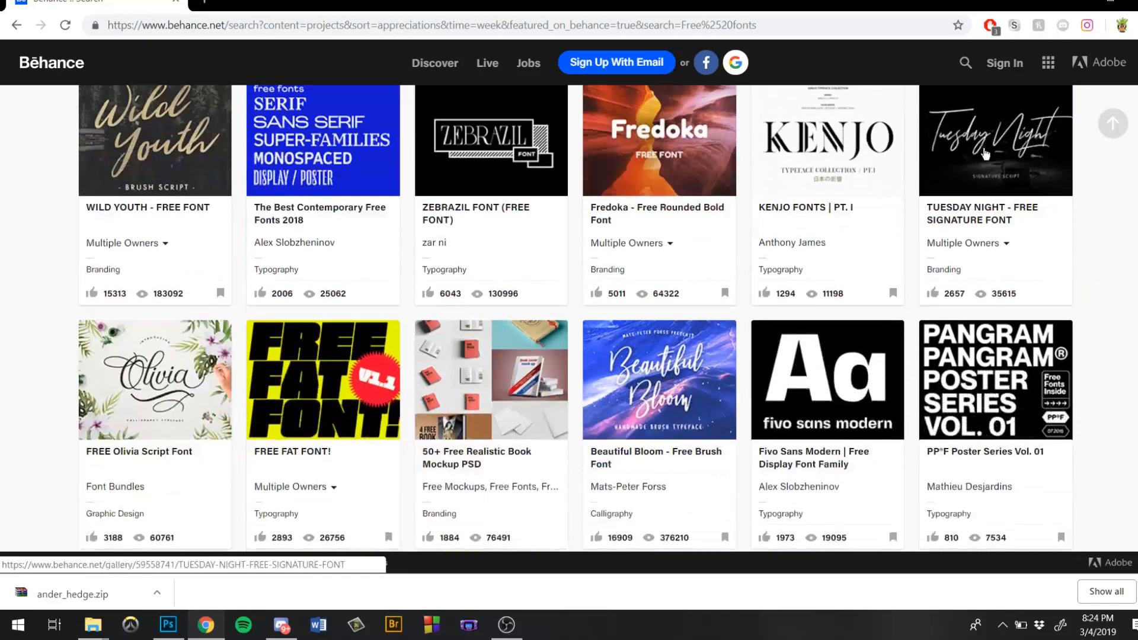
scroll("down", 3)
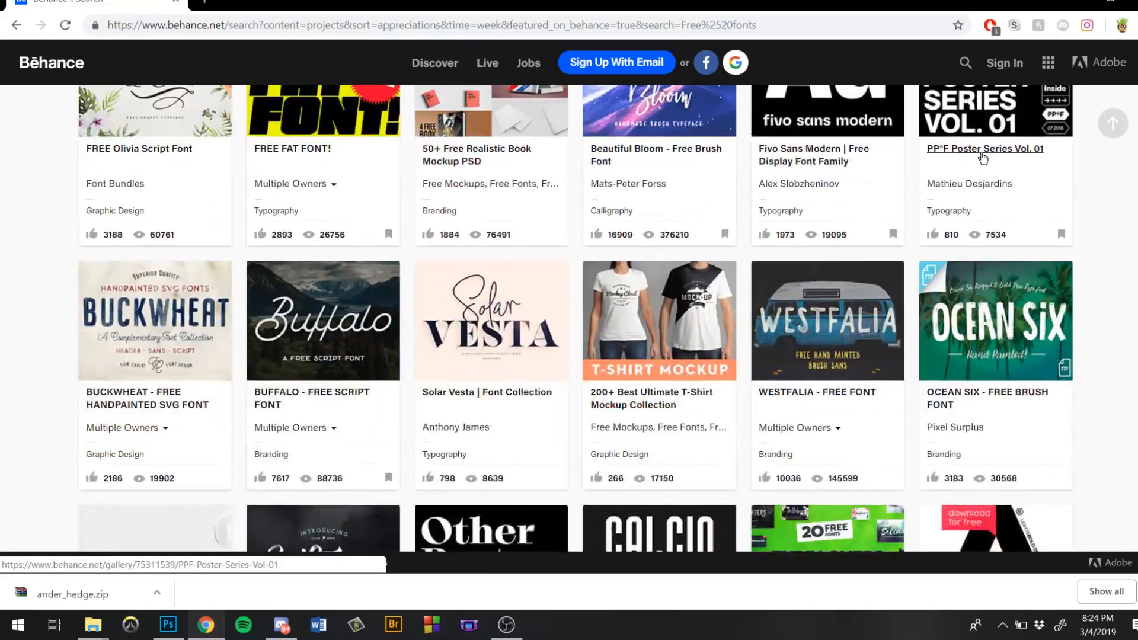
scroll("down", 3)
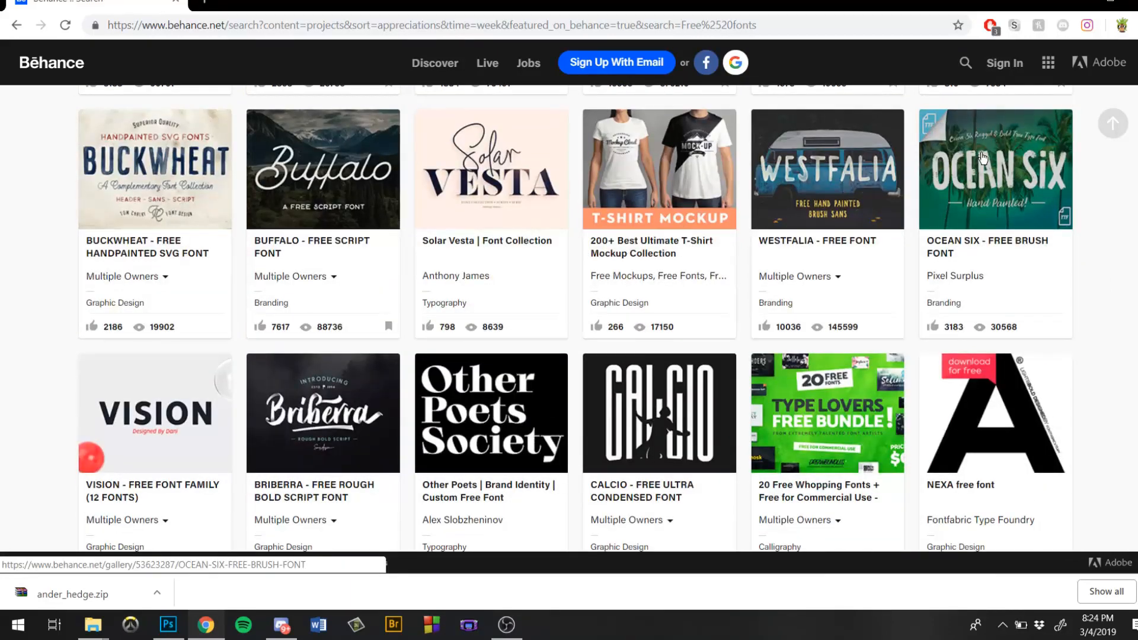
scroll("down", 3)
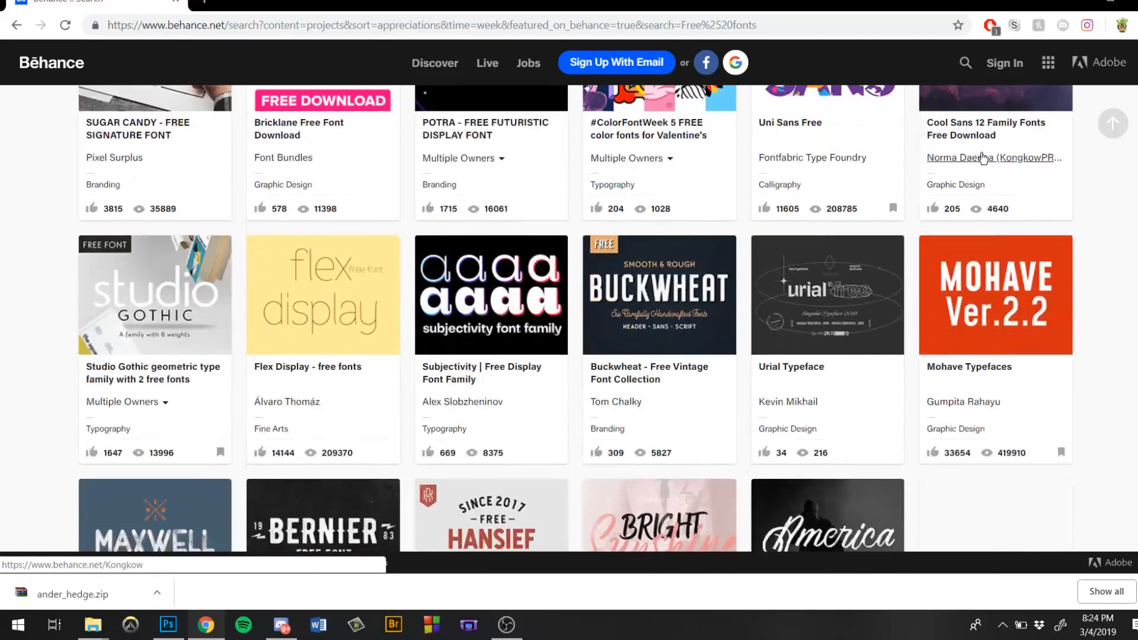
scroll("down", 3)
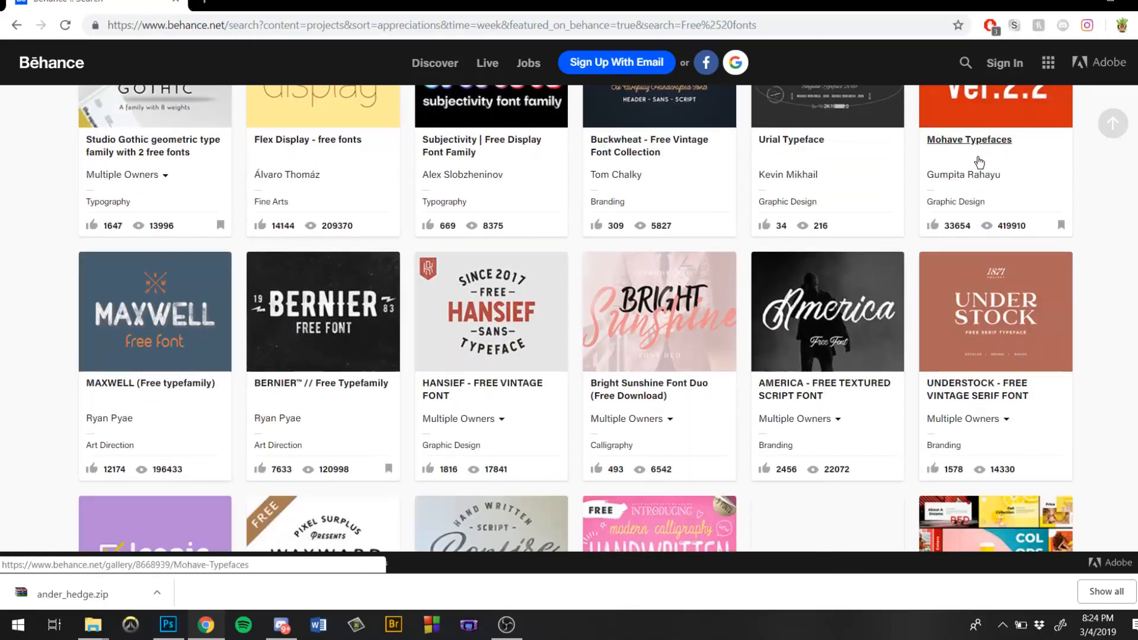
scroll("down", 3)
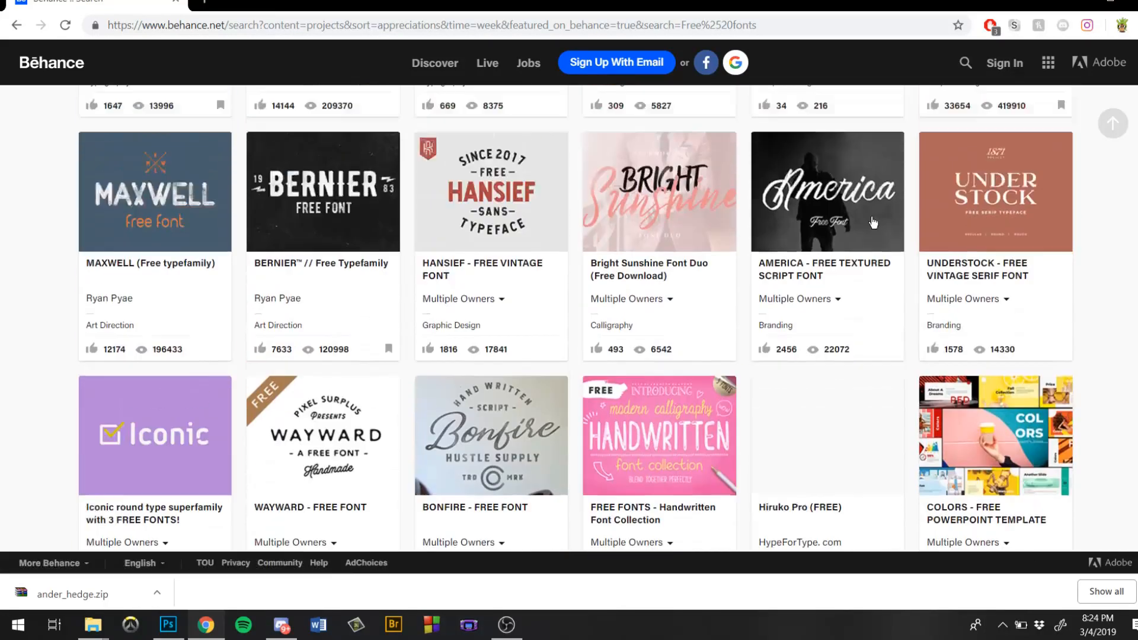
scroll("down", 3)
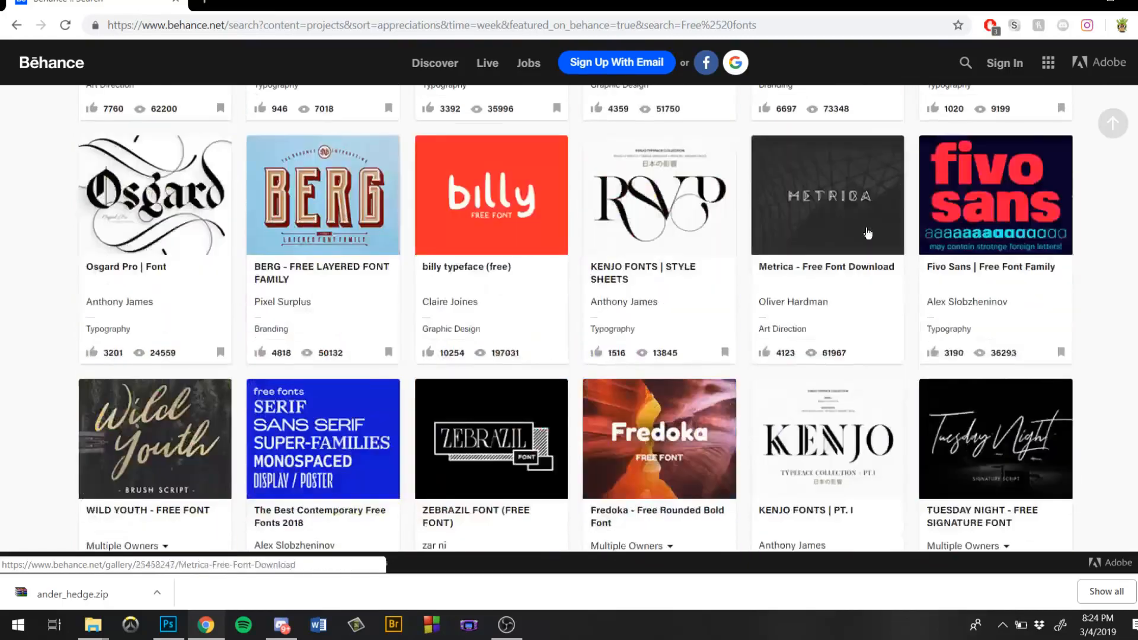
scroll("up", 3)
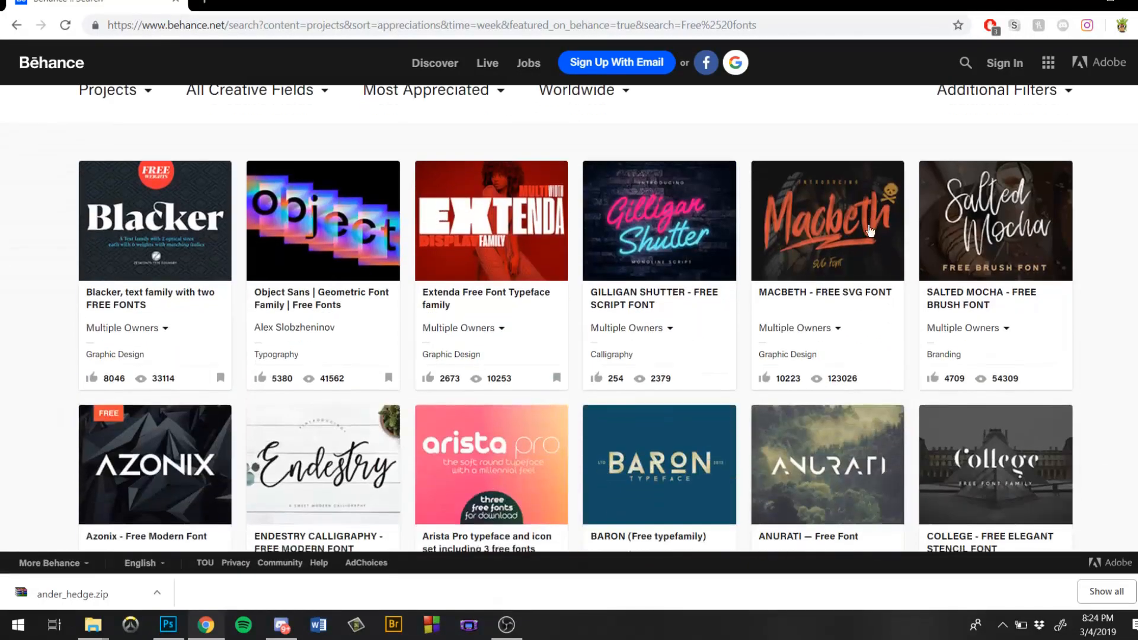
scroll("down", 3)
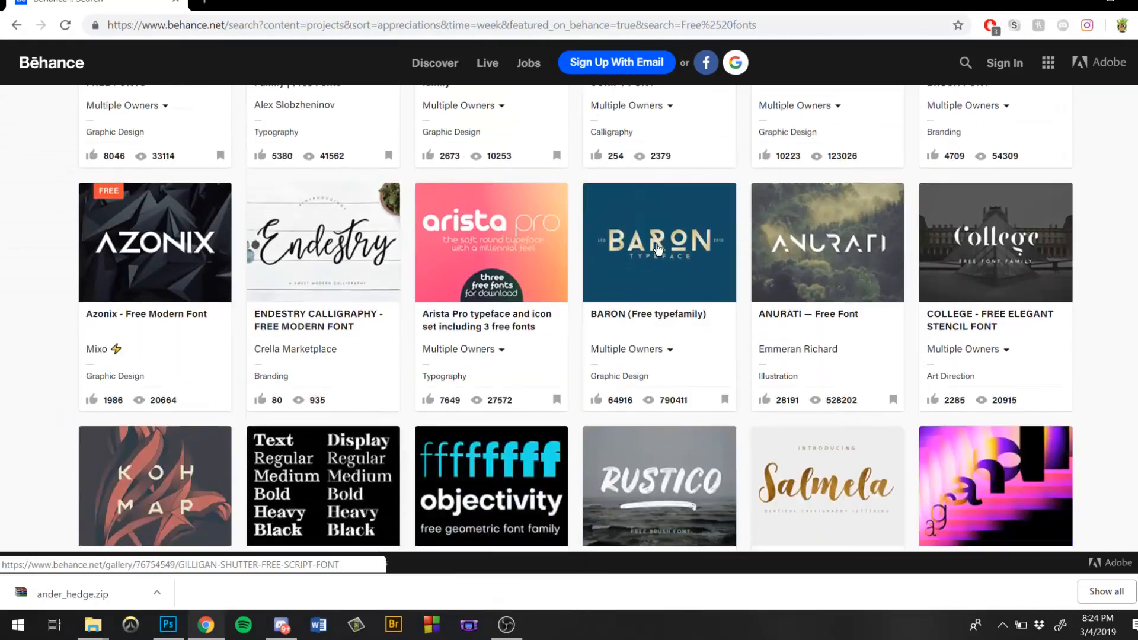
scroll("down", 3)
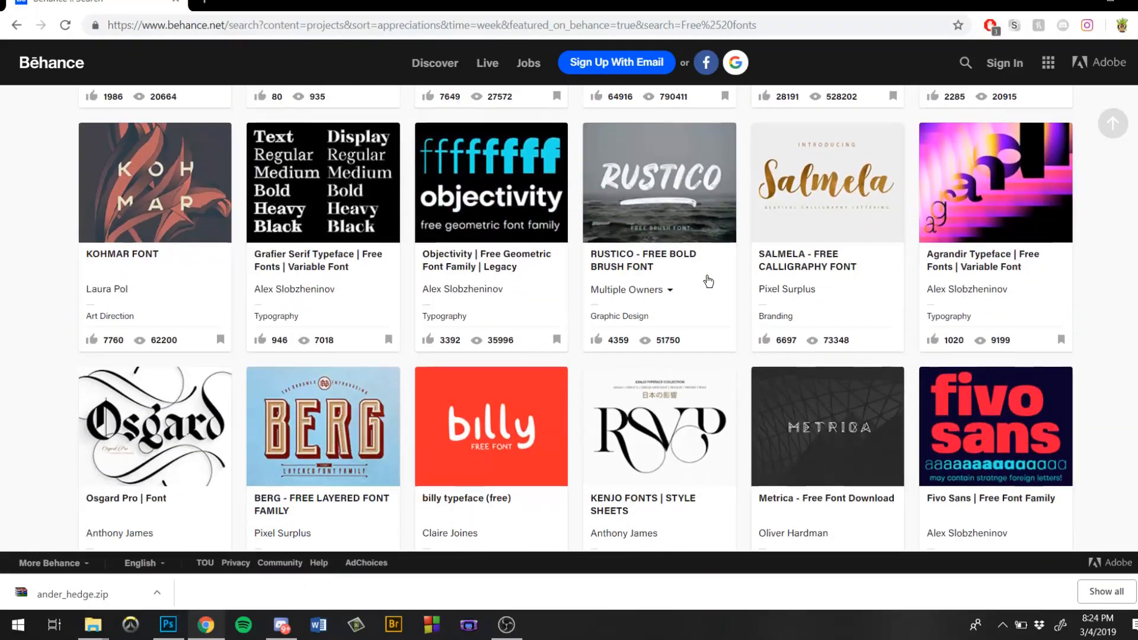
scroll("down", 3)
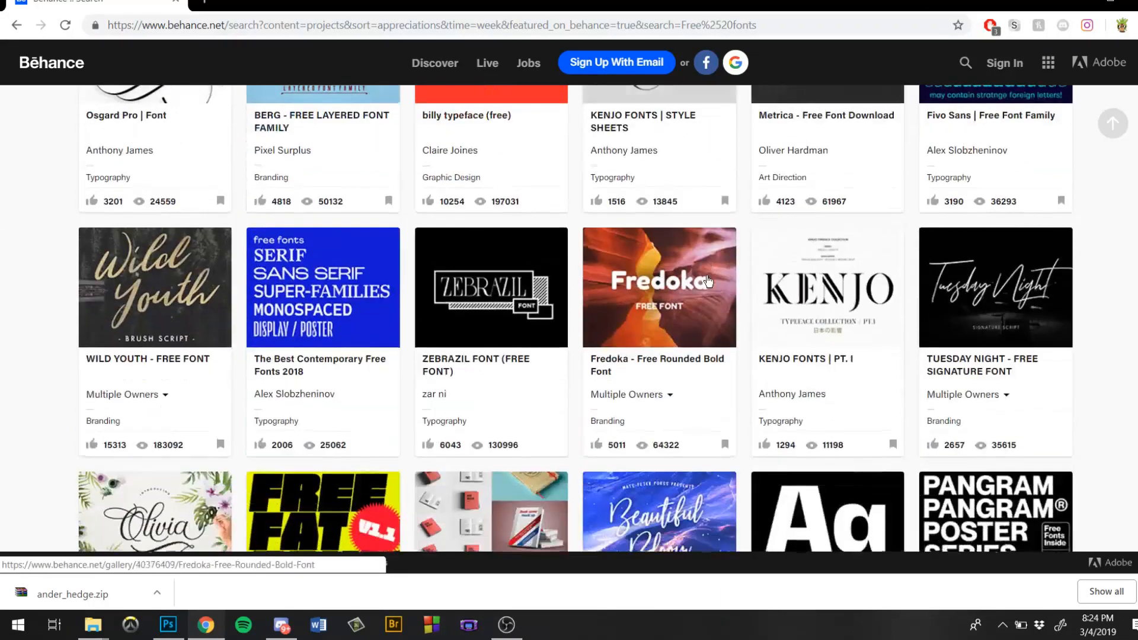
scroll("down", 3)
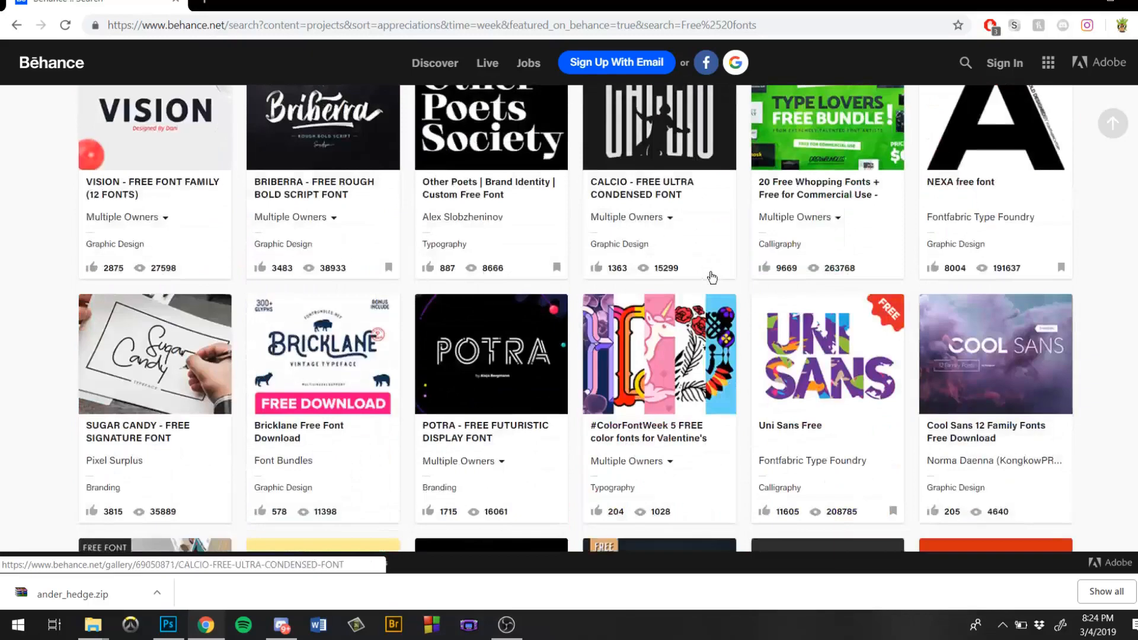
scroll("down", 3)
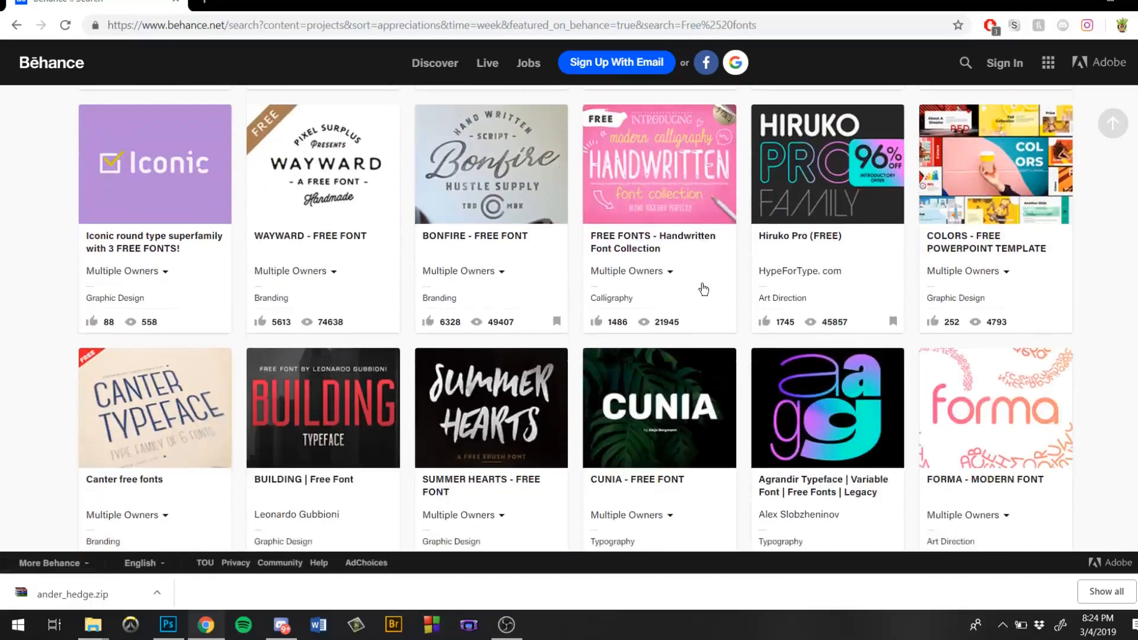
scroll("down", 3)
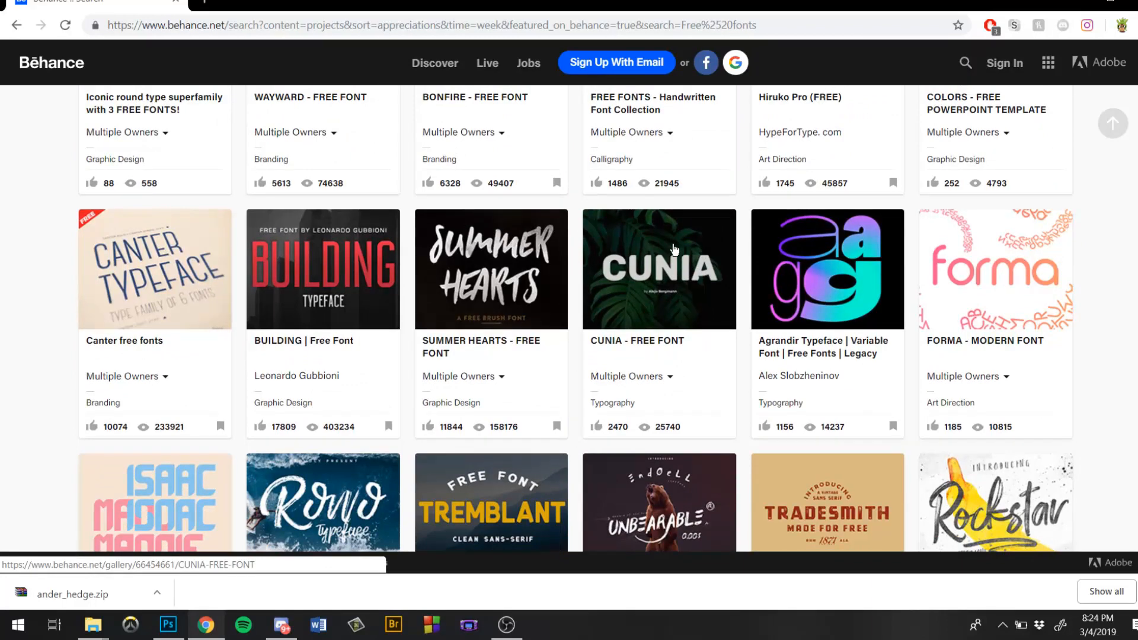
left_click(658, 269)
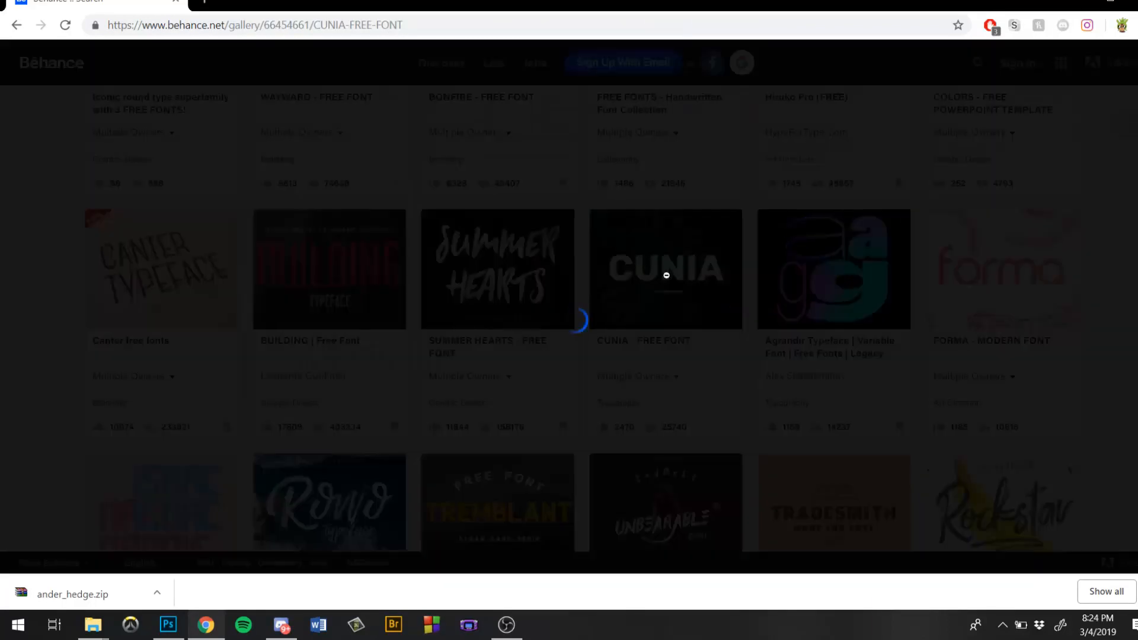
left_click(664, 269)
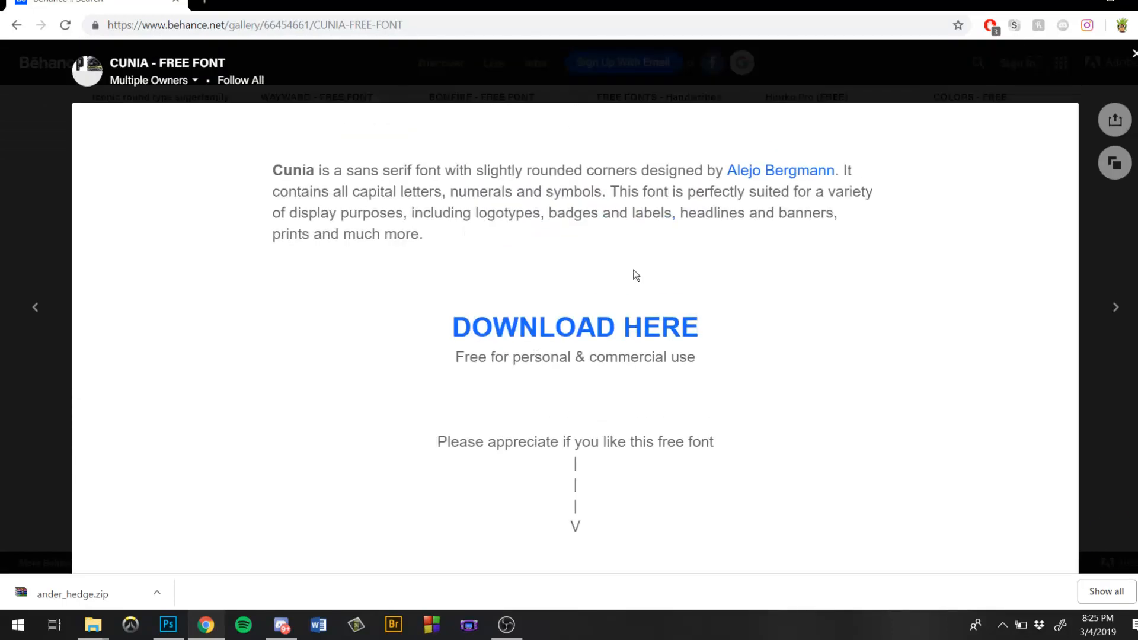
scroll("down", 3)
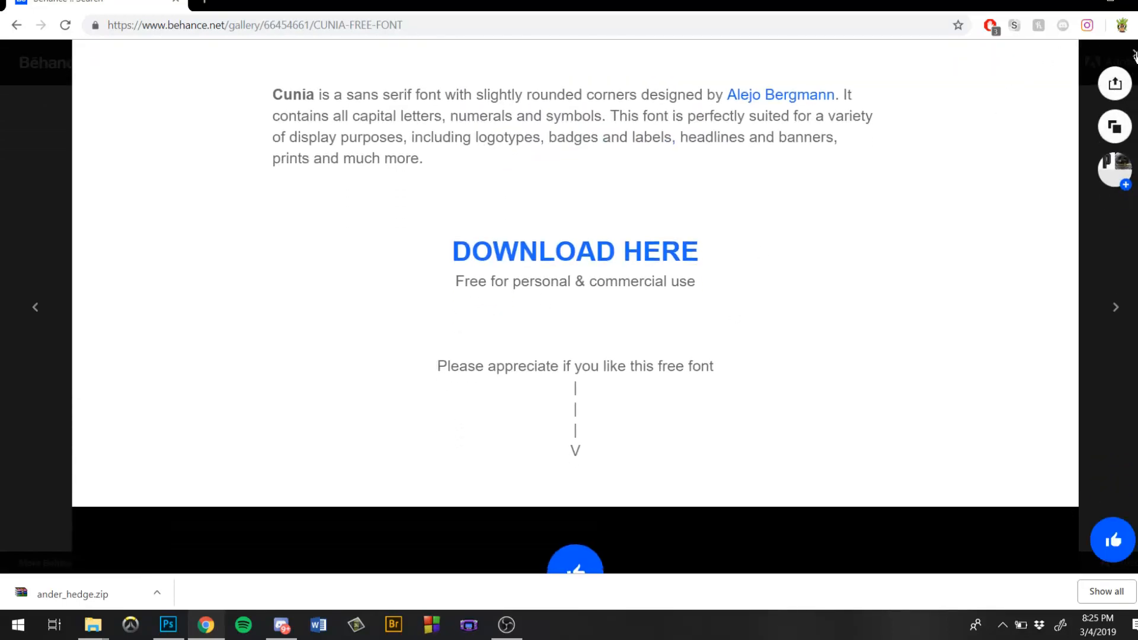
left_click(16, 25)
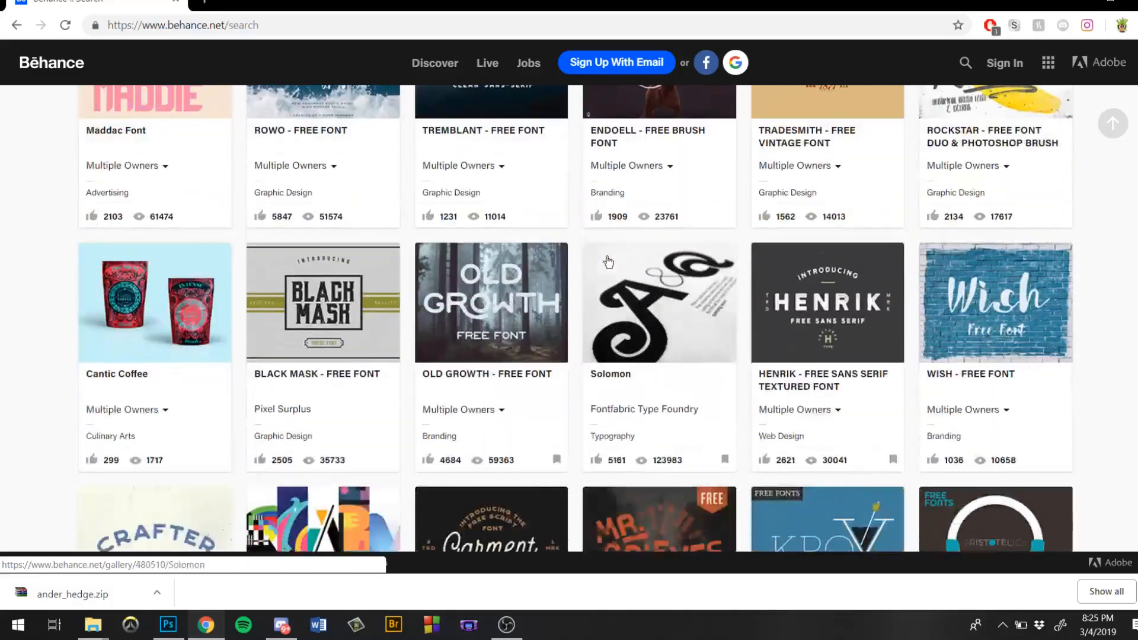
scroll("down", 3)
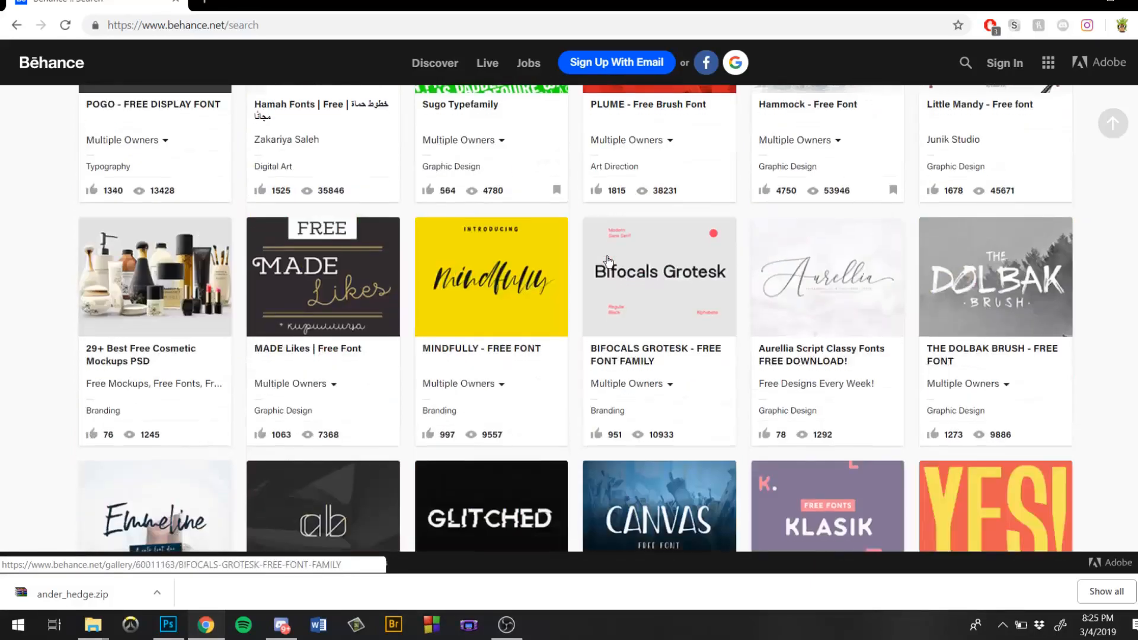
scroll("down", 3)
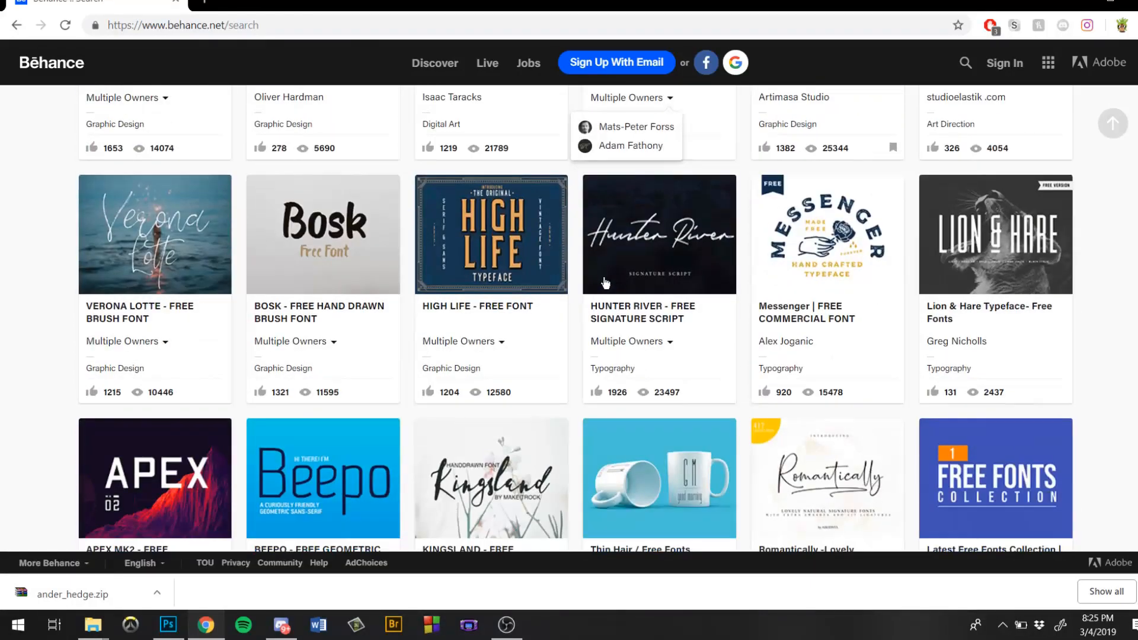
scroll("down", 3)
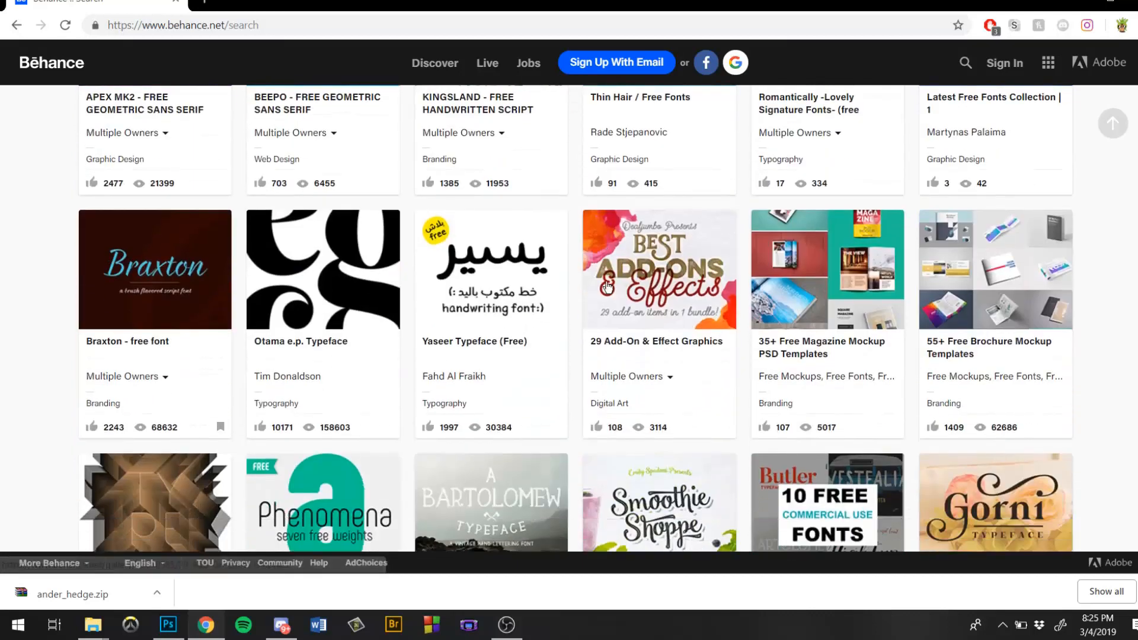
scroll("down", 3)
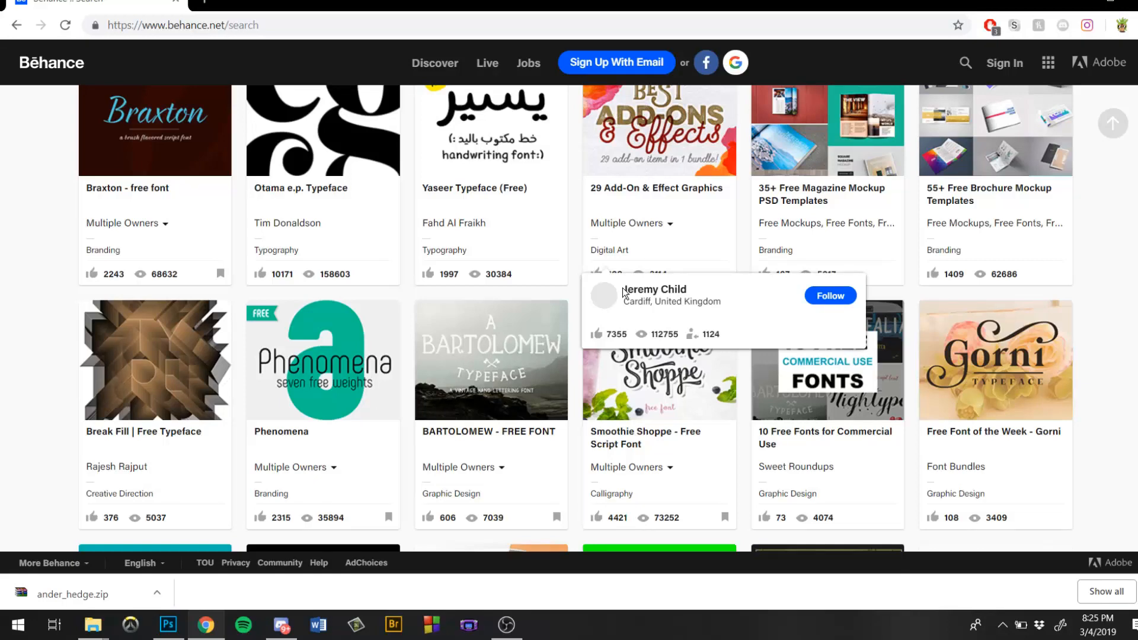
scroll("down", 3)
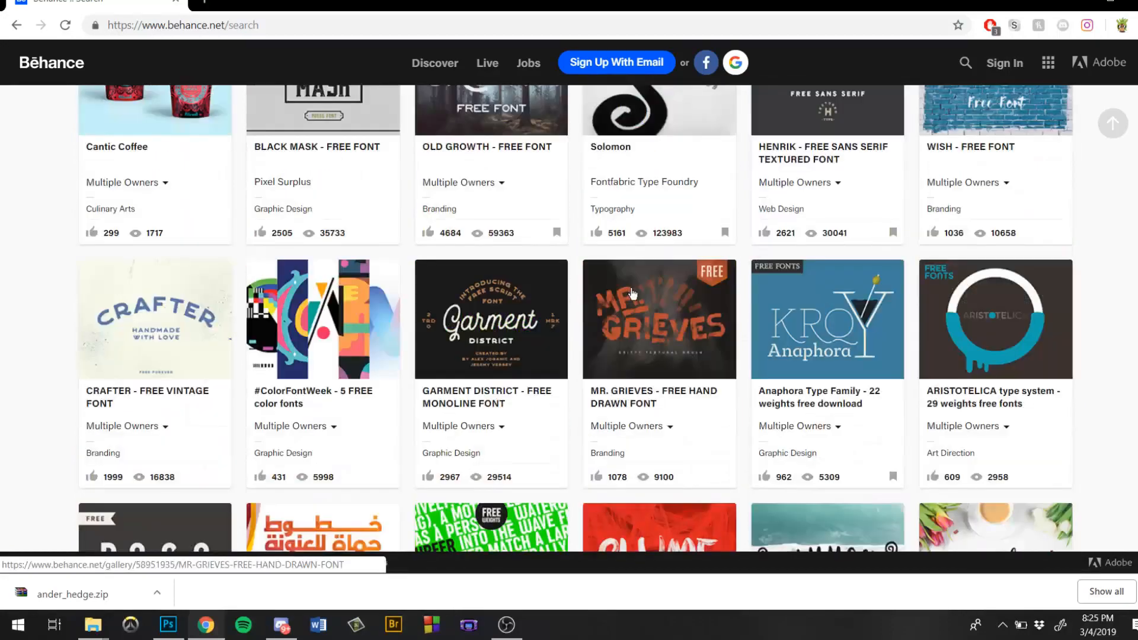
scroll("up", 3)
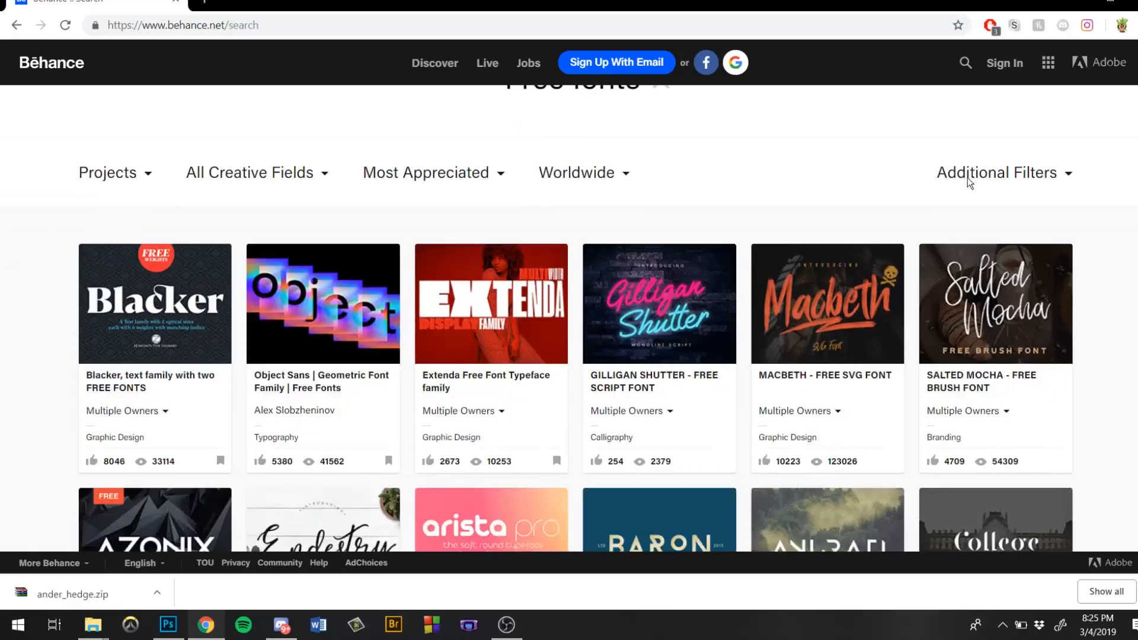
scroll("down", 3)
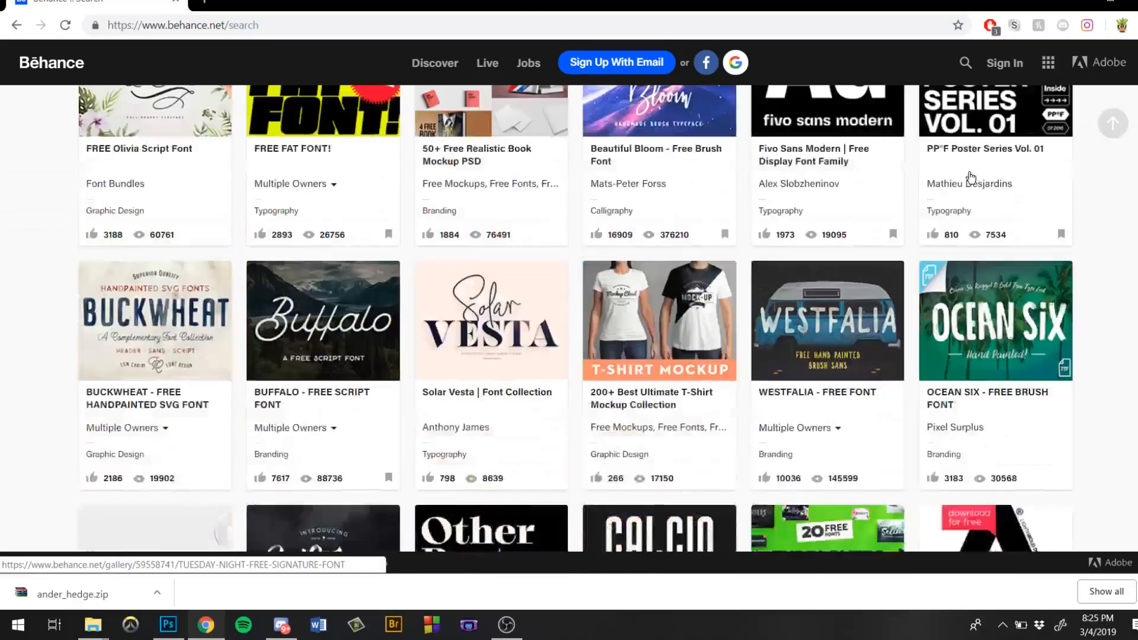
scroll("down", 3)
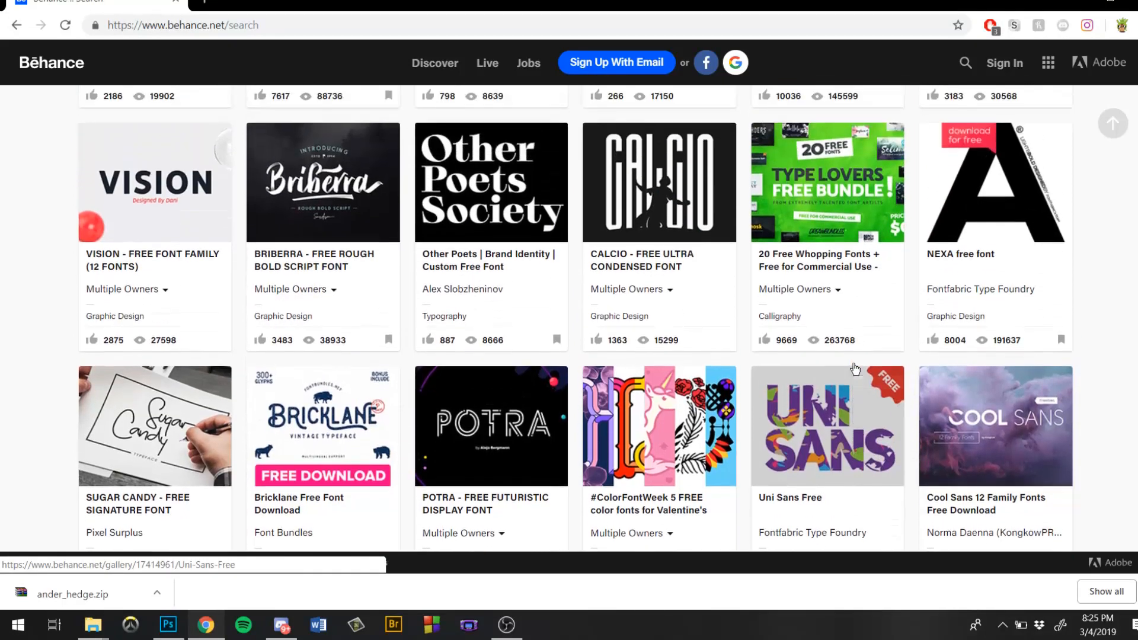
scroll("down", 3)
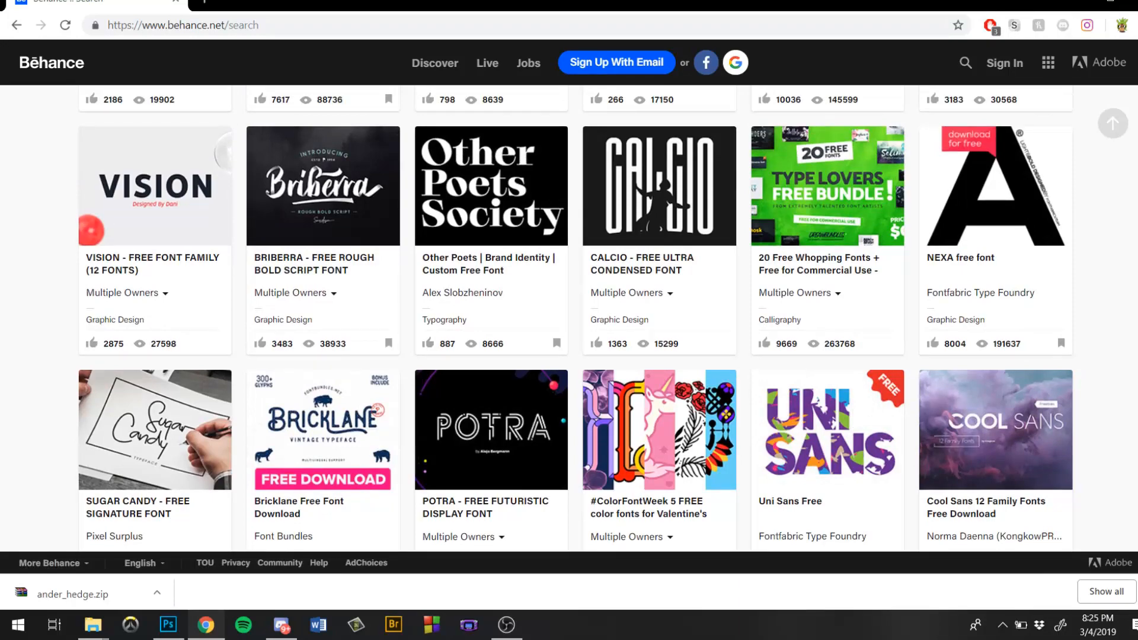
scroll("down", 3)
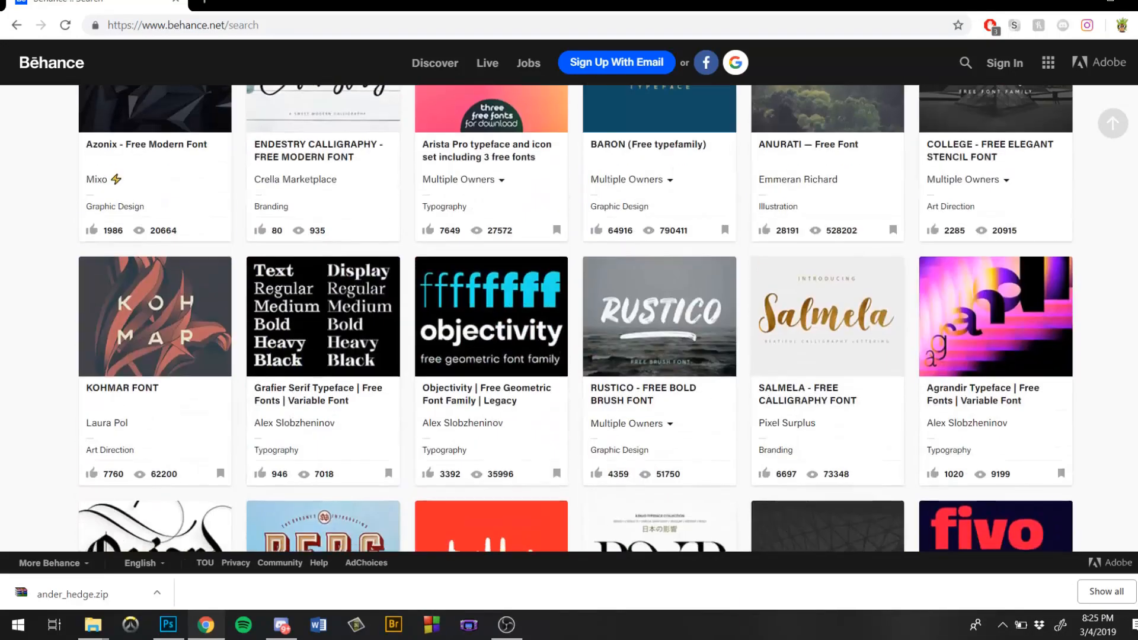
scroll("up", 3)
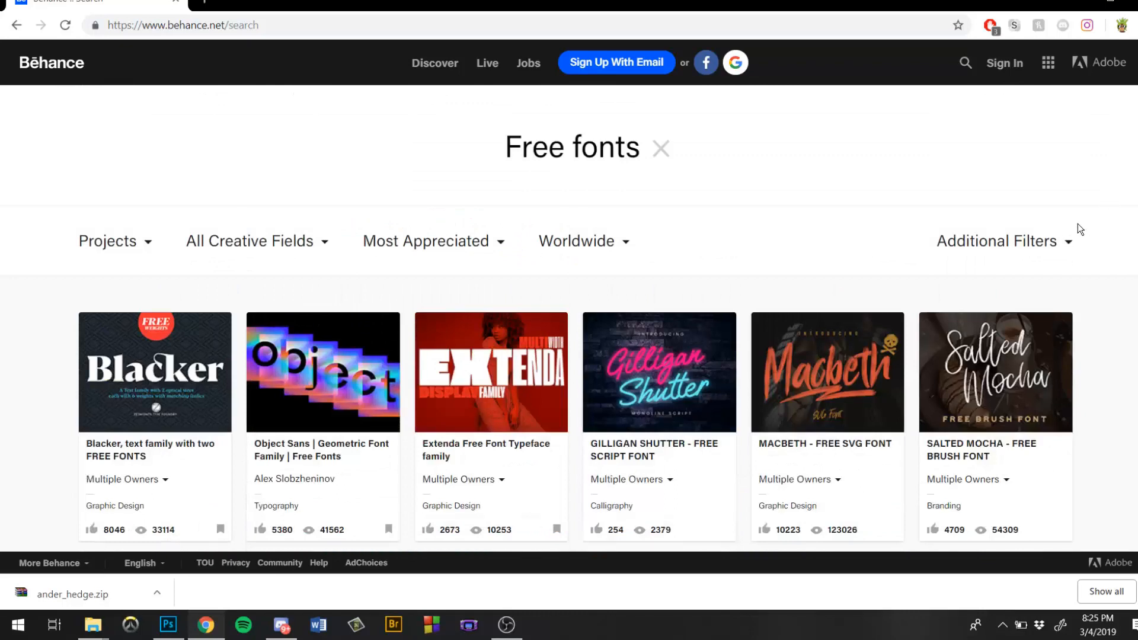
mouse_move(997, 241)
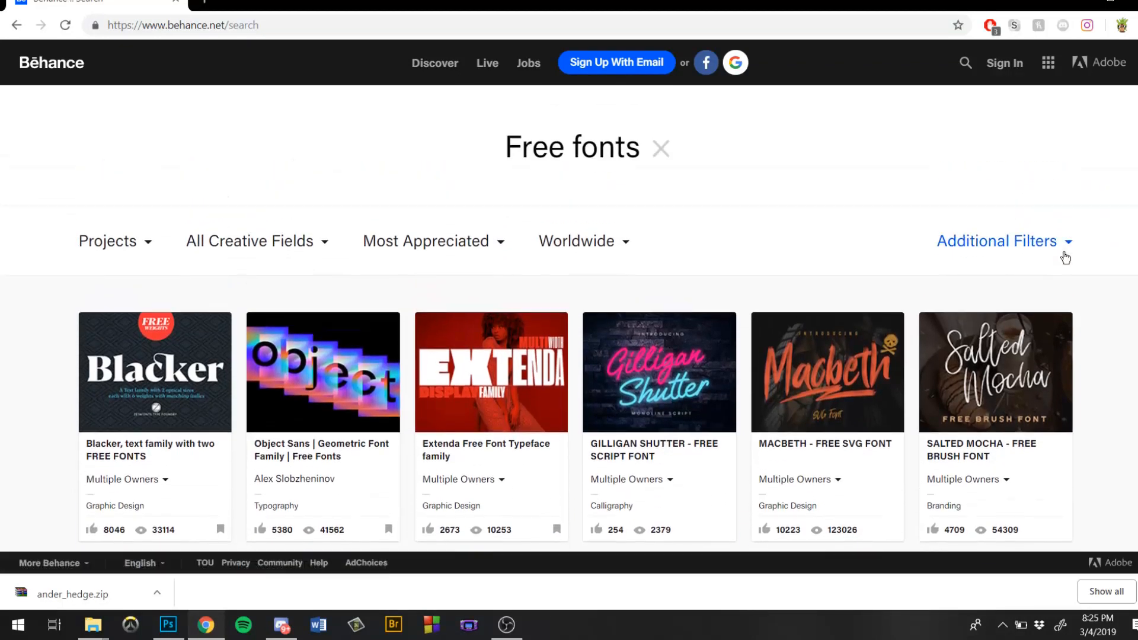
scroll("down", 3)
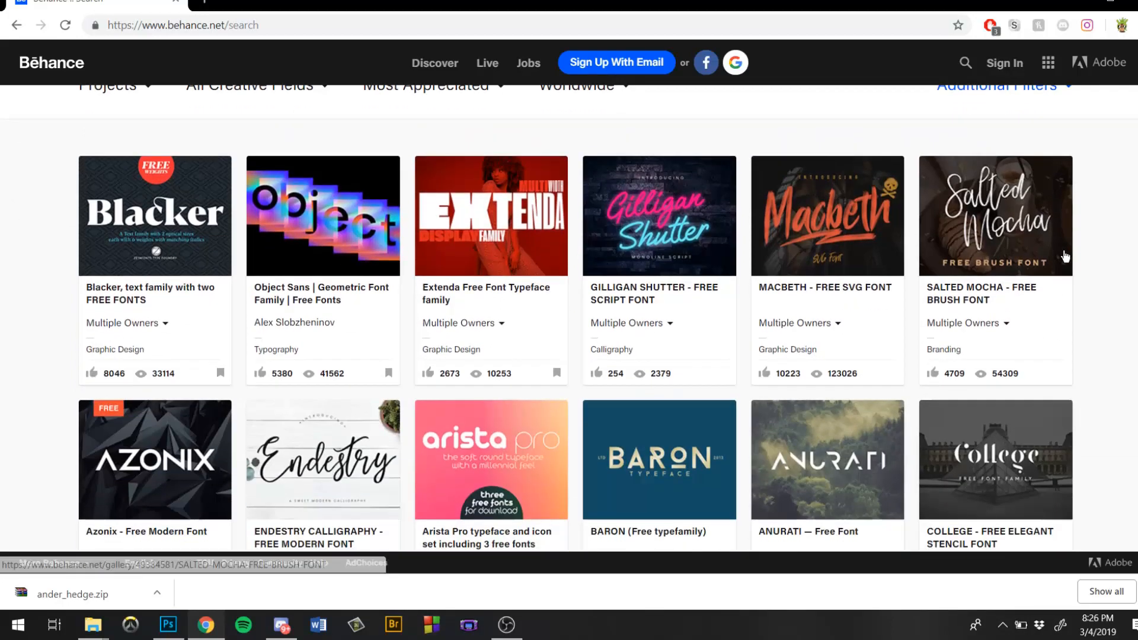
scroll("down", 3)
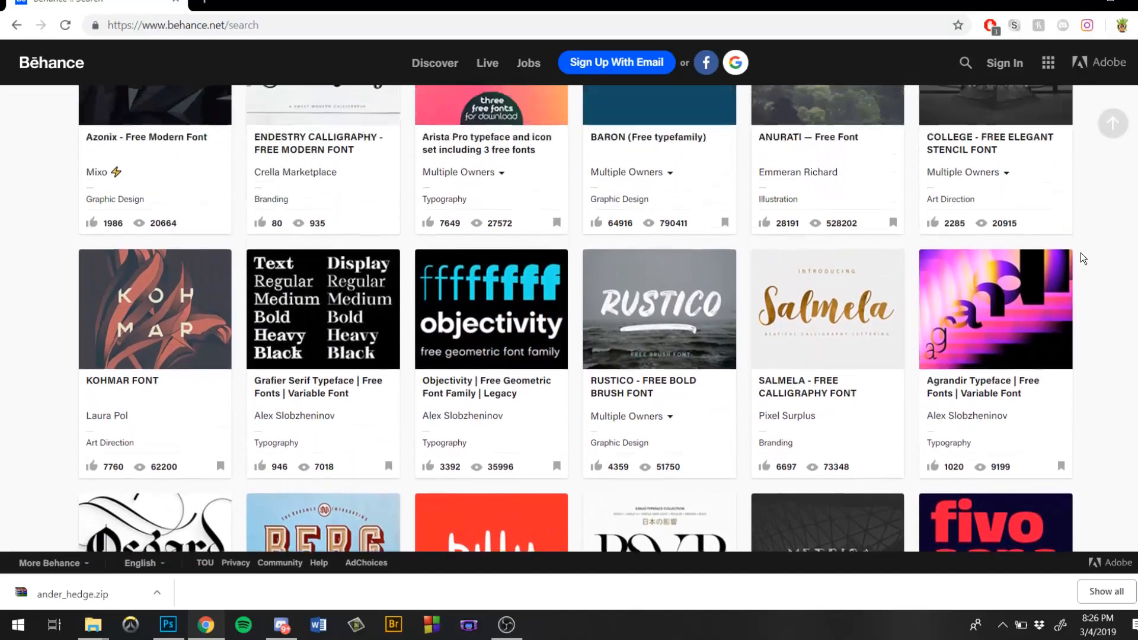
scroll("up", 3)
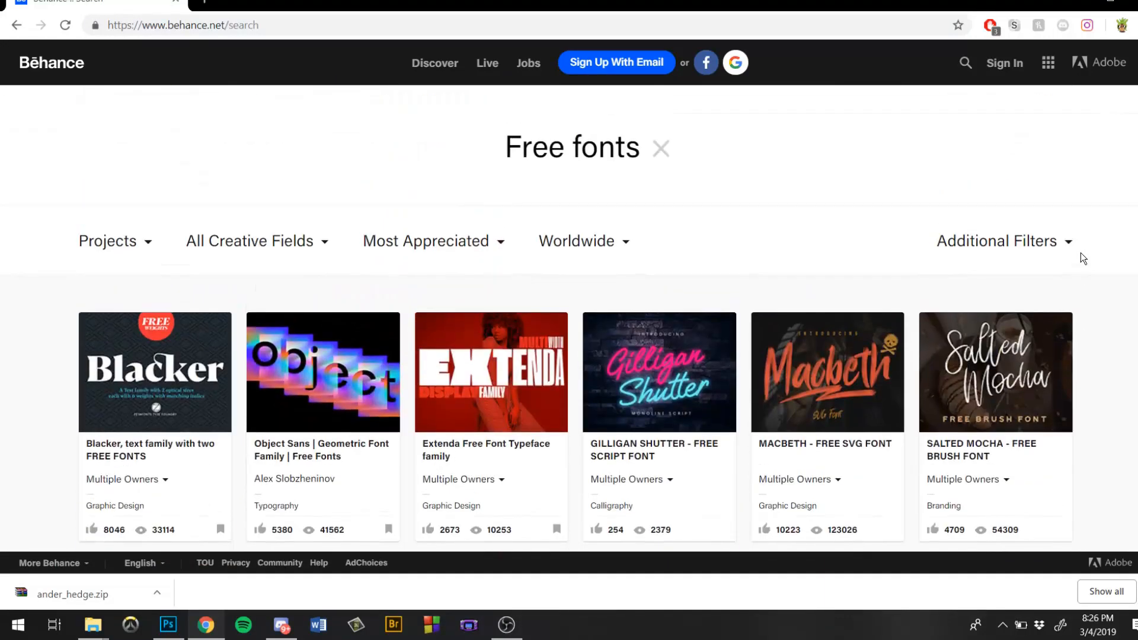
scroll("down", 3)
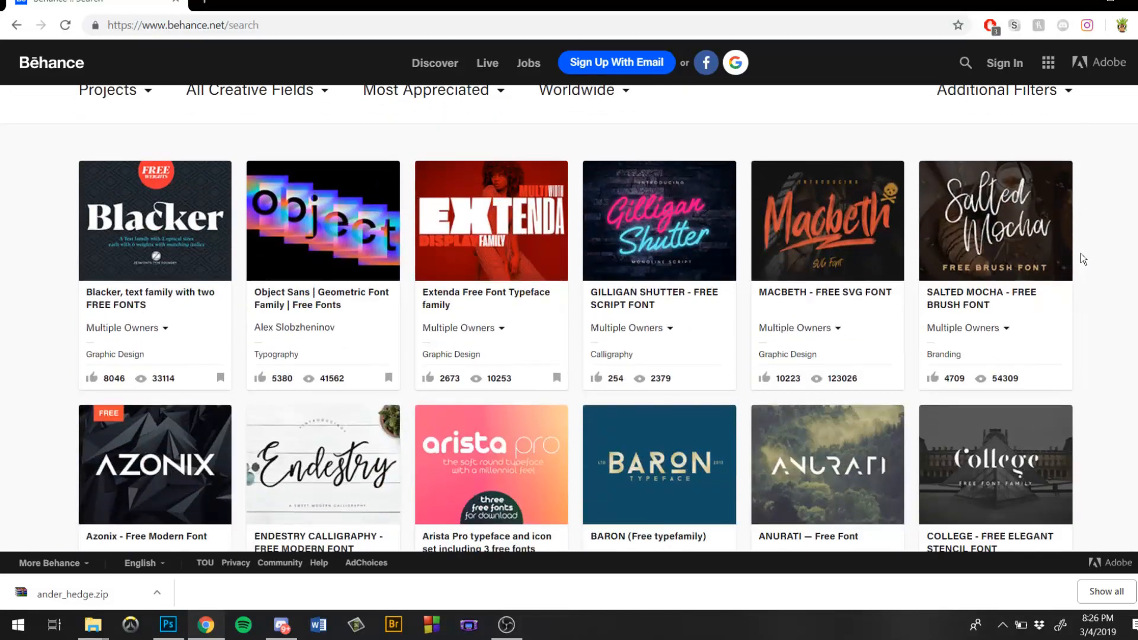